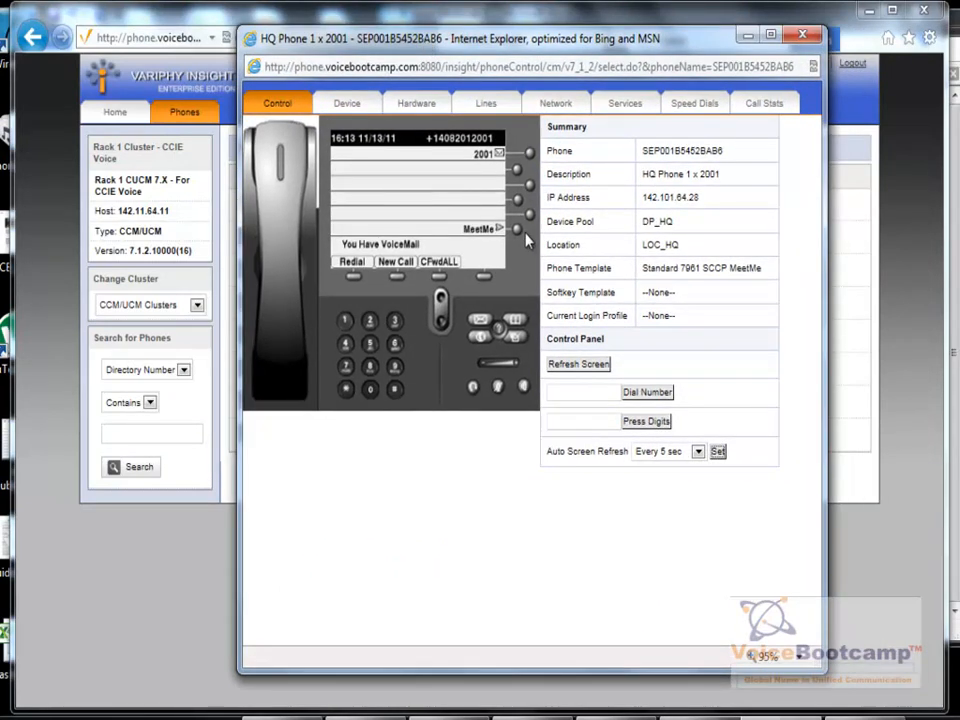
- Close the HQ Phone 1 x 2001 control popup and return to the eight-phone search results
left_click(578, 364)
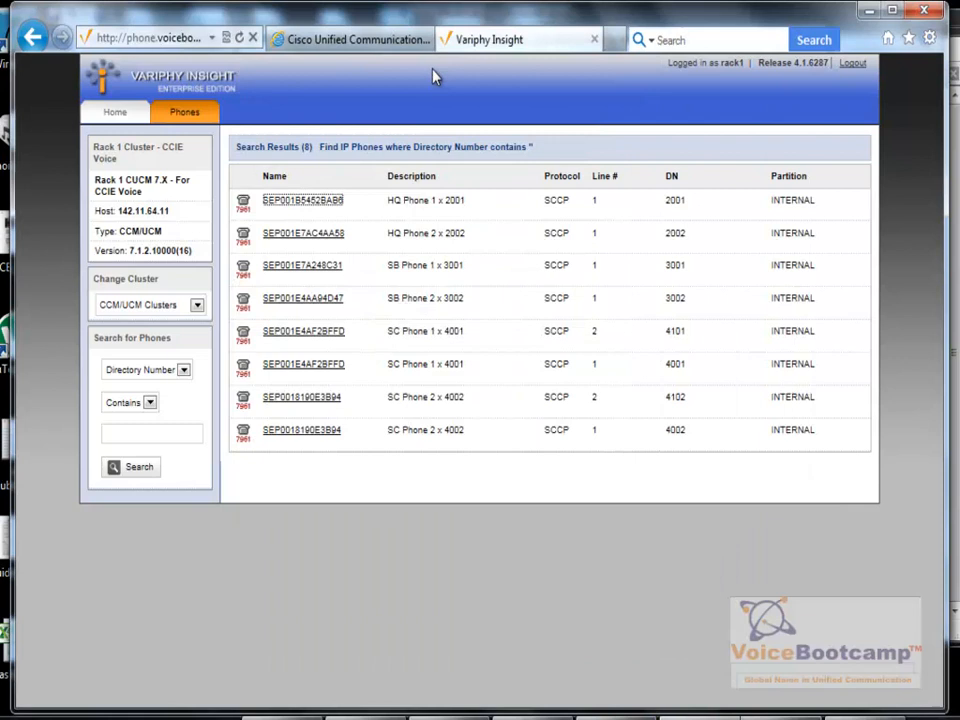
left_click(350, 40)
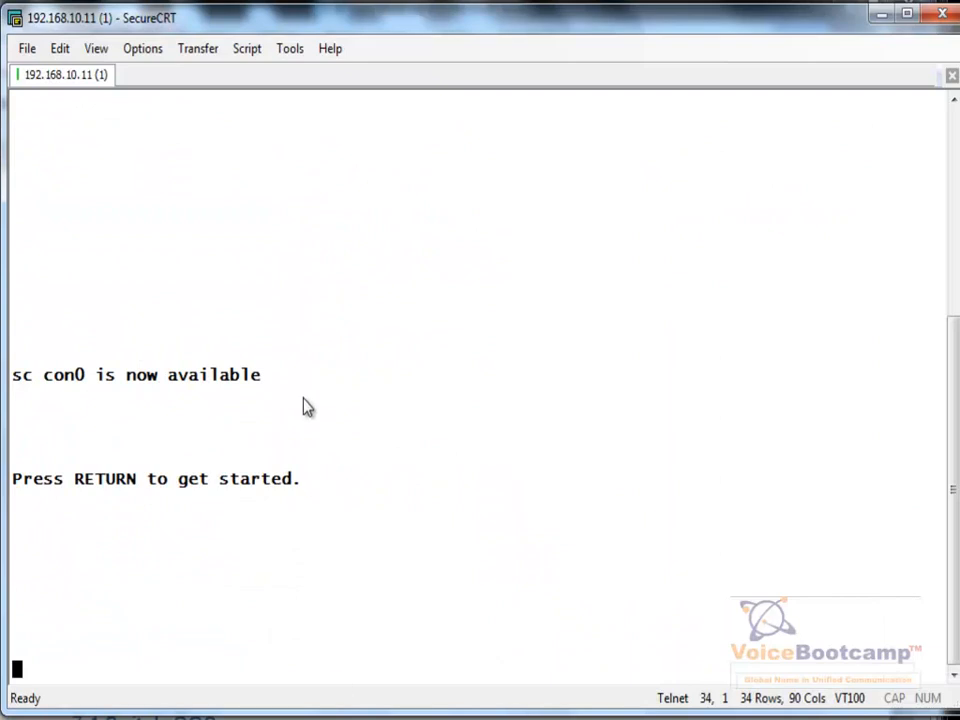
- Filter the router's 'show run' output at --More-- to the SCCP and DSP farm section
left_click(60, 48)
type("/")
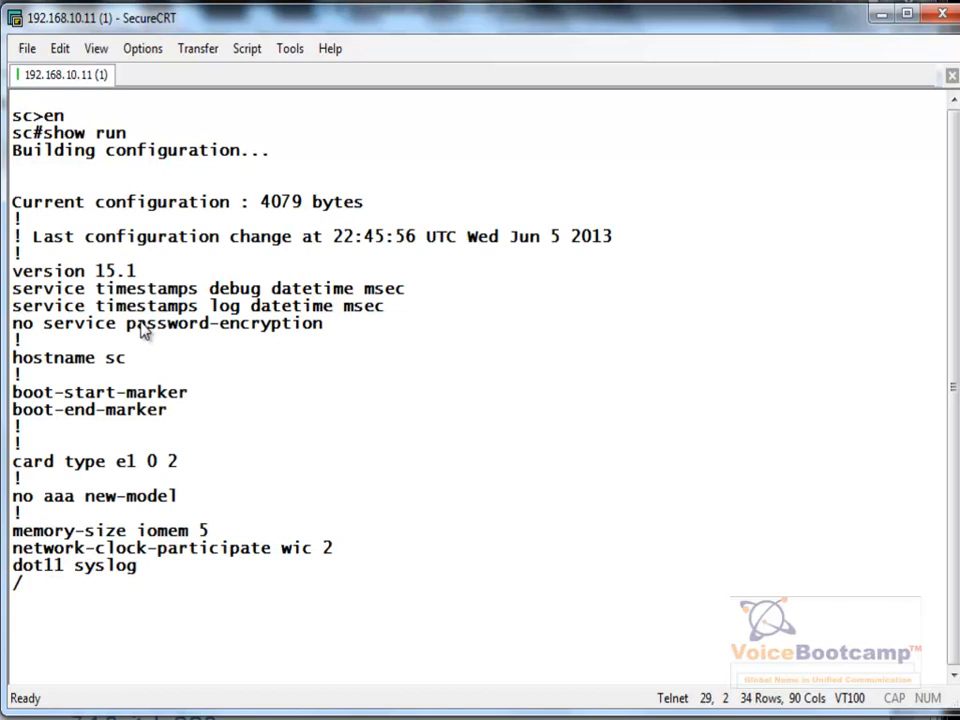
type("sccp")
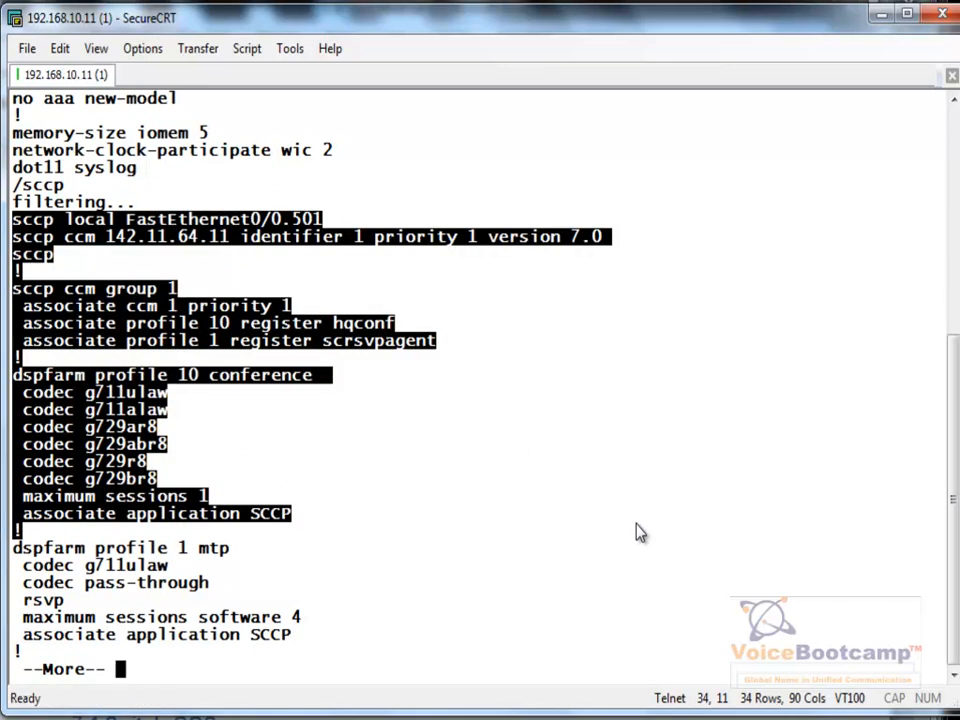
mouse_move(150, 258)
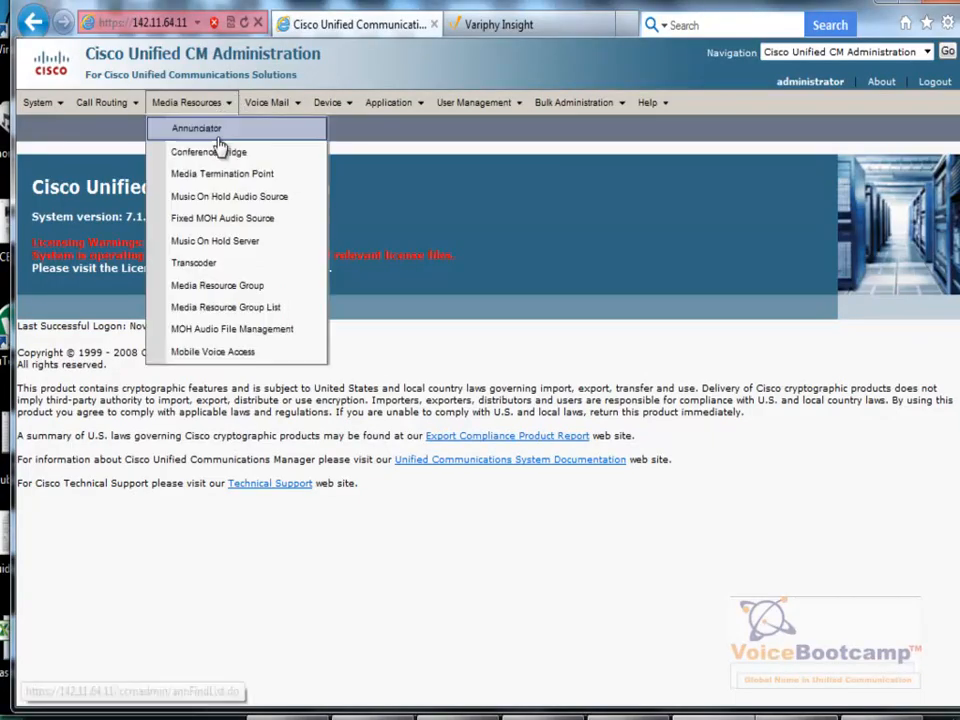
mouse_move(208, 152)
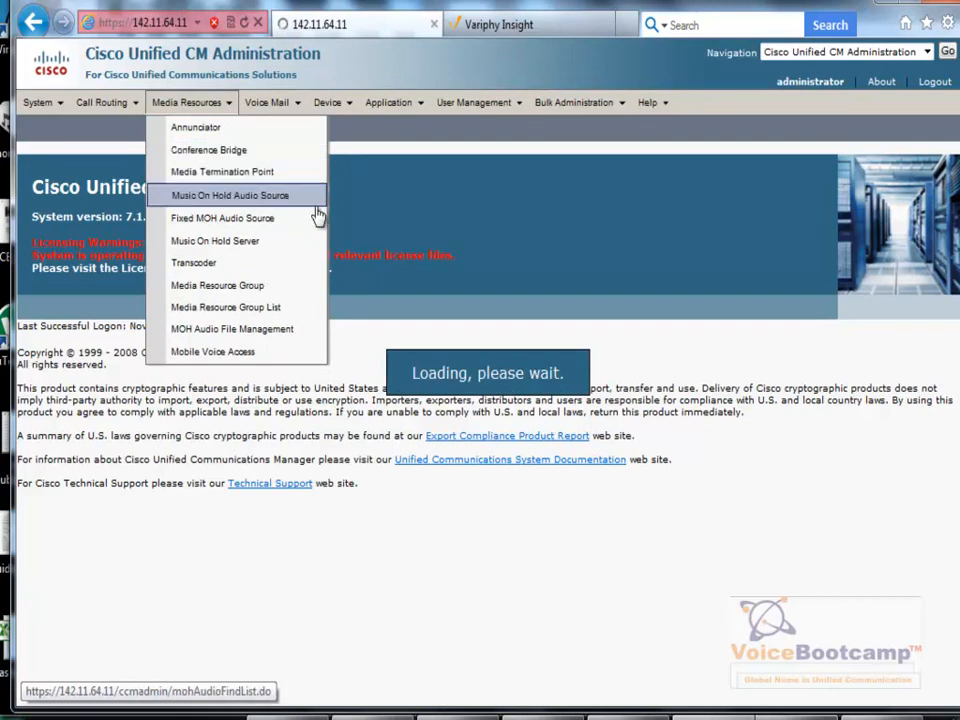
mouse_move(332, 230)
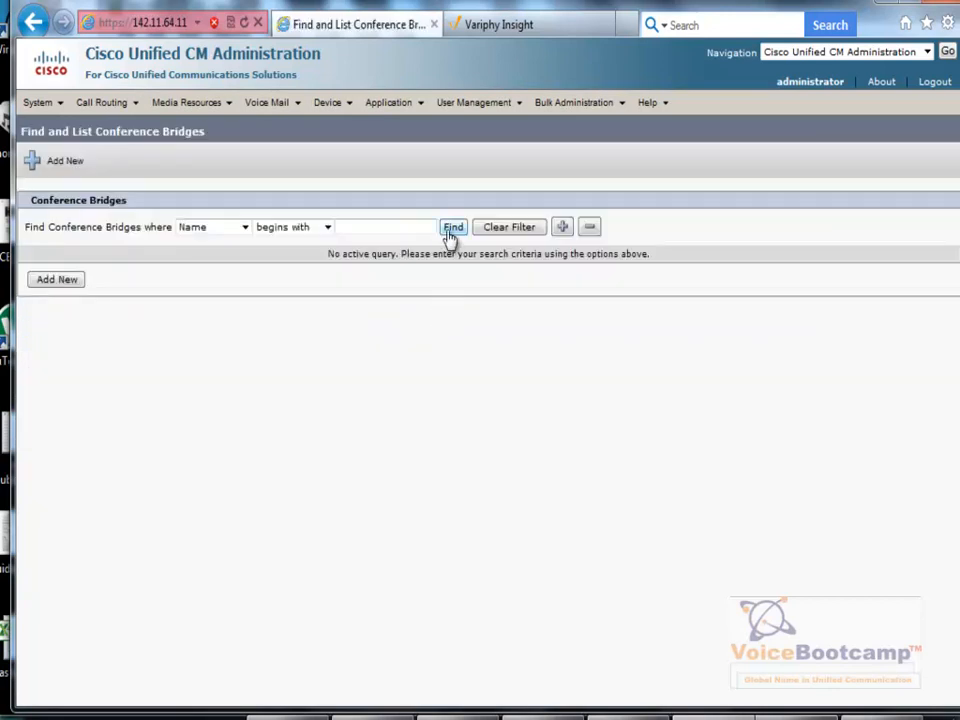
- List the conference bridges and open hqconf, registered to CUCM 142.11.64.11
left_click(452, 228)
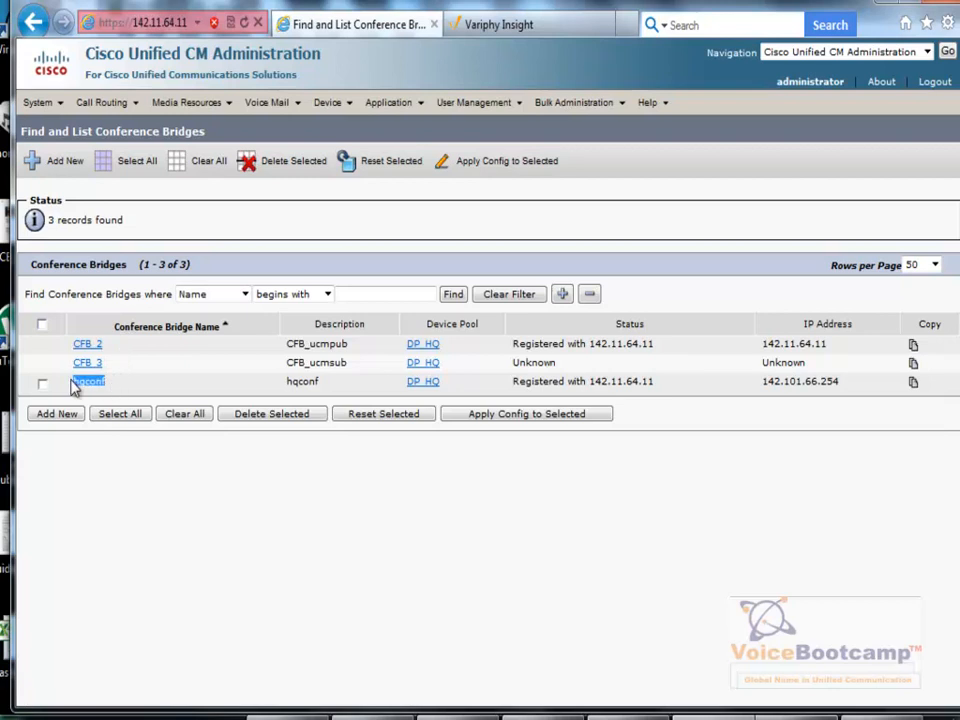
left_click(88, 380)
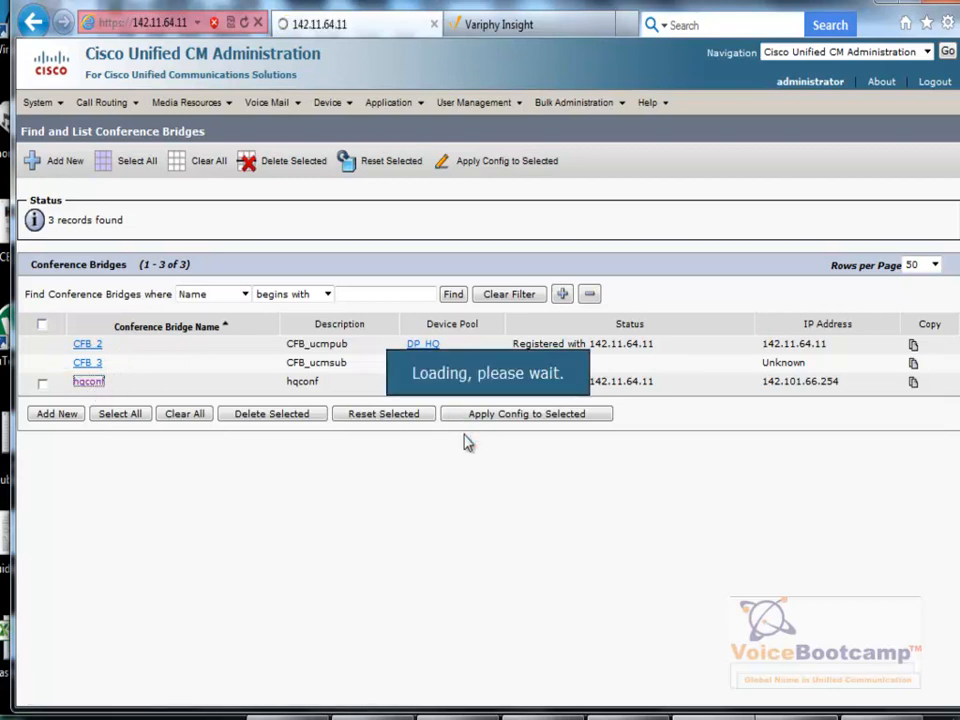
left_click(88, 380)
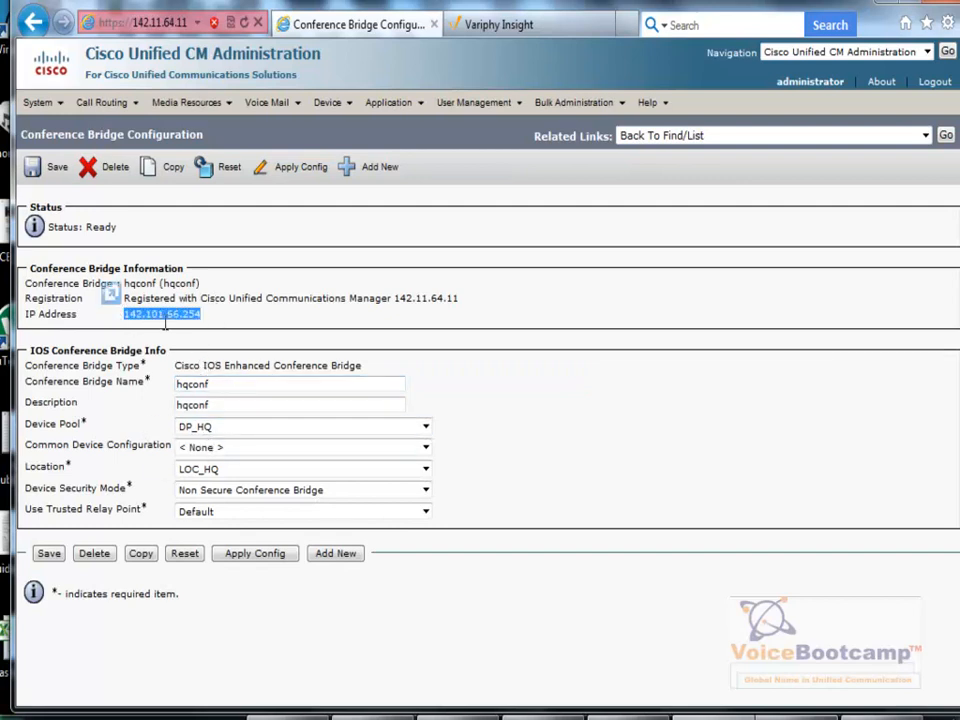
- Open media resource group MRG_HQ and highlight hqconf (CFB) among its selected resources
left_click(186, 102)
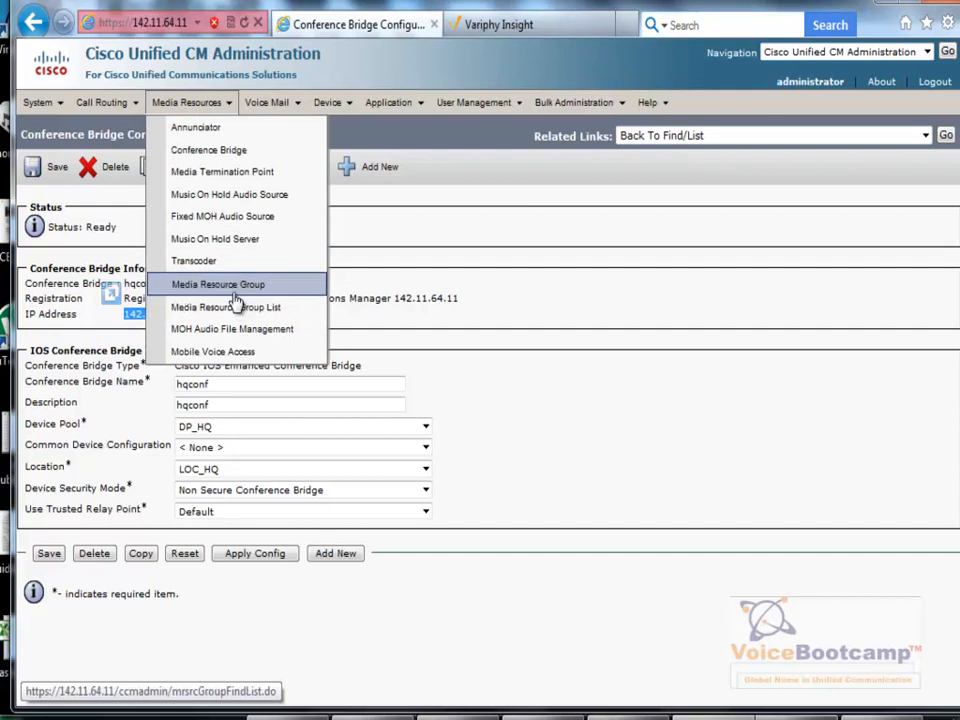
left_click(218, 284)
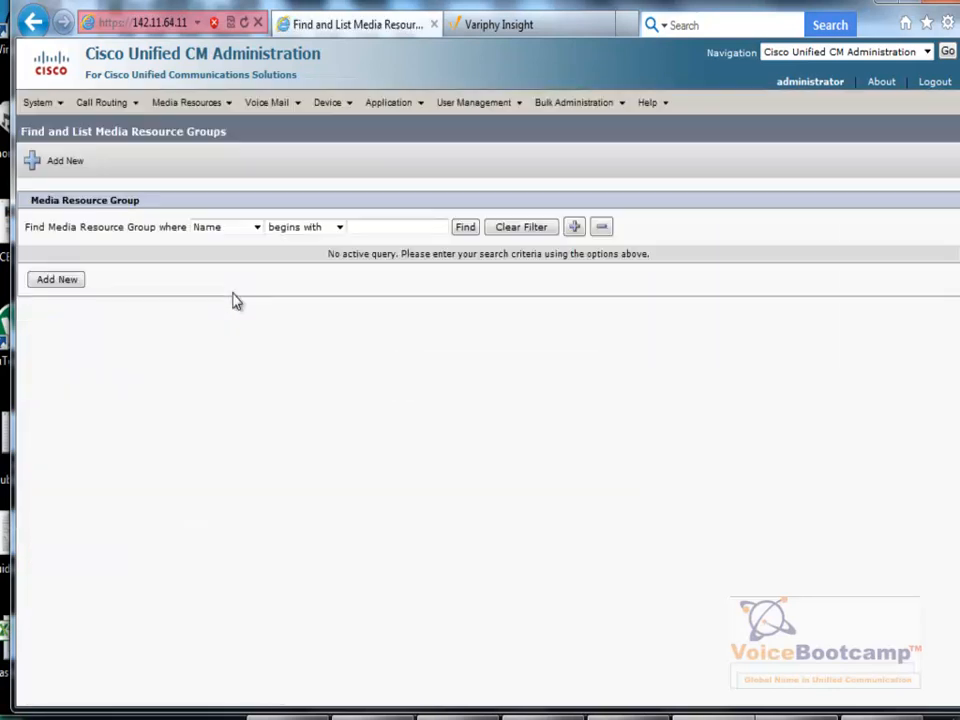
left_click(464, 226)
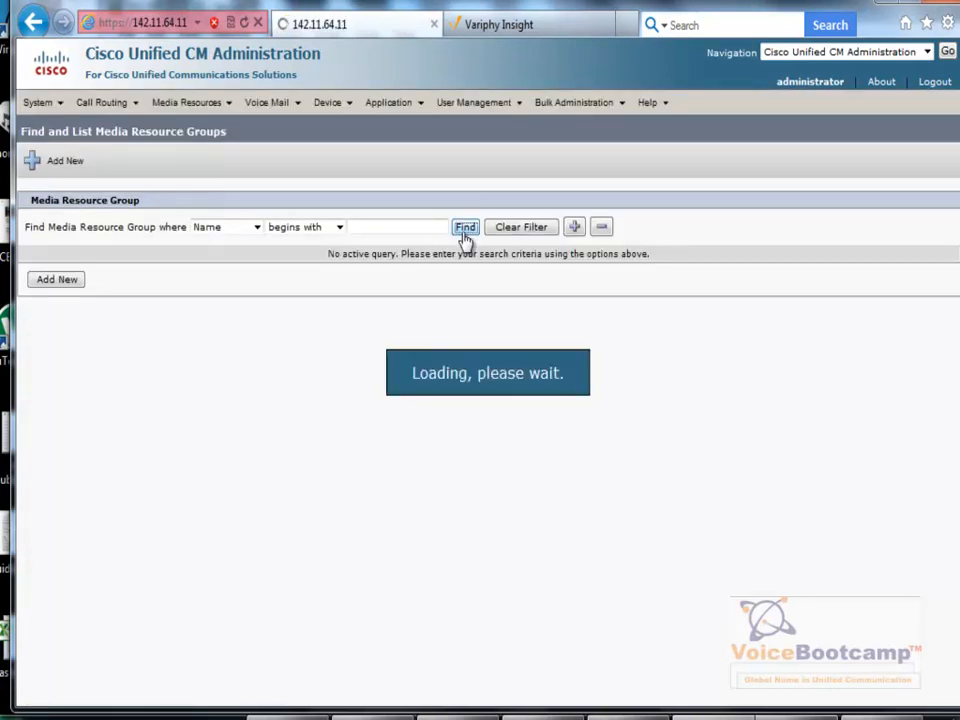
left_click(464, 228)
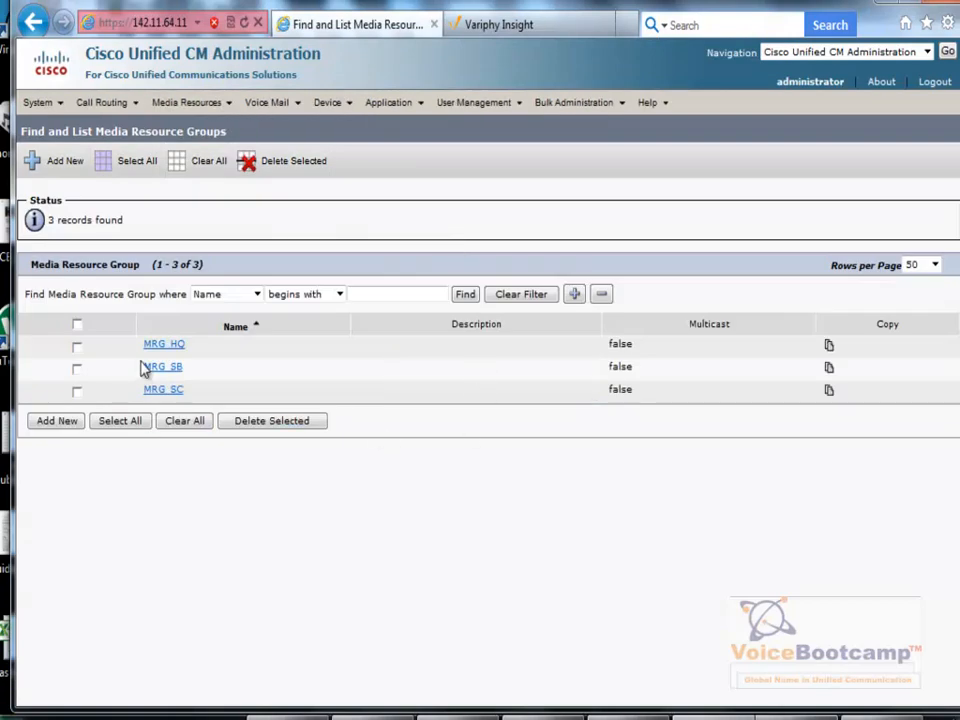
left_click(164, 344)
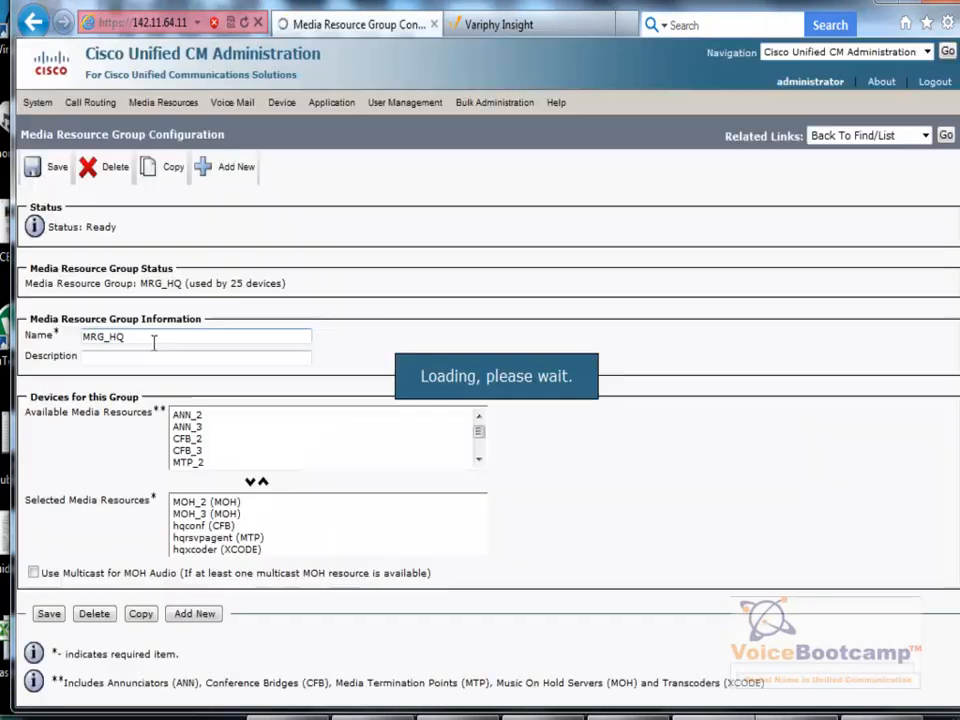
left_click(204, 524)
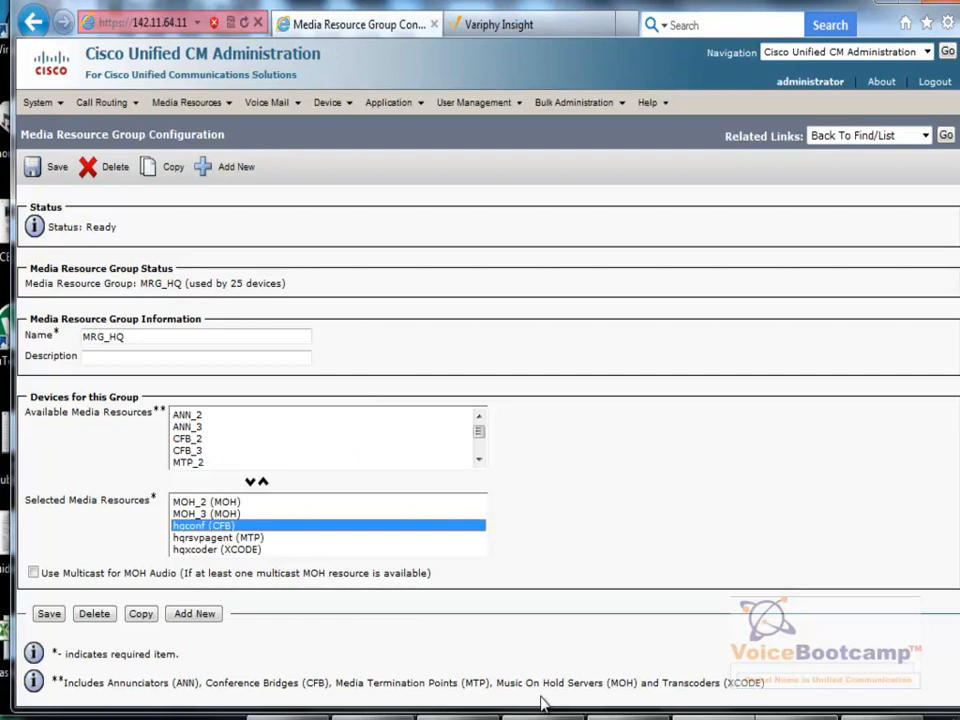
mouse_move(536, 614)
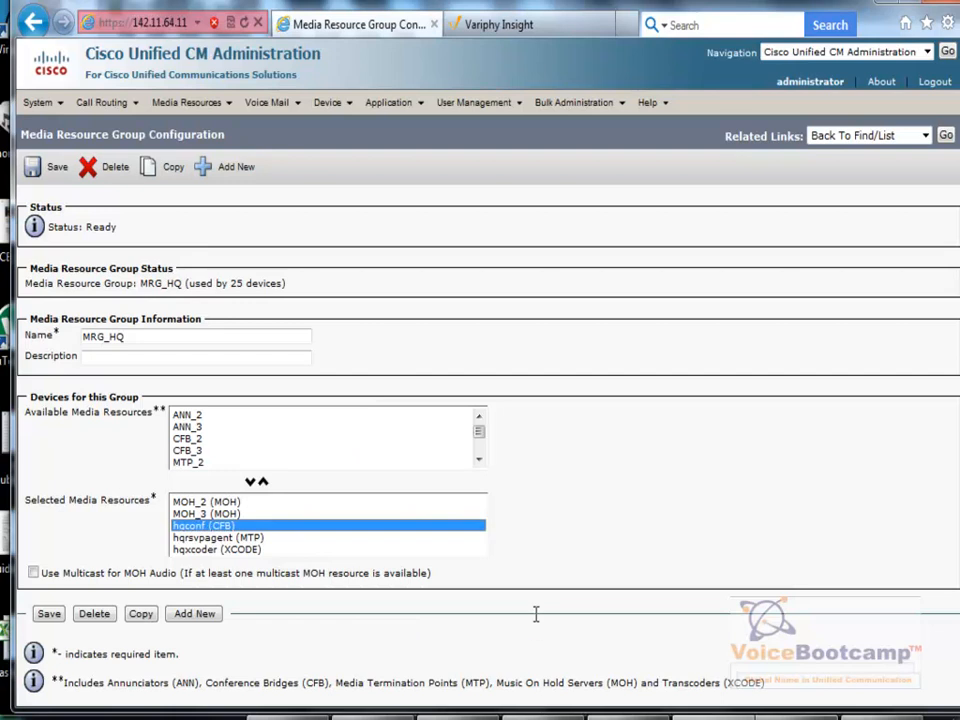
mouse_move(432, 468)
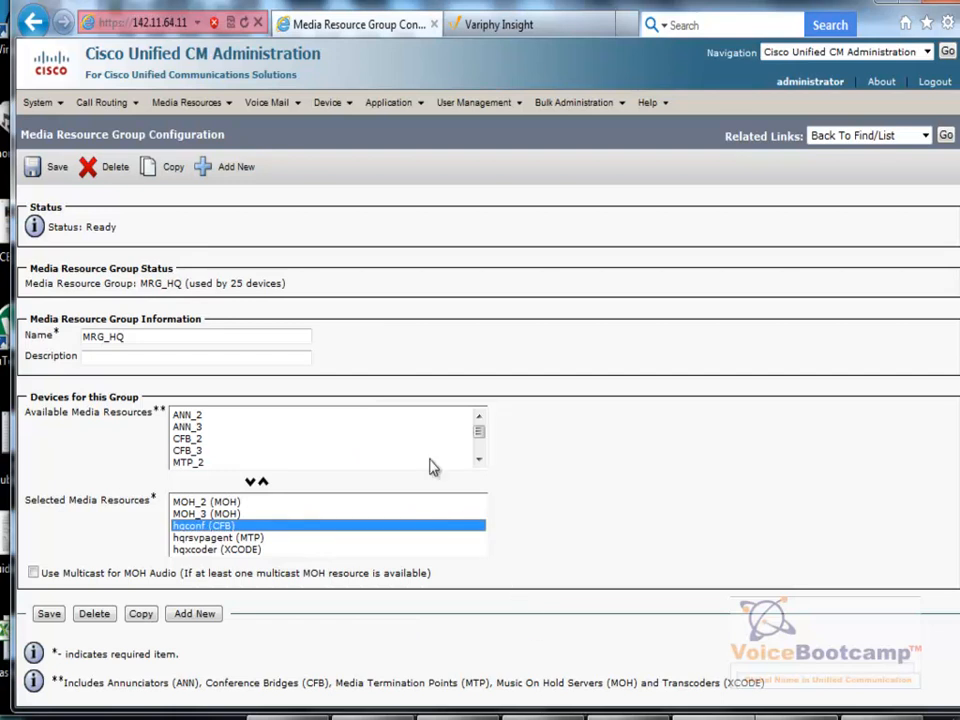
mouse_move(390, 432)
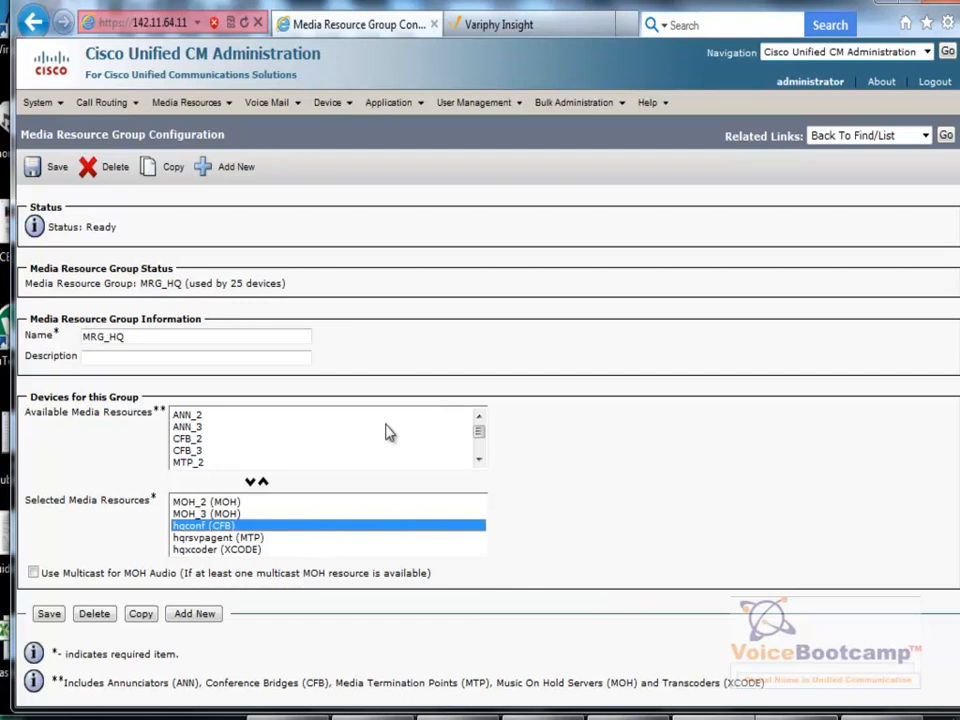
mouse_move(390, 388)
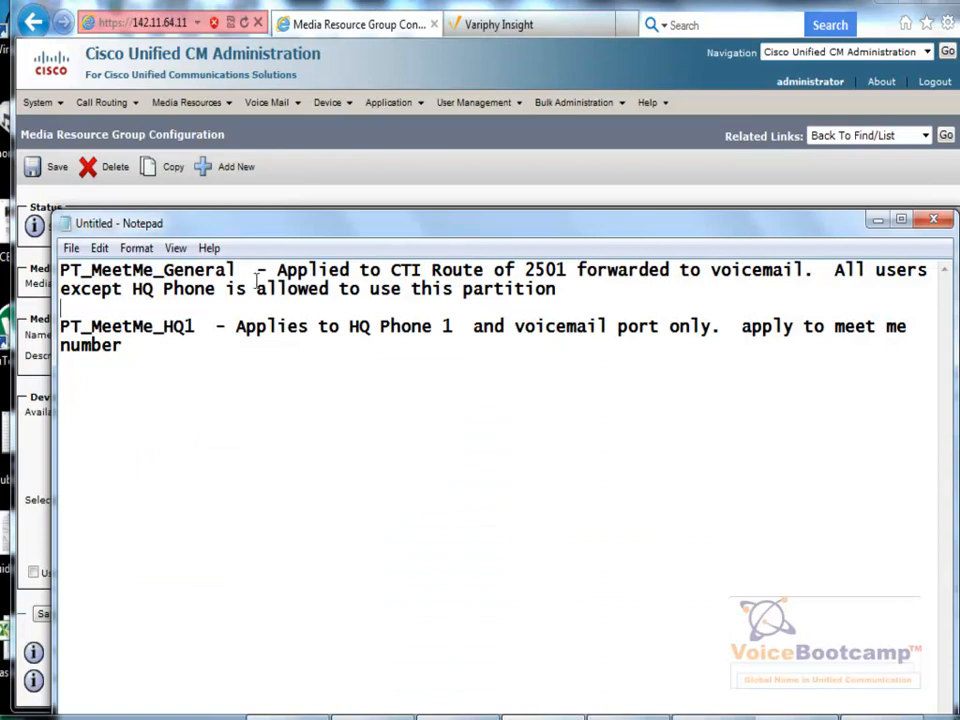
double_click(184, 326)
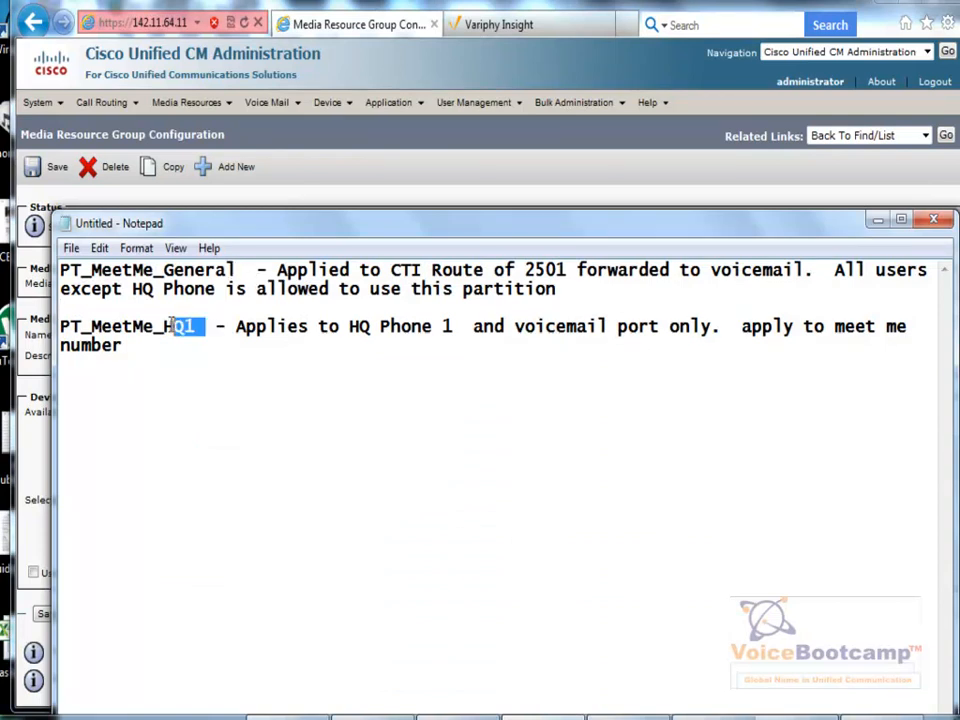
double_click(128, 326)
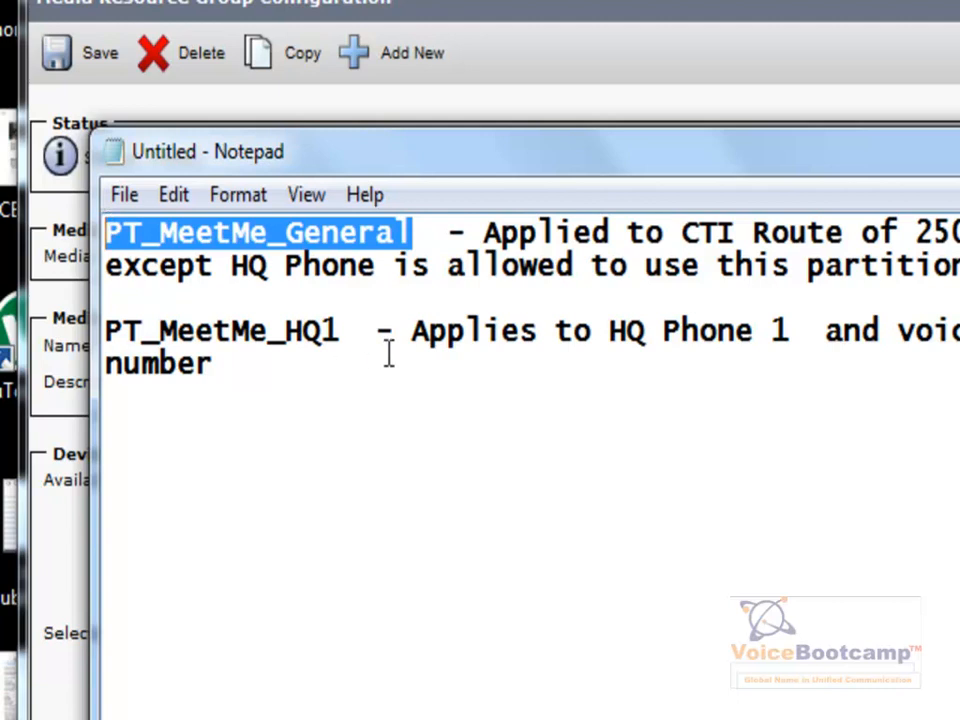
double_click(220, 330)
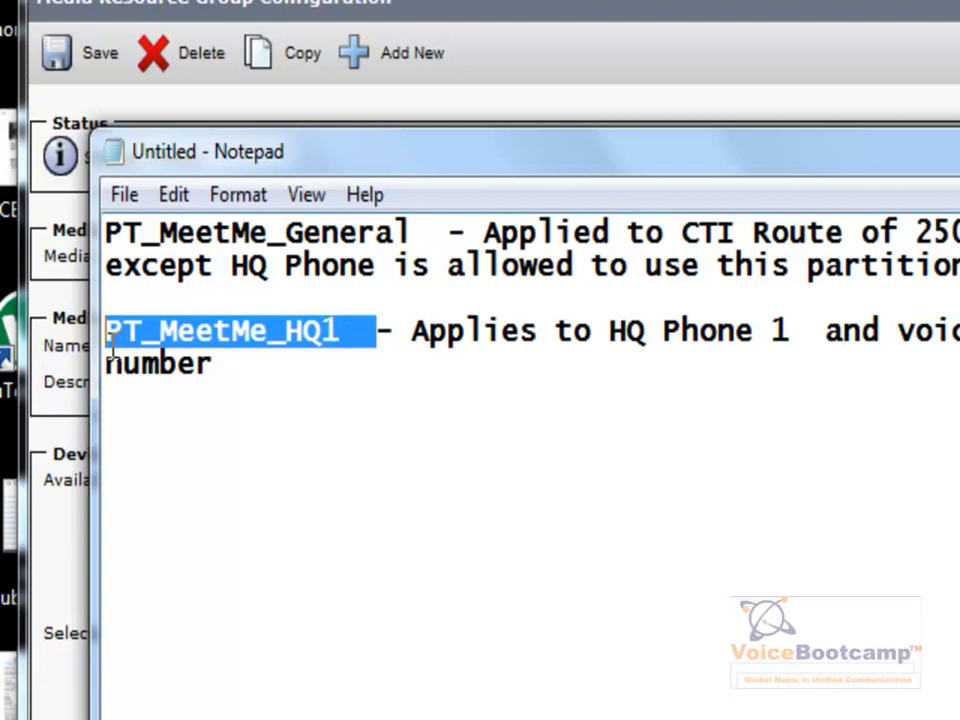
left_click(350, 330)
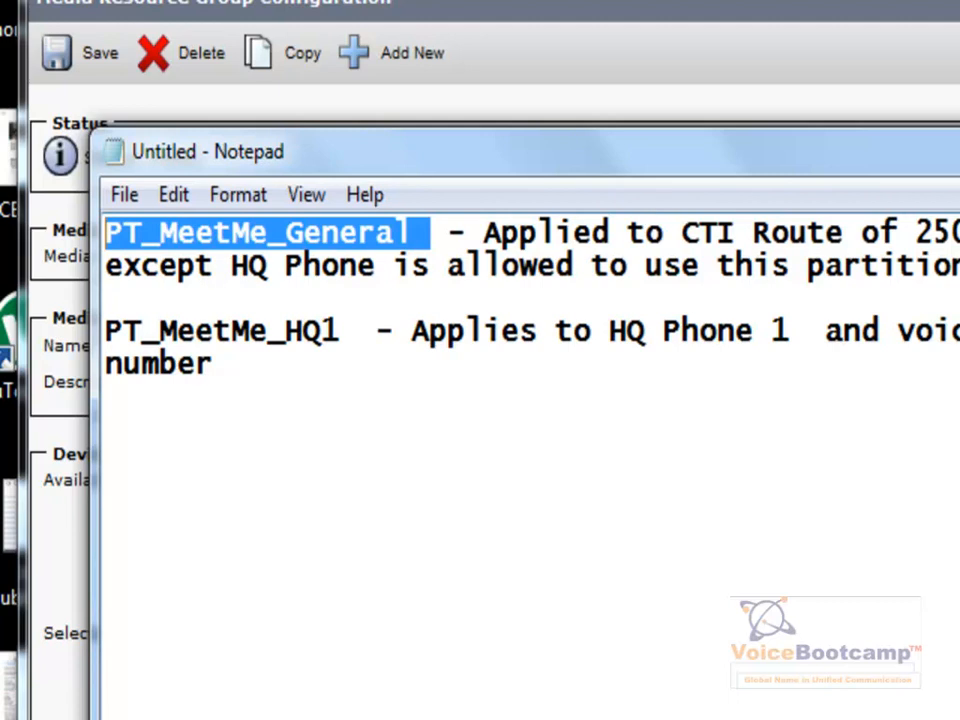
mouse_move(664, 392)
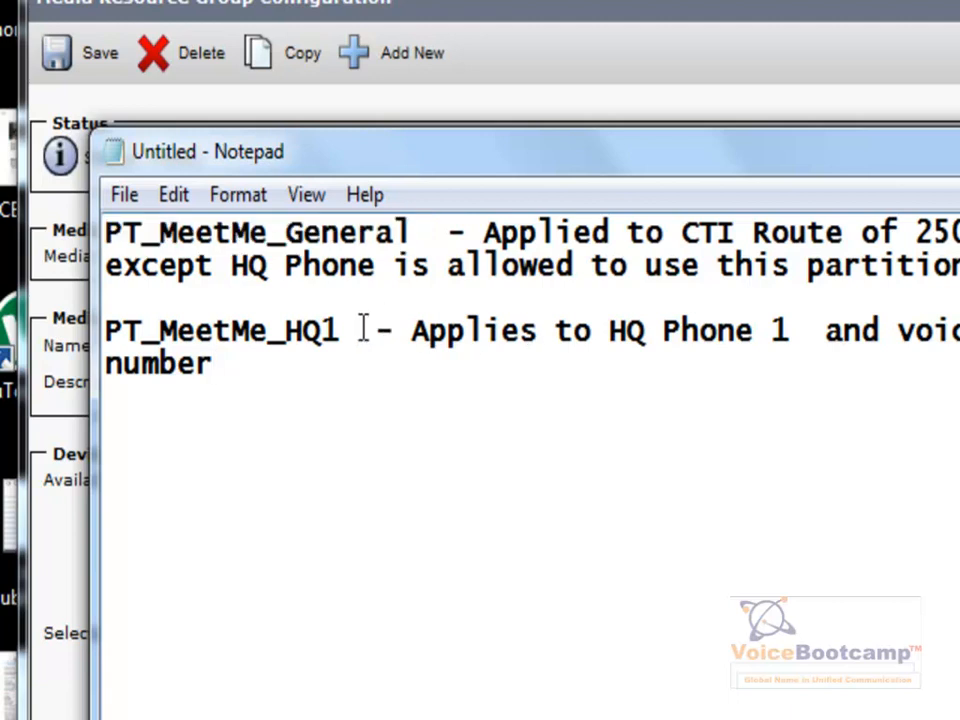
double_click(220, 330)
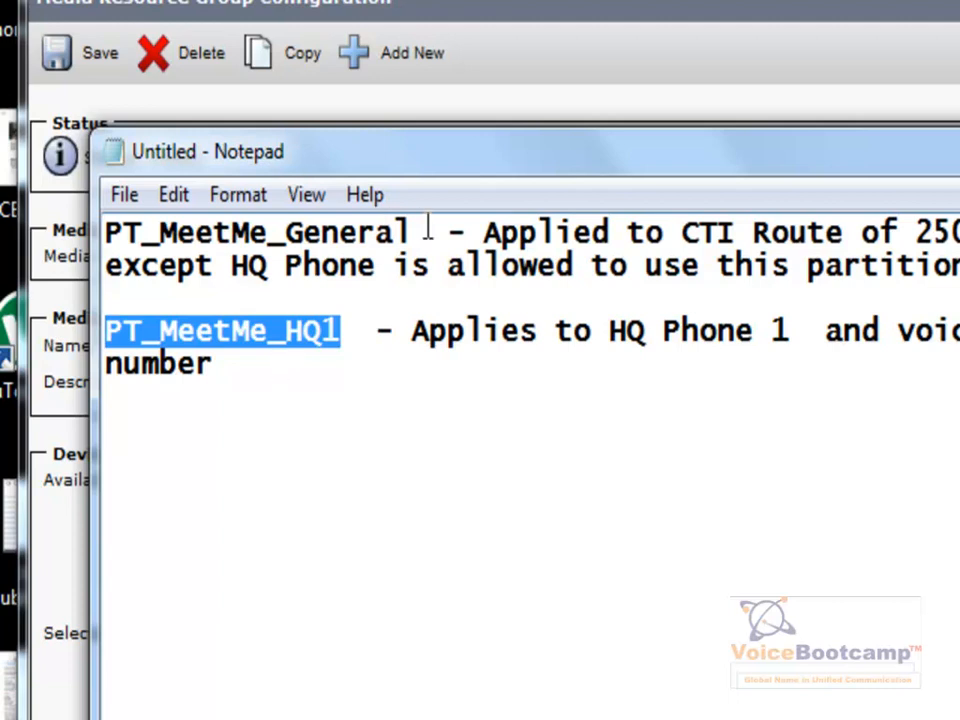
double_click(256, 232)
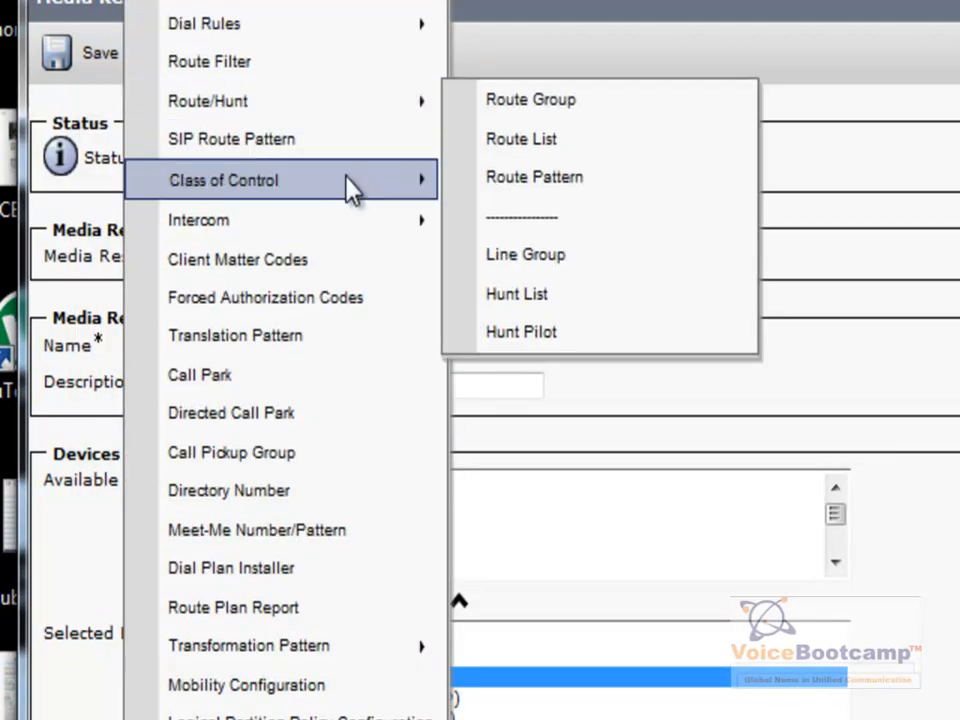
- Open calling search space CSS_HQ_PH1, which includes partition PT_MeetMe_HQ1
left_click(564, 336)
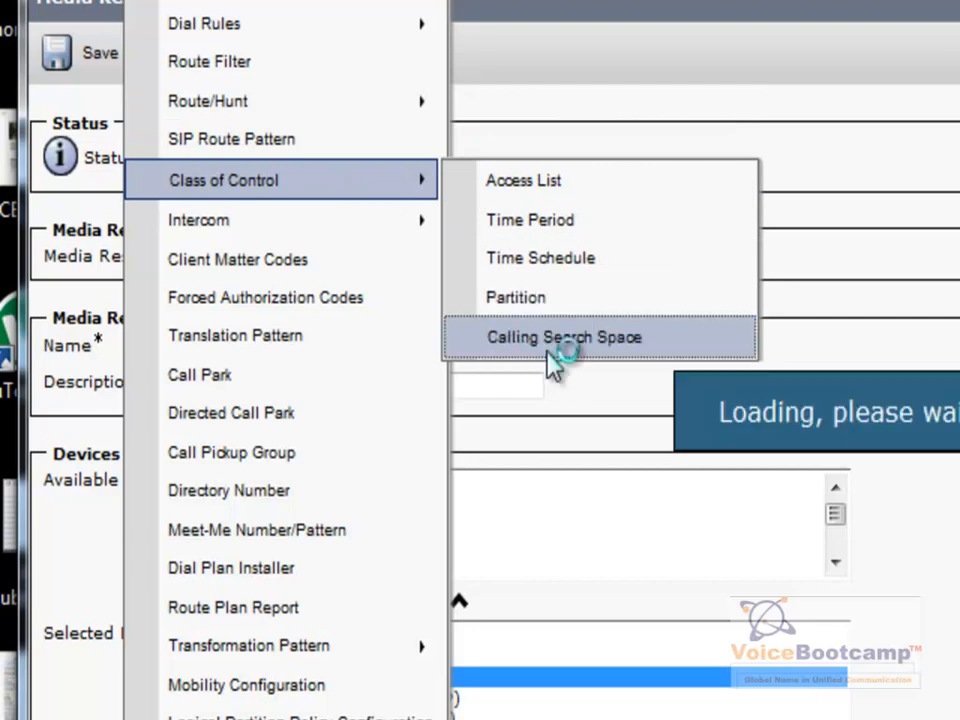
left_click(564, 336)
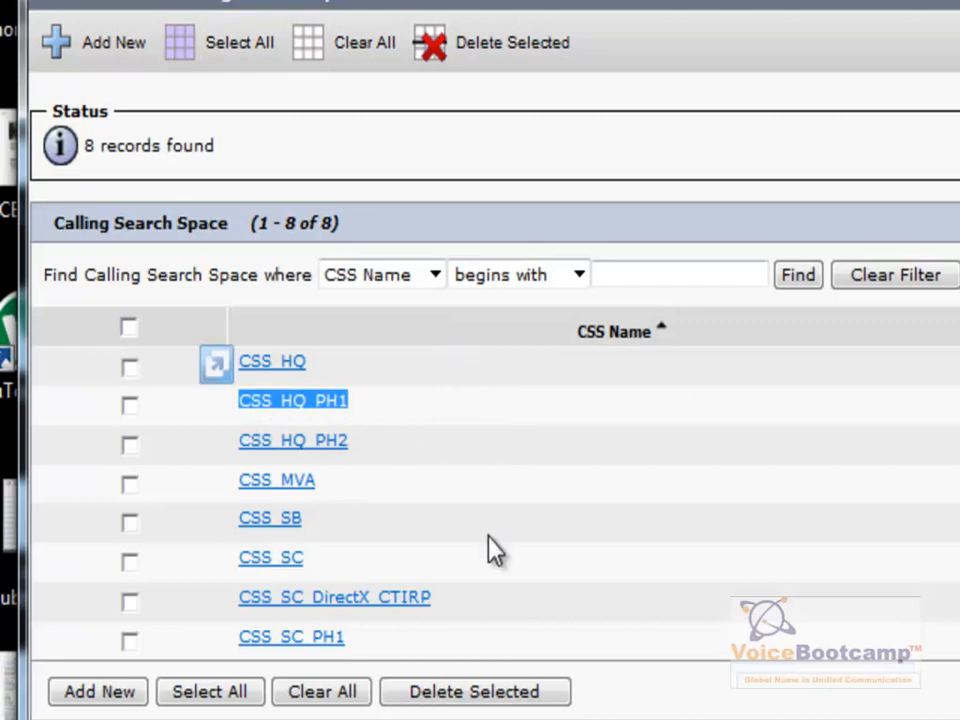
mouse_move(292, 404)
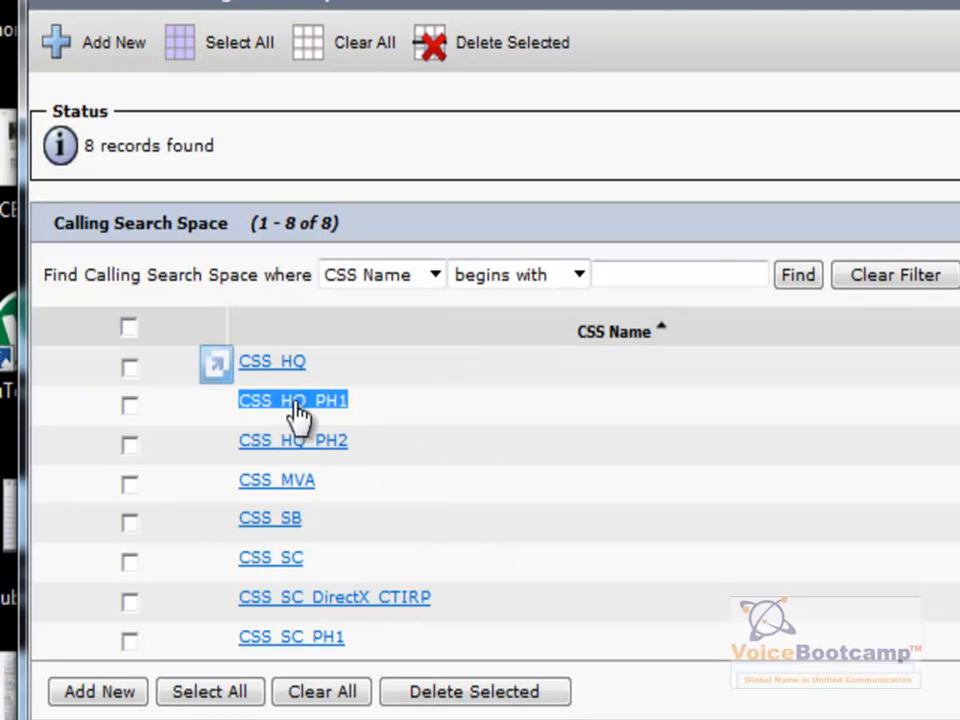
left_click(292, 400)
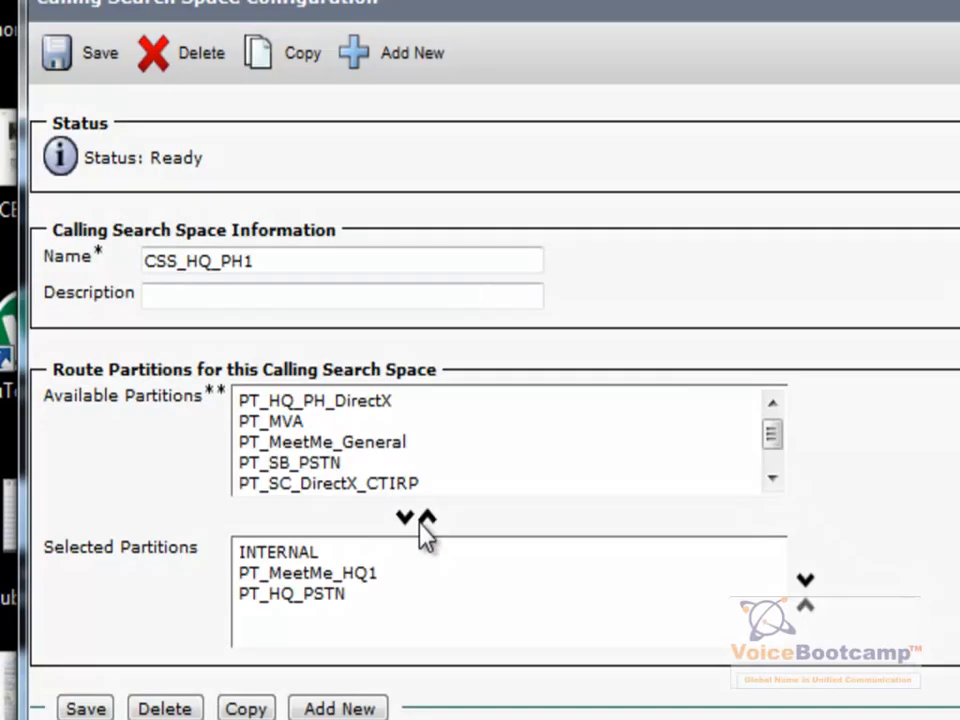
left_click(292, 592)
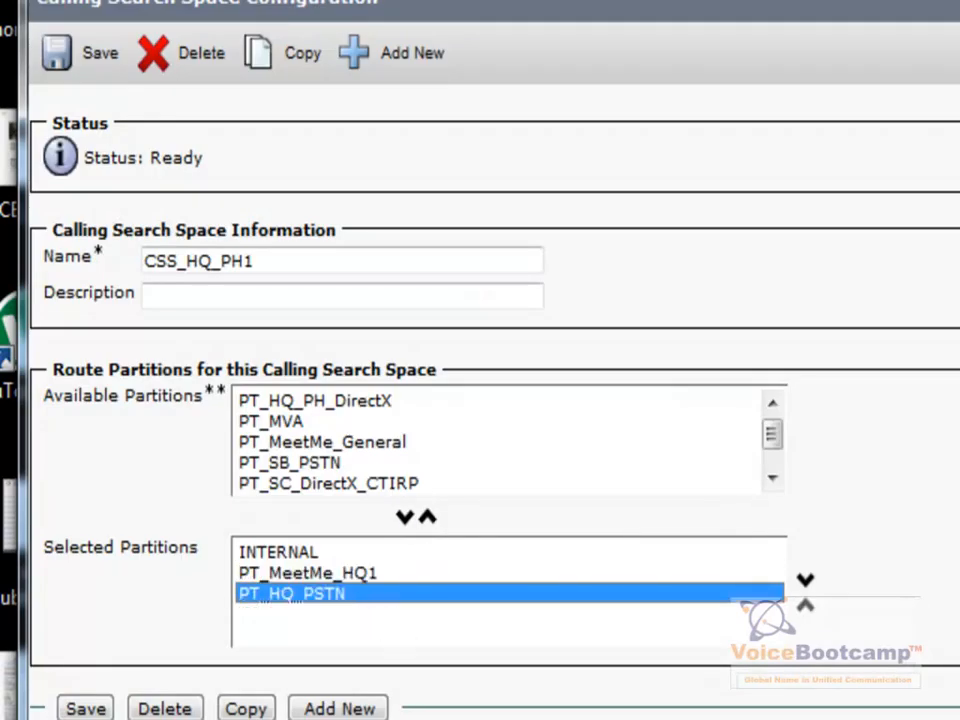
- Return to the list and open CSS_SB, which includes PT_MeetMe_General
left_click(308, 572)
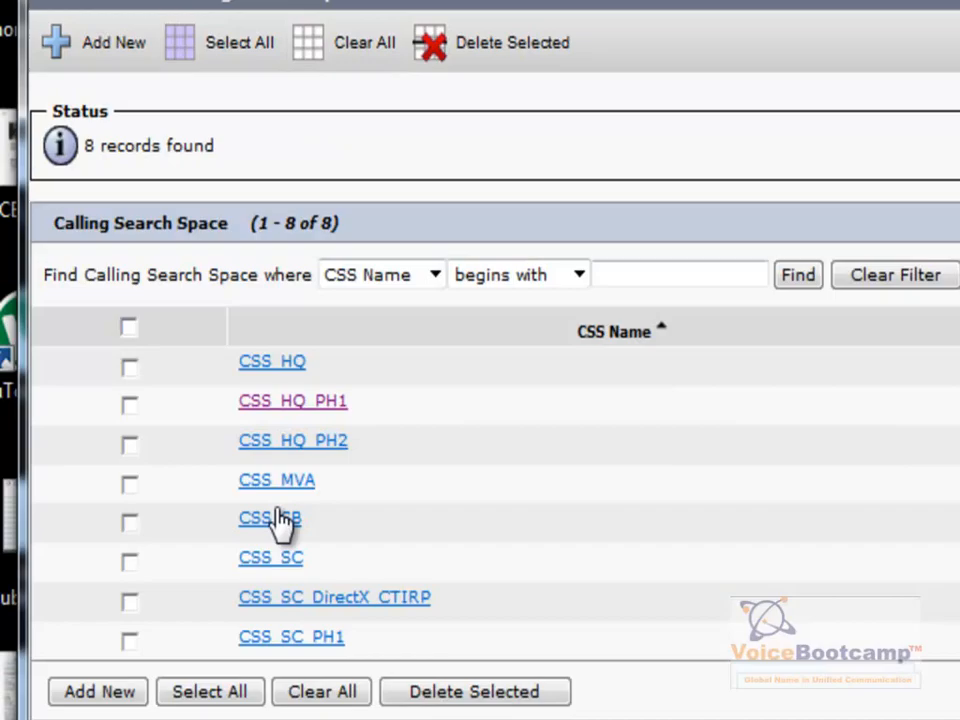
left_click(268, 516)
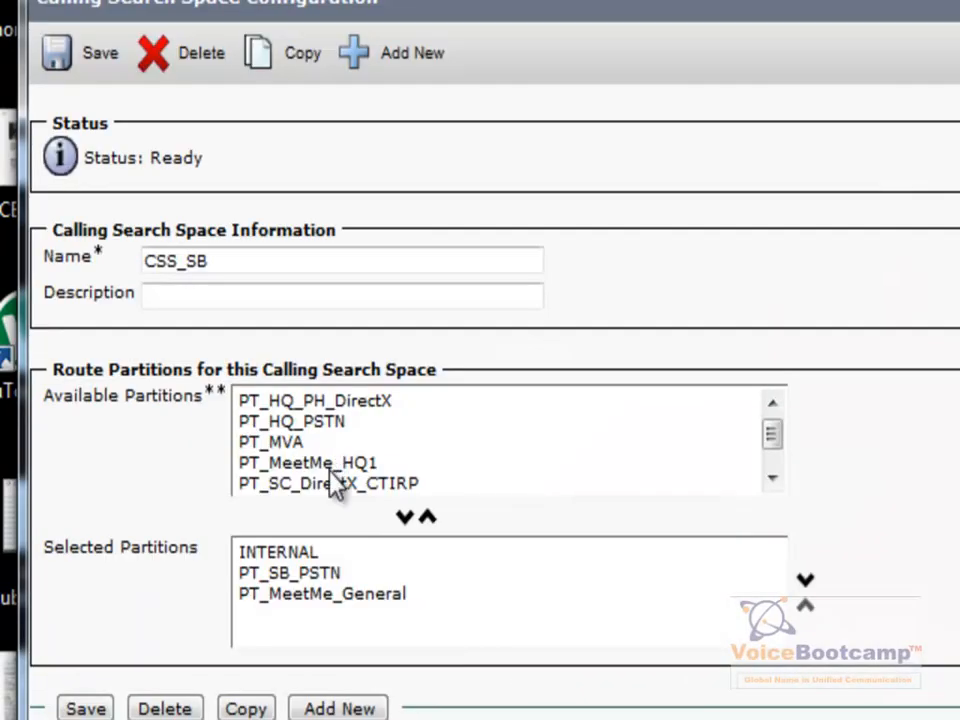
left_click(322, 592)
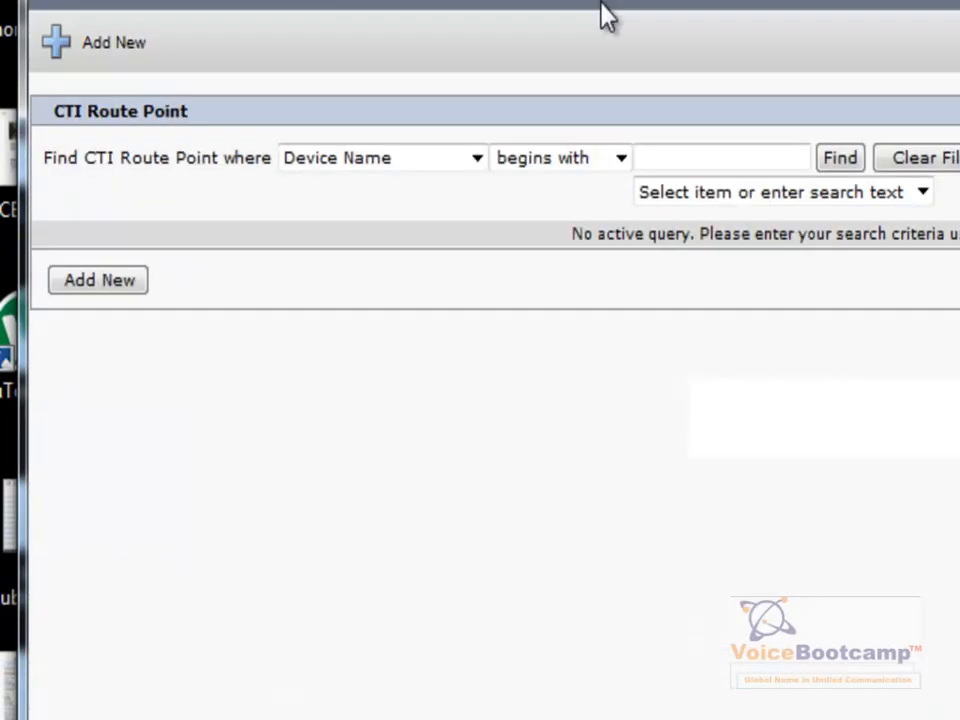
- Open the MeetMe CTI route point's line 2501 and review its Forward All to voicemail setting
left_click(840, 158)
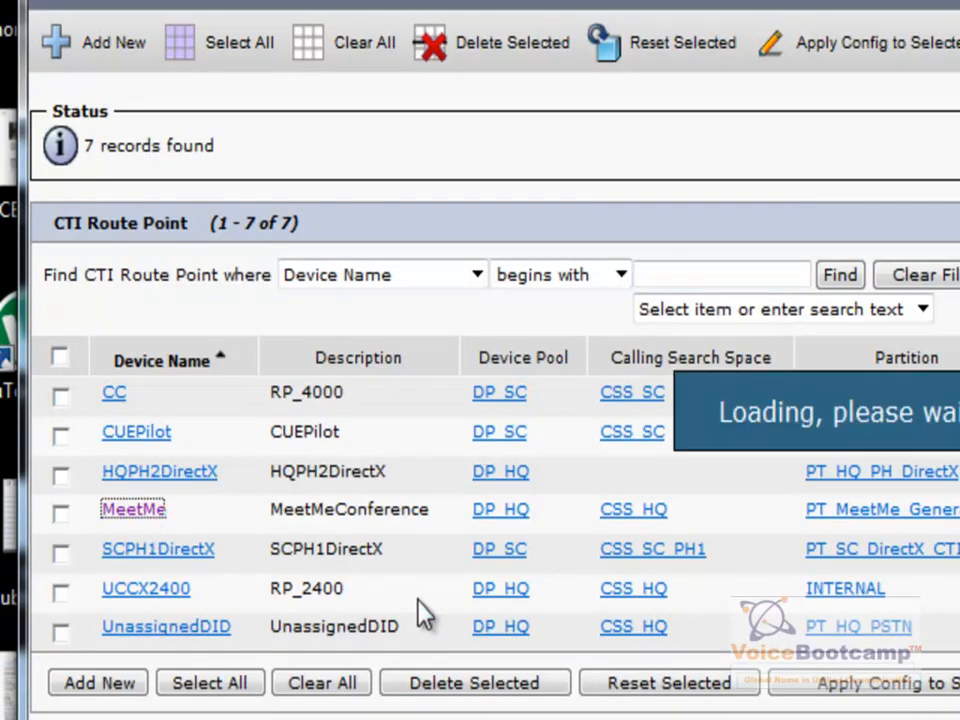
left_click(132, 510)
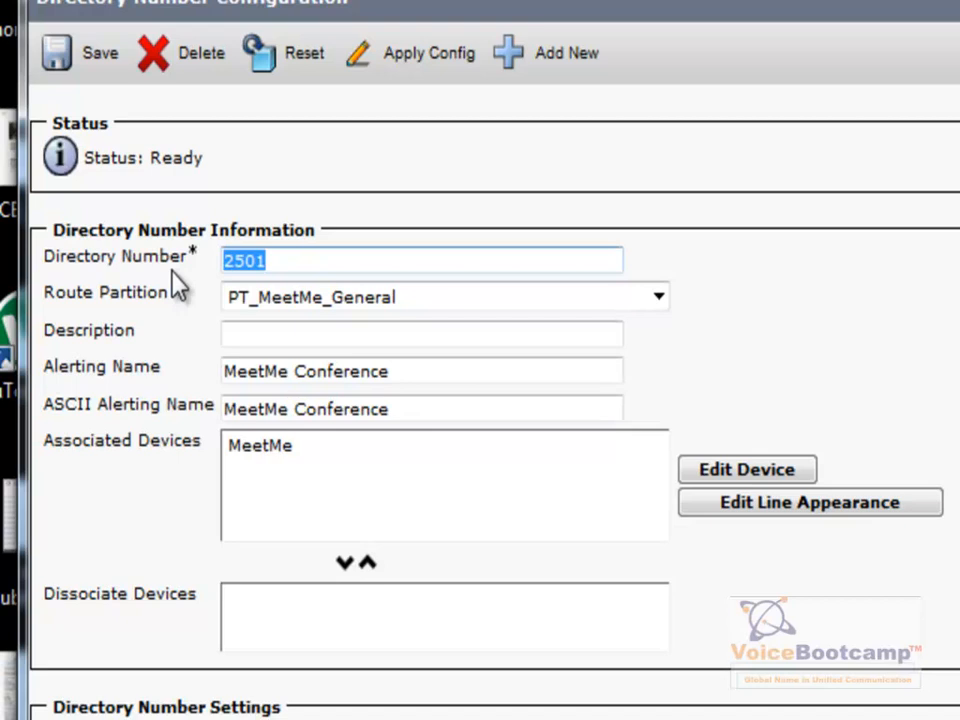
mouse_move(316, 270)
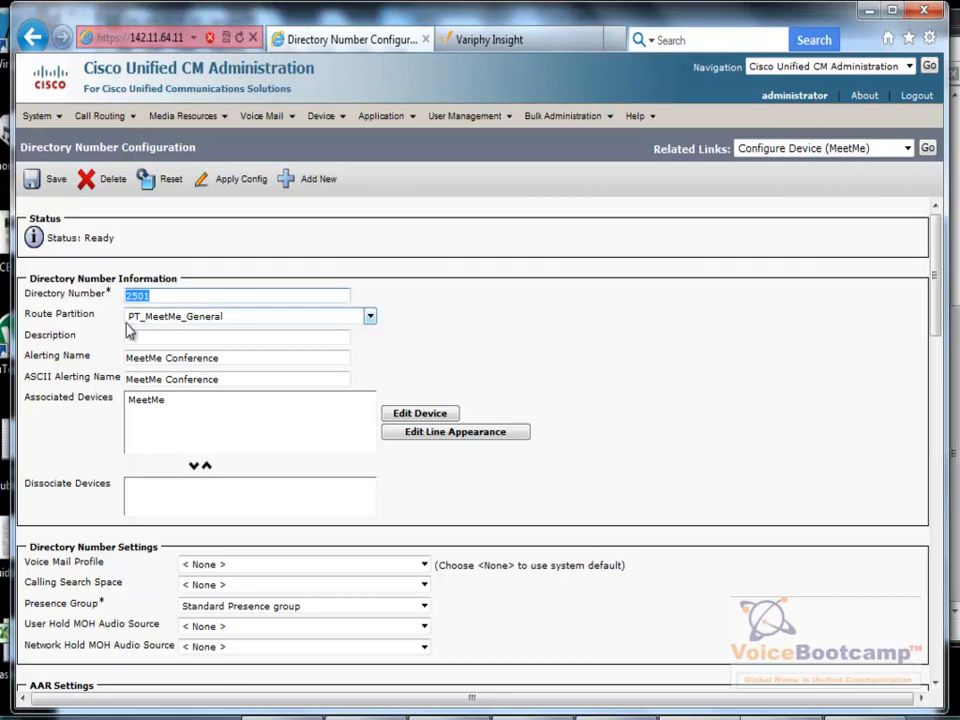
mouse_move(200, 336)
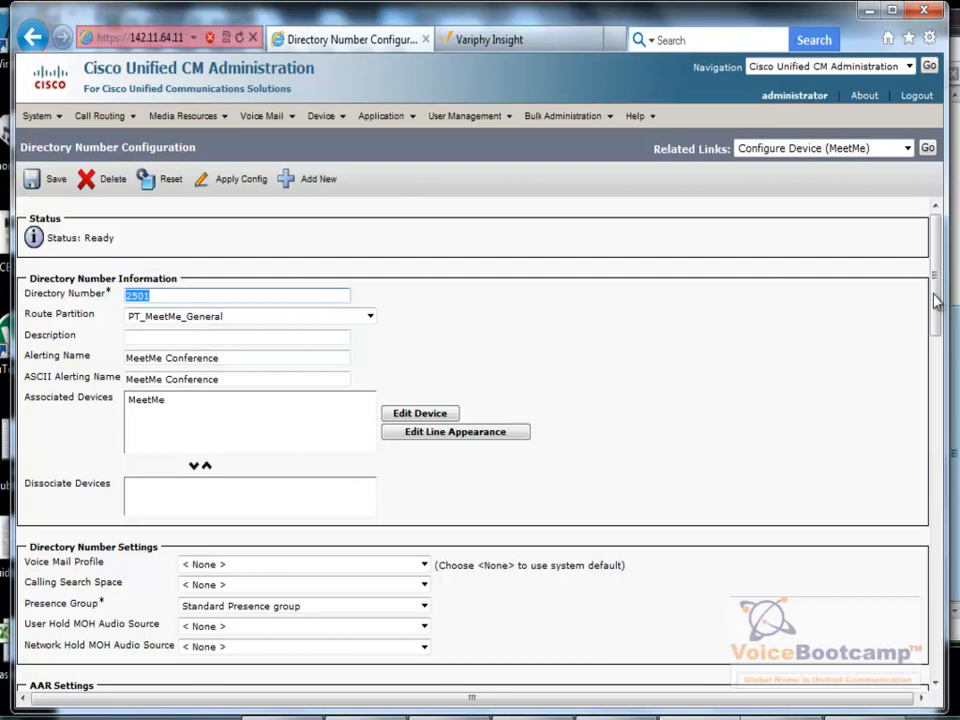
scroll("down", 3)
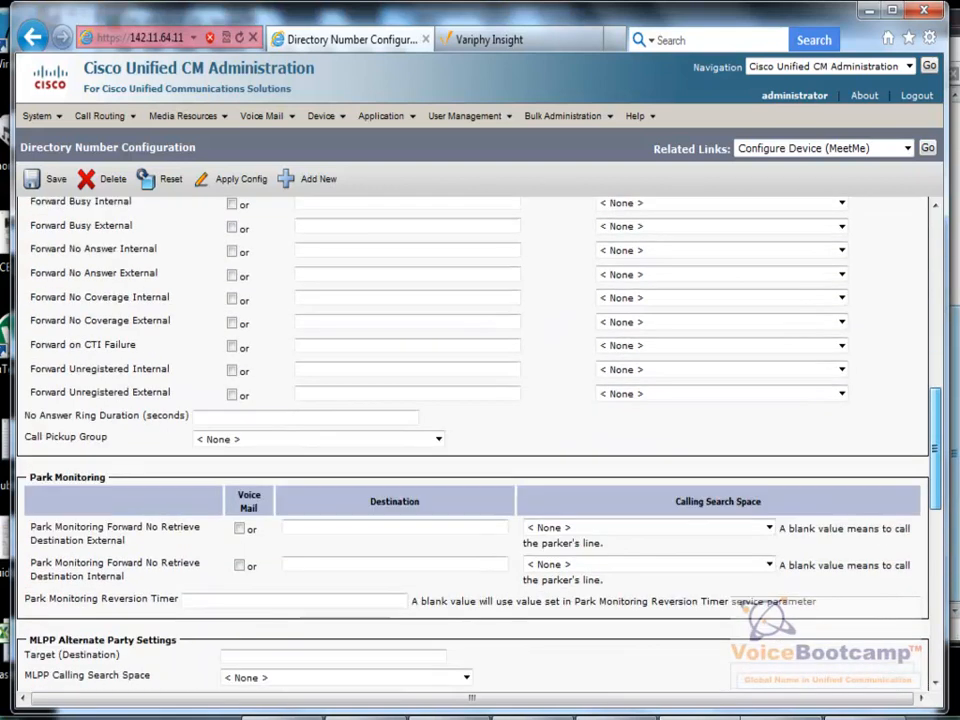
scroll("up", 3)
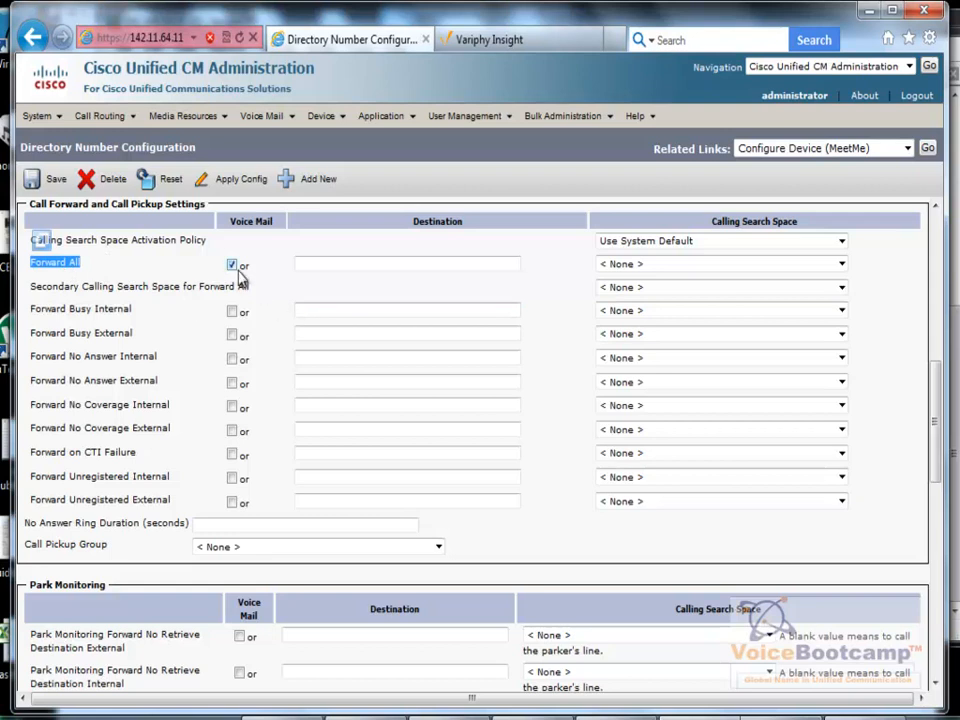
scroll("down", 3)
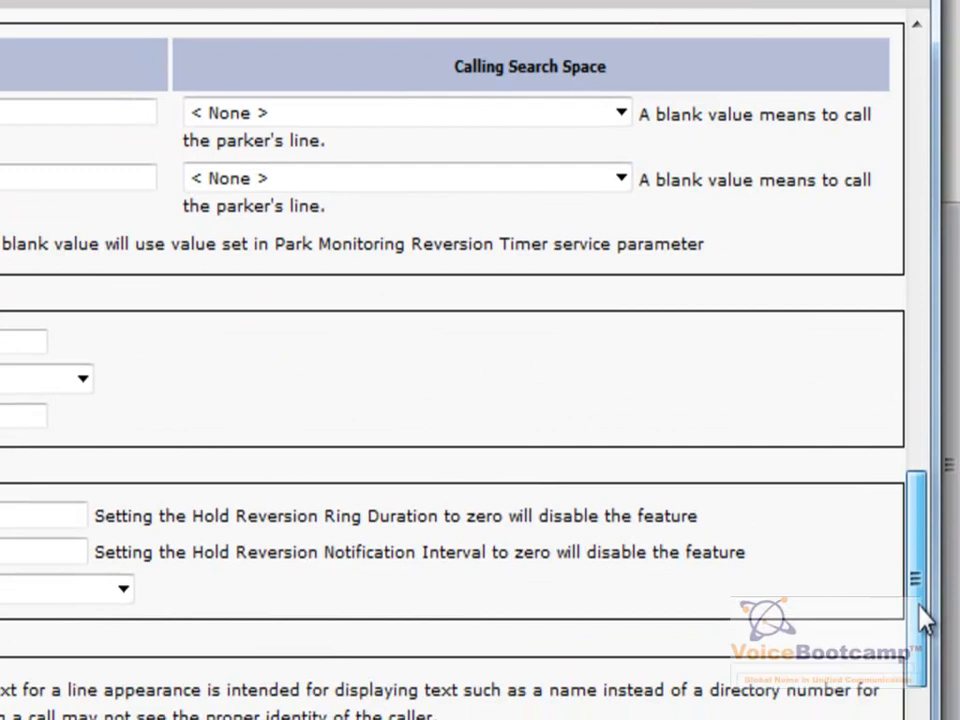
- Open meet-me number 2501 in partition PT_MeetMe_HQ1 and select its pattern value
scroll("down", 3)
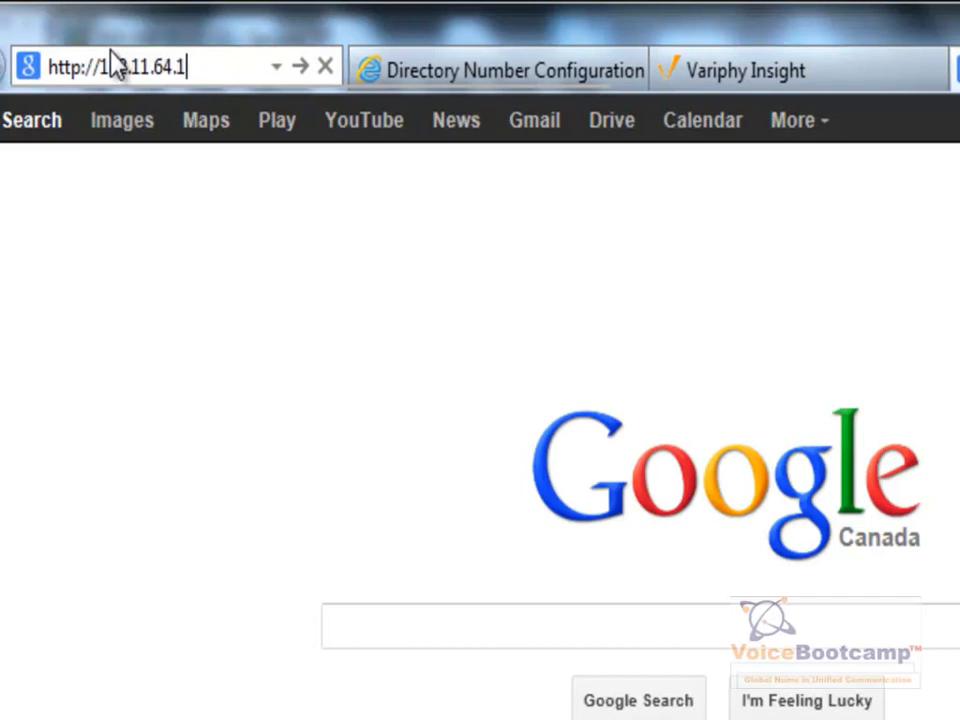
key("Return")
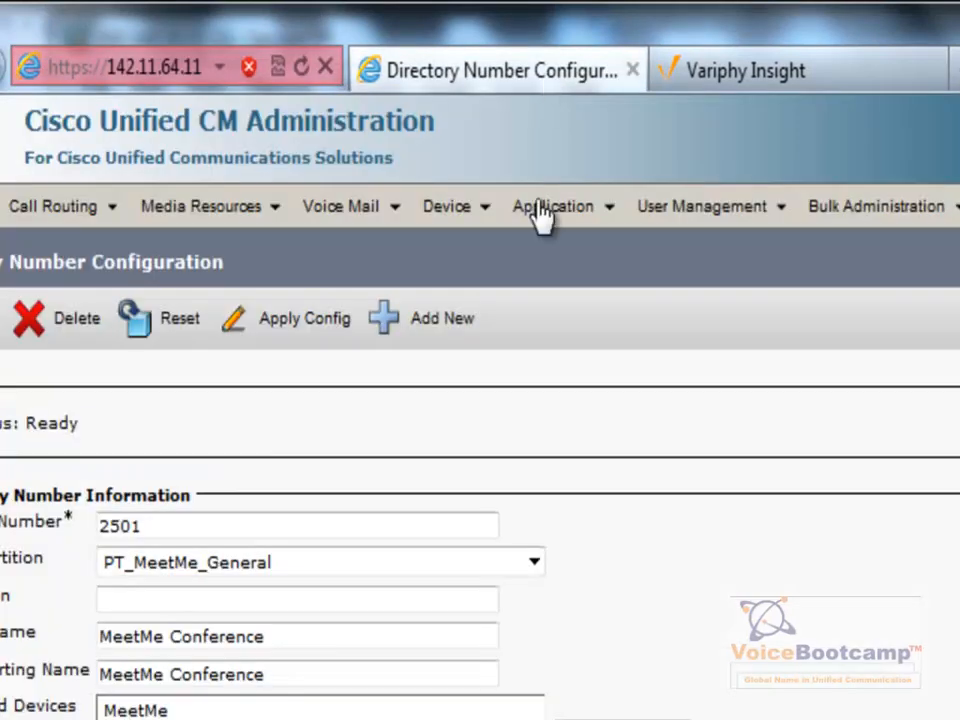
left_click(54, 206)
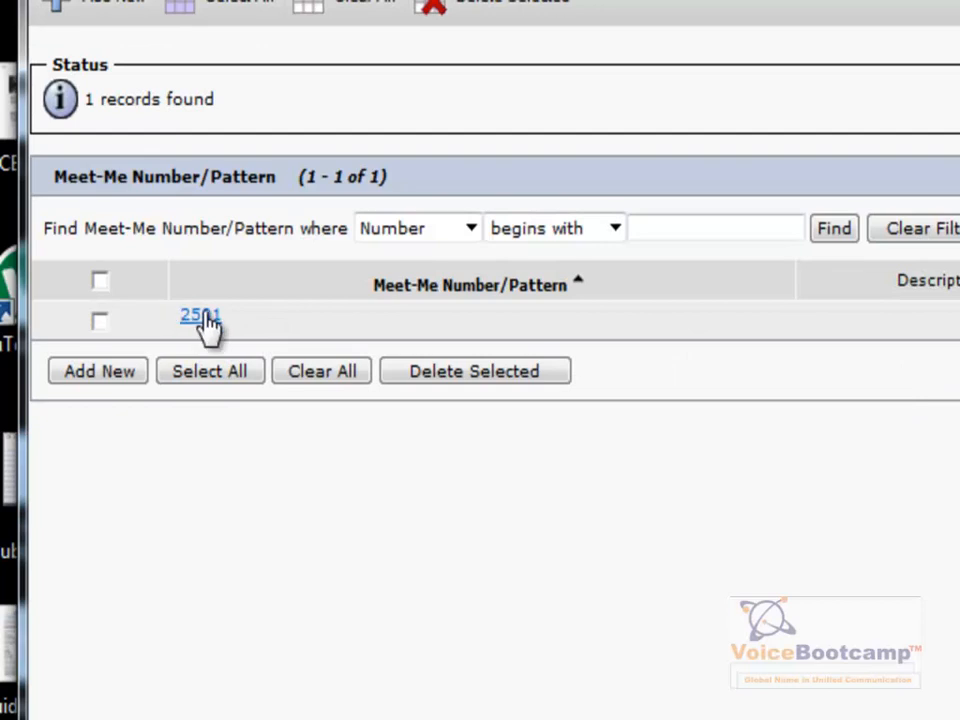
left_click(196, 316)
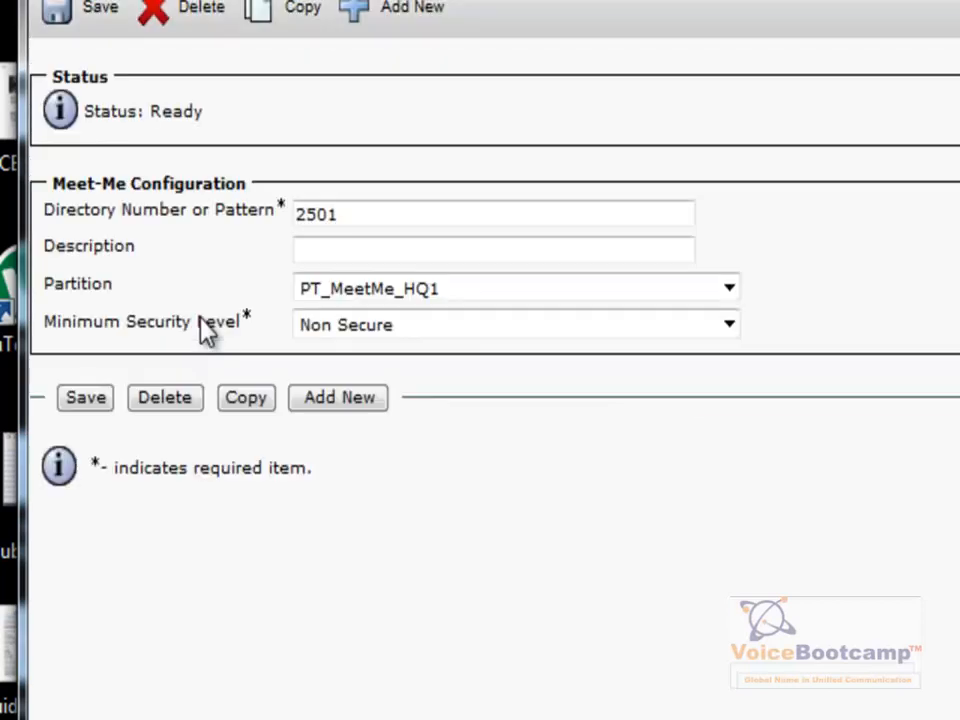
left_click(490, 214)
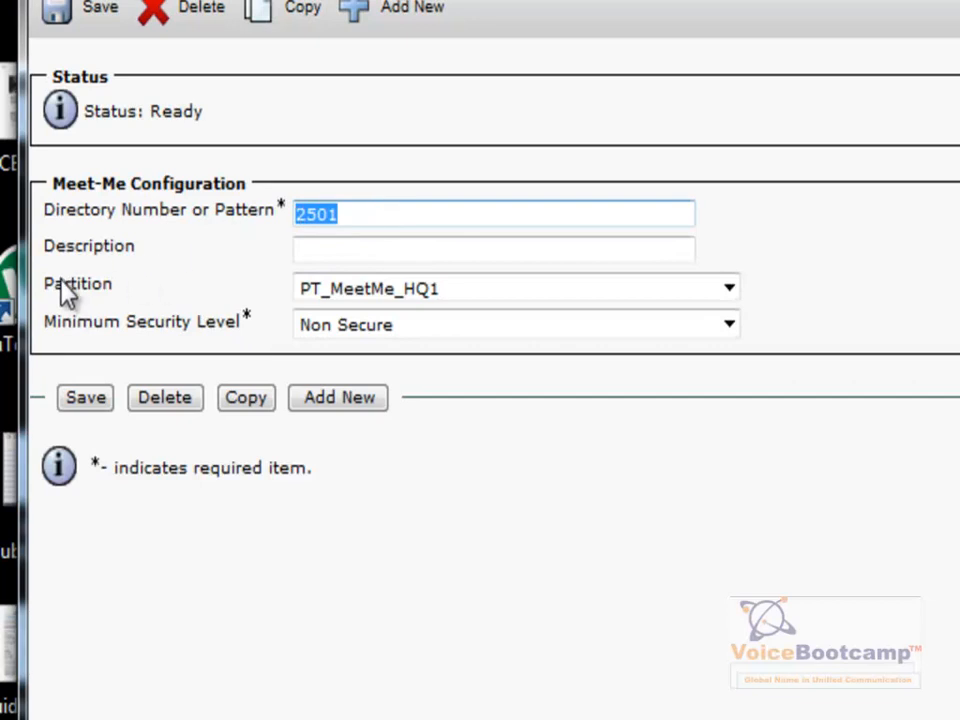
double_click(76, 284)
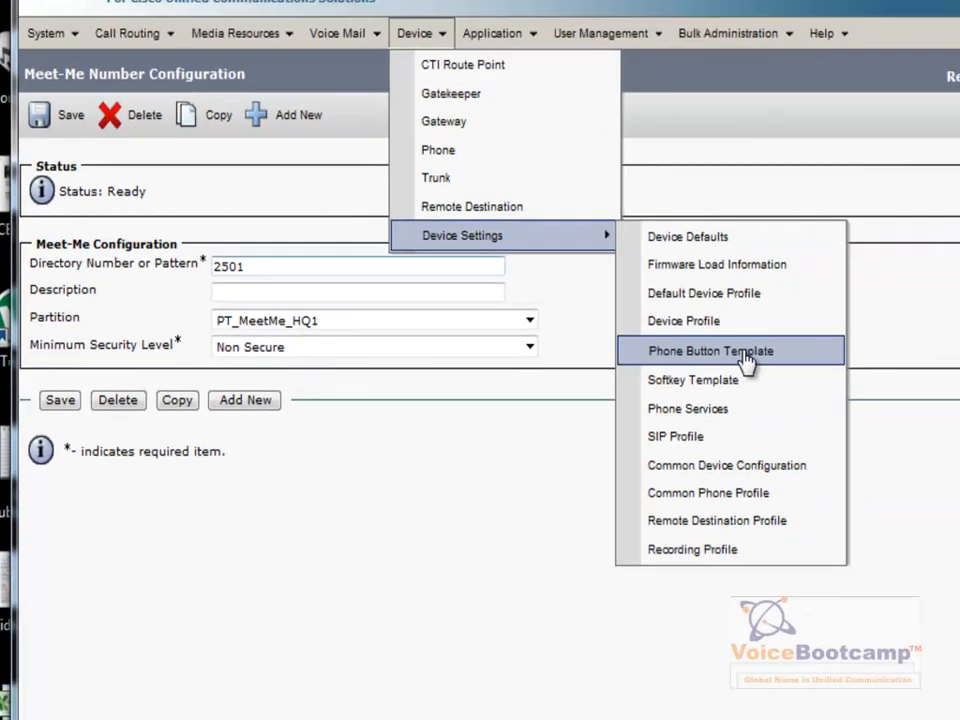
- Open the Standard 7961 SCCP MeetMe button template and check button 6's Meet Me Conference label
left_click(712, 350)
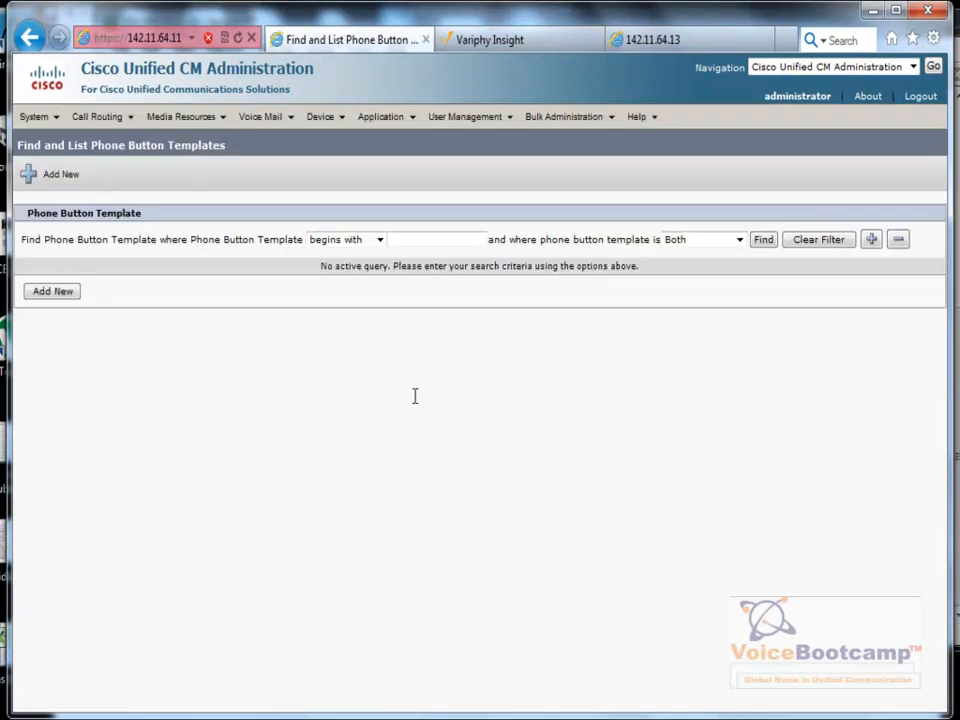
left_click(764, 240)
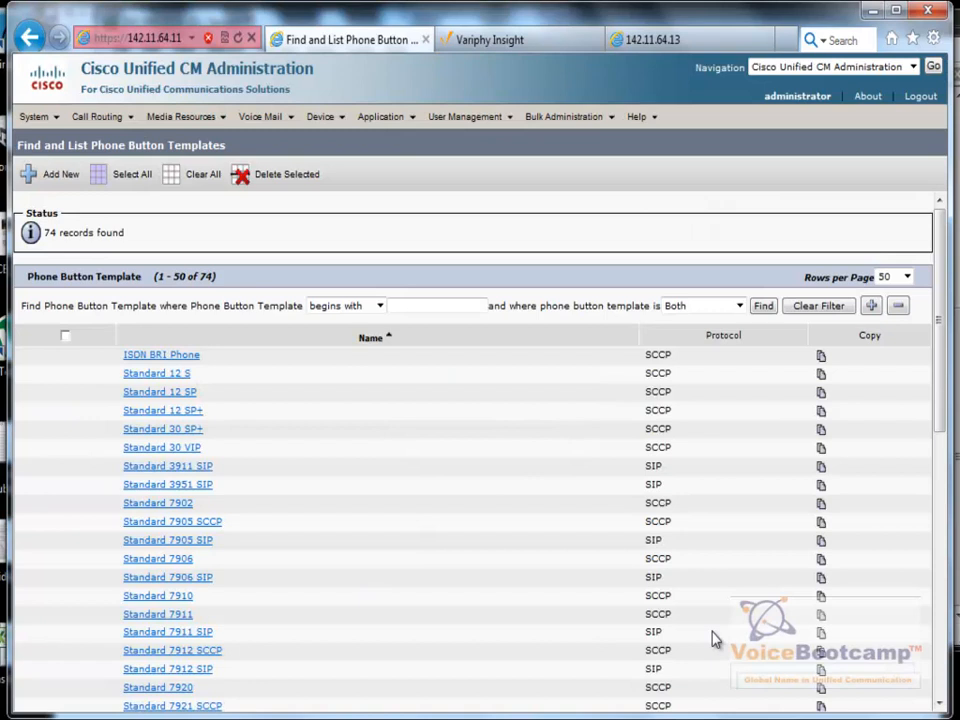
scroll("down", 3)
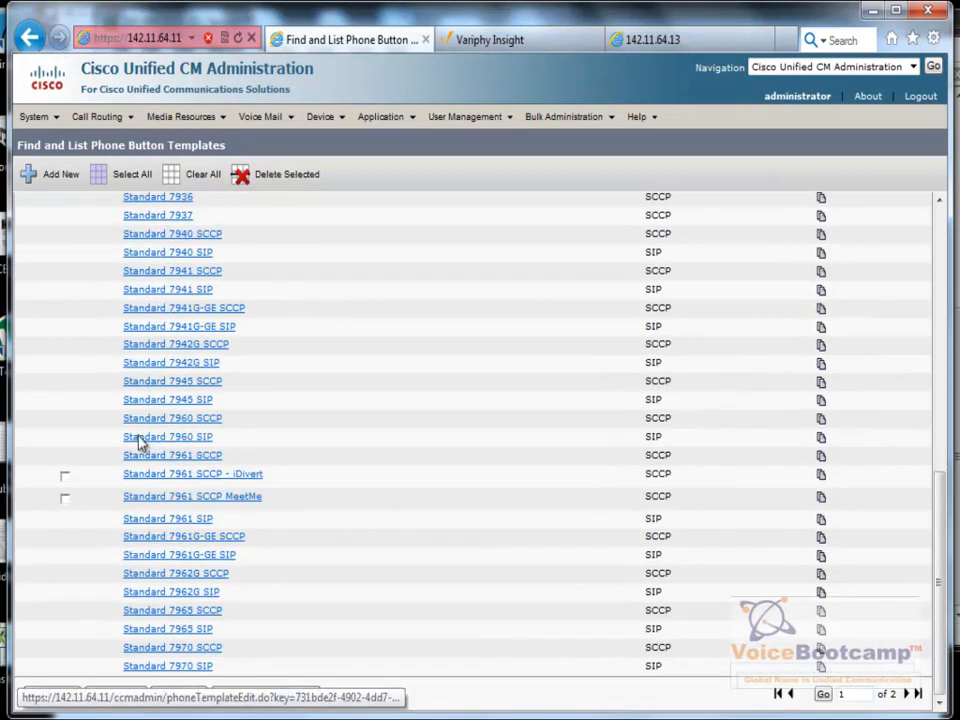
left_click(192, 496)
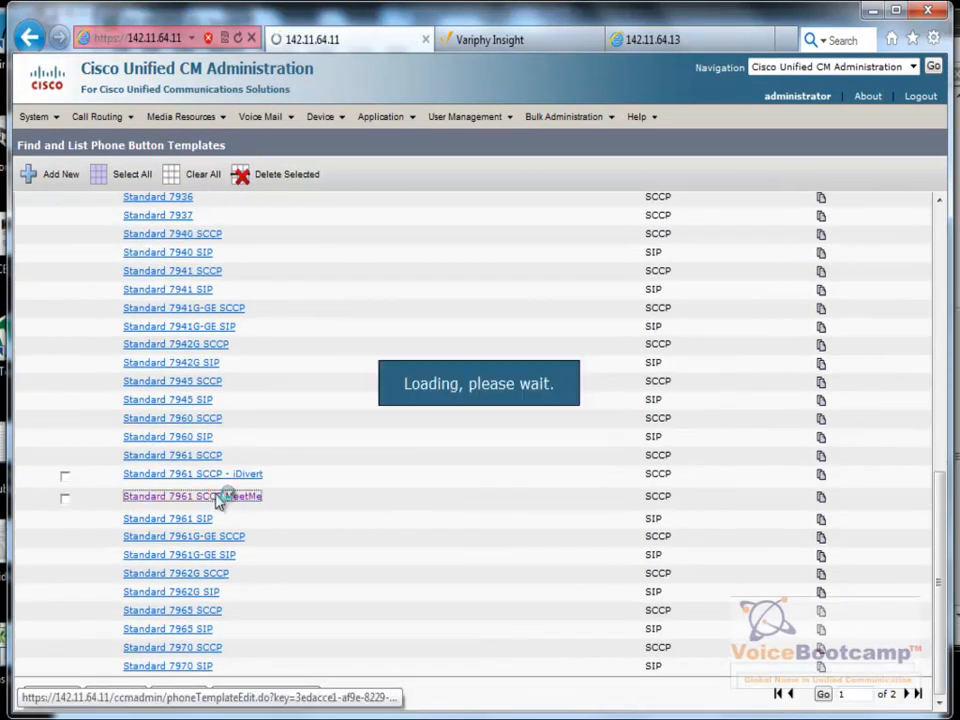
left_click(192, 496)
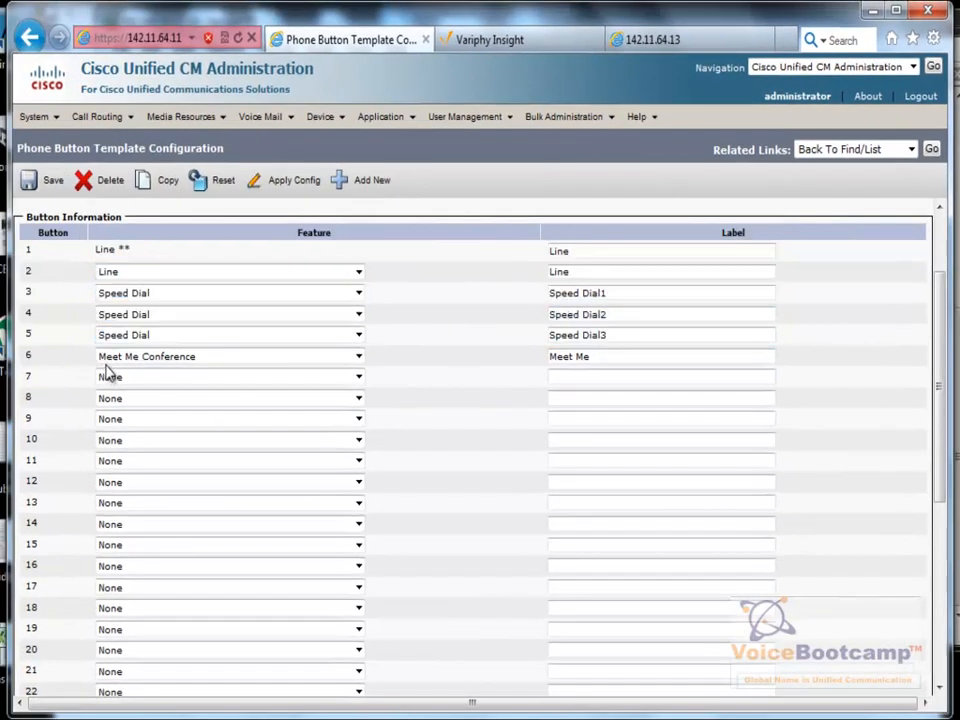
left_click(230, 356)
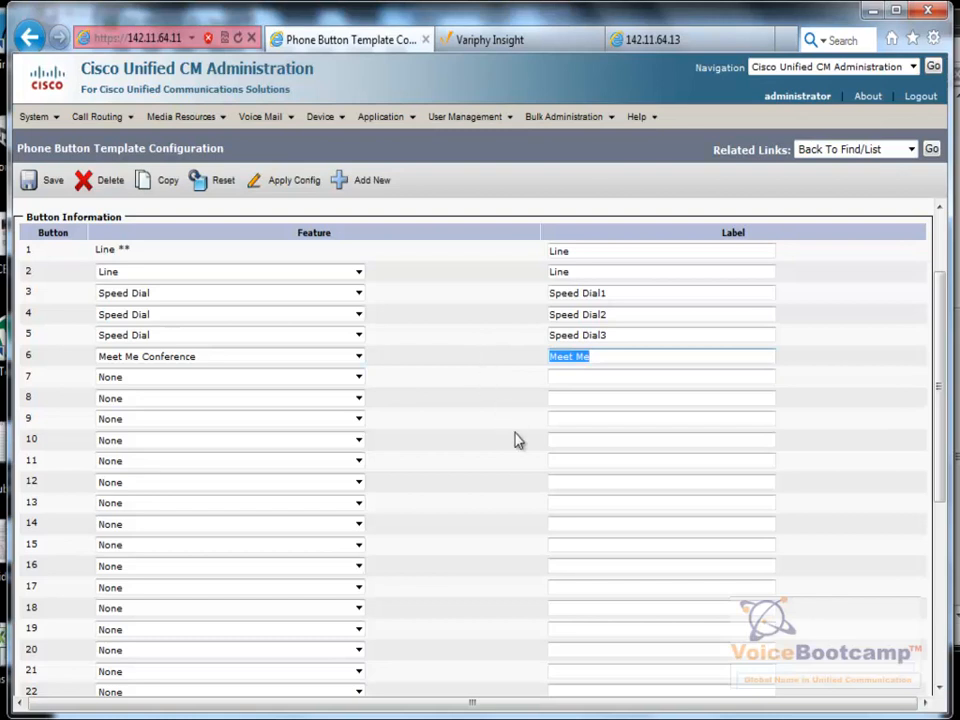
left_click(320, 116)
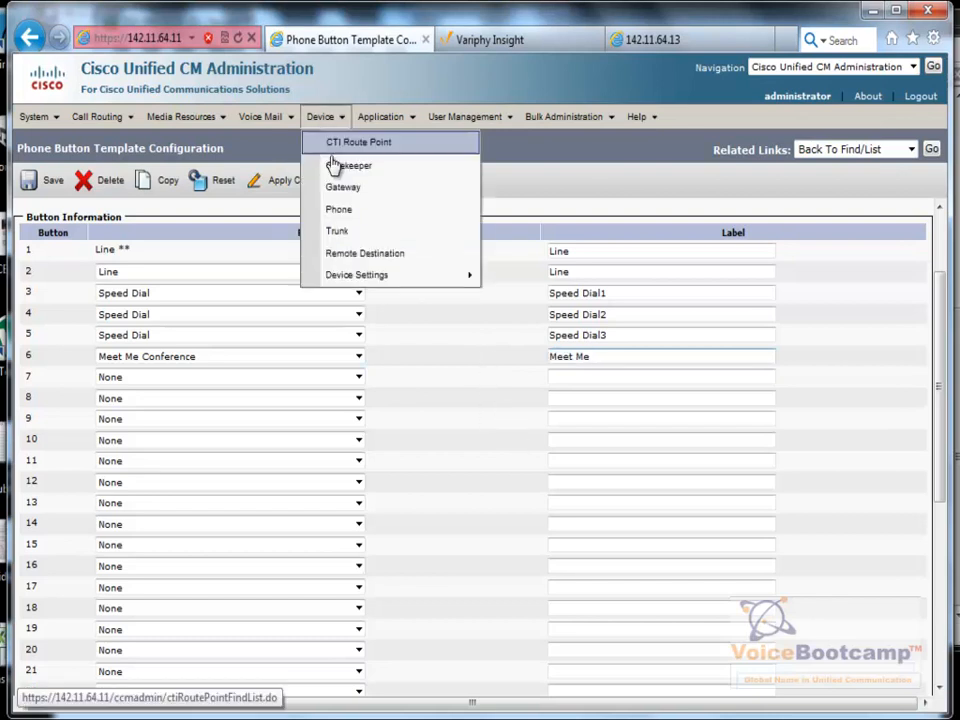
- Open HQ Phone 1 x 2001 and confirm its MeetMe button template and CSS_HQ_PH1 search space
left_click(338, 210)
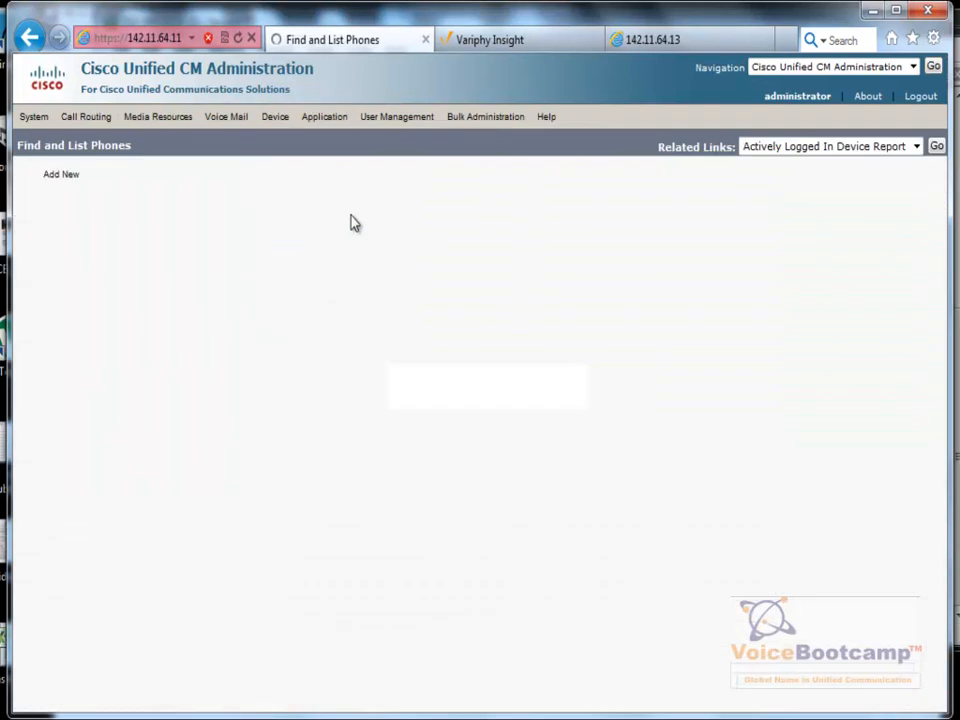
left_click(472, 240)
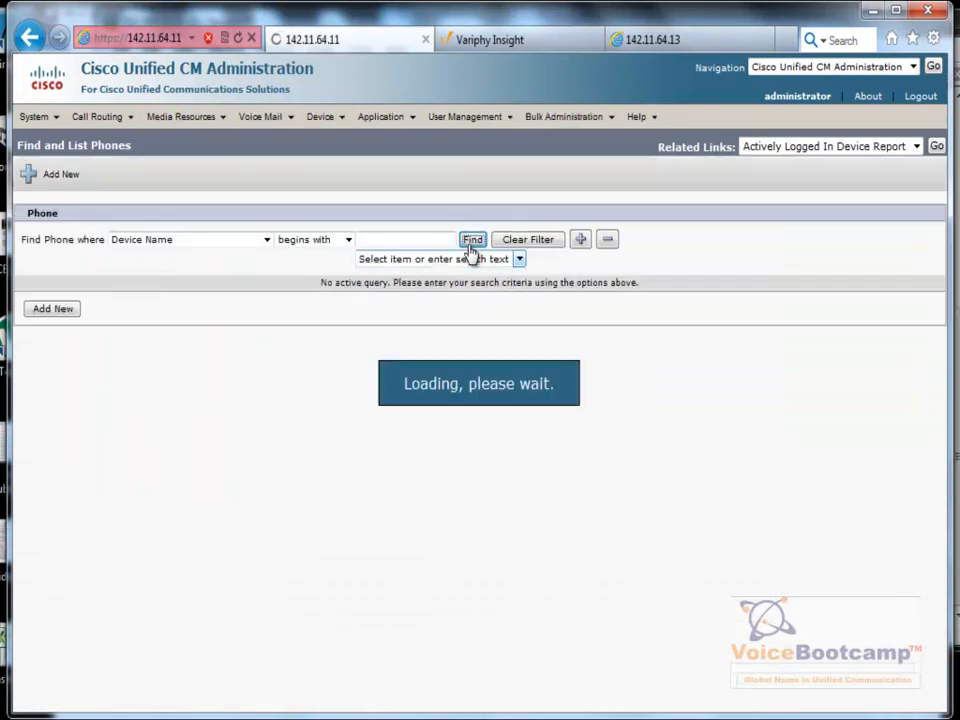
left_click(472, 240)
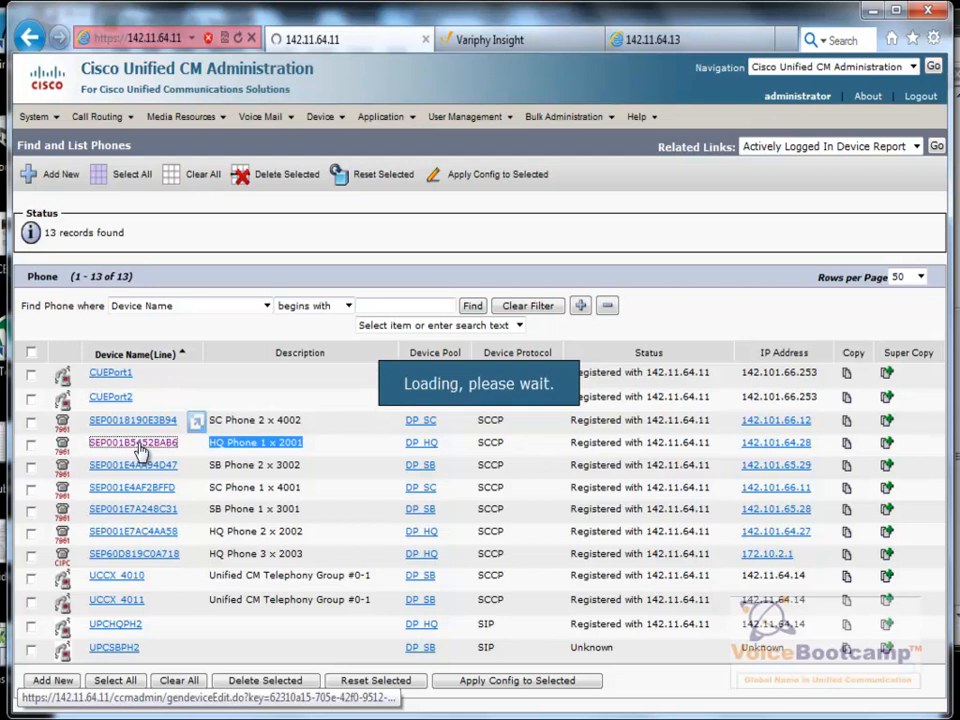
left_click(132, 442)
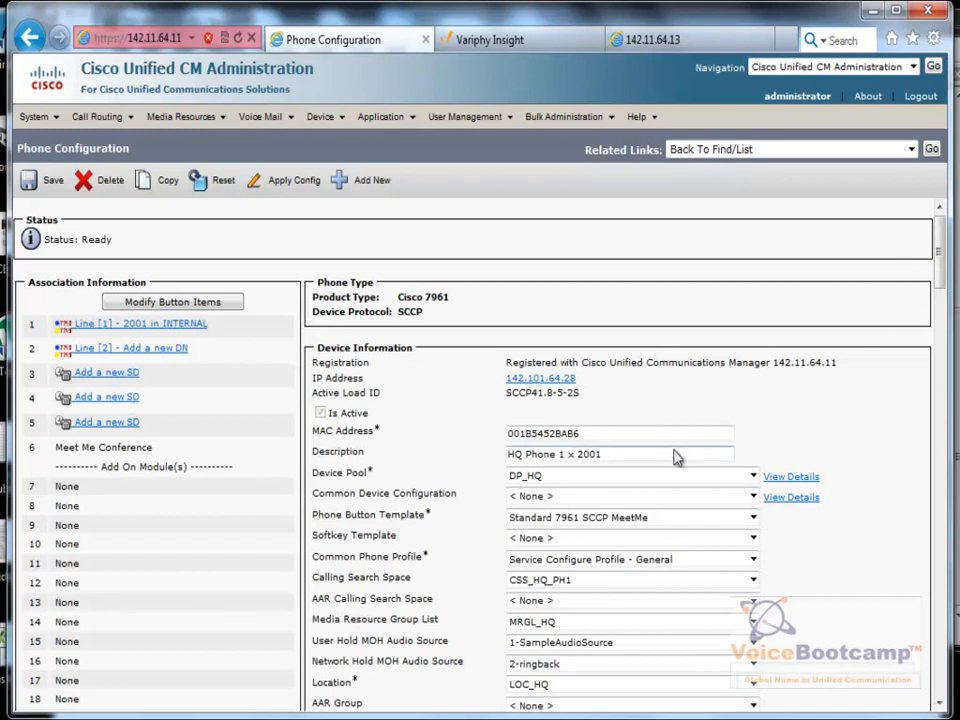
double_click(368, 514)
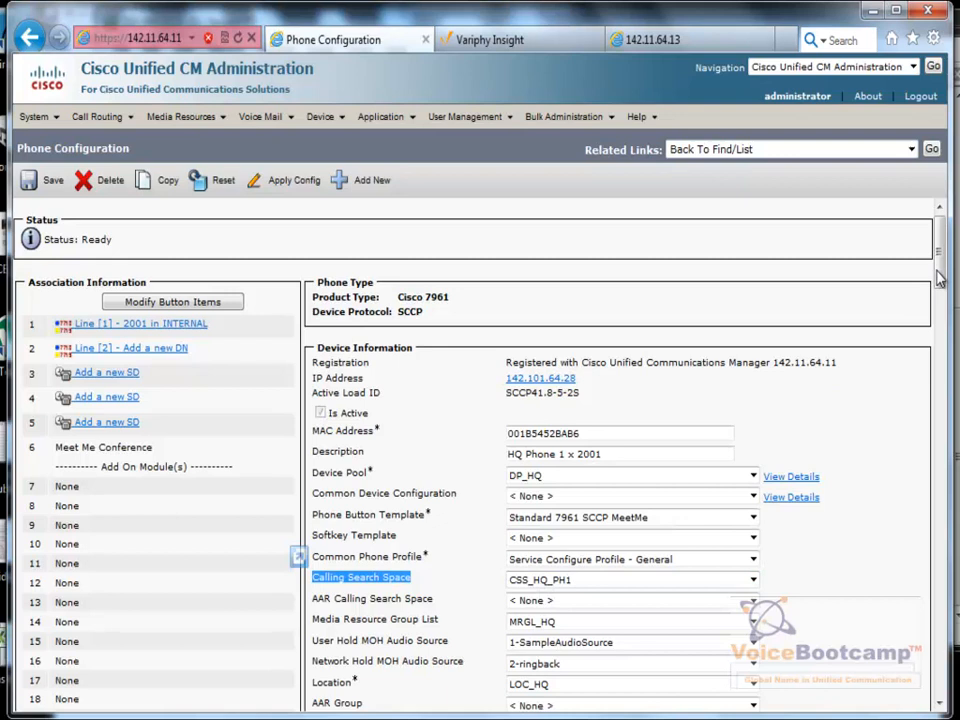
scroll("down", 3)
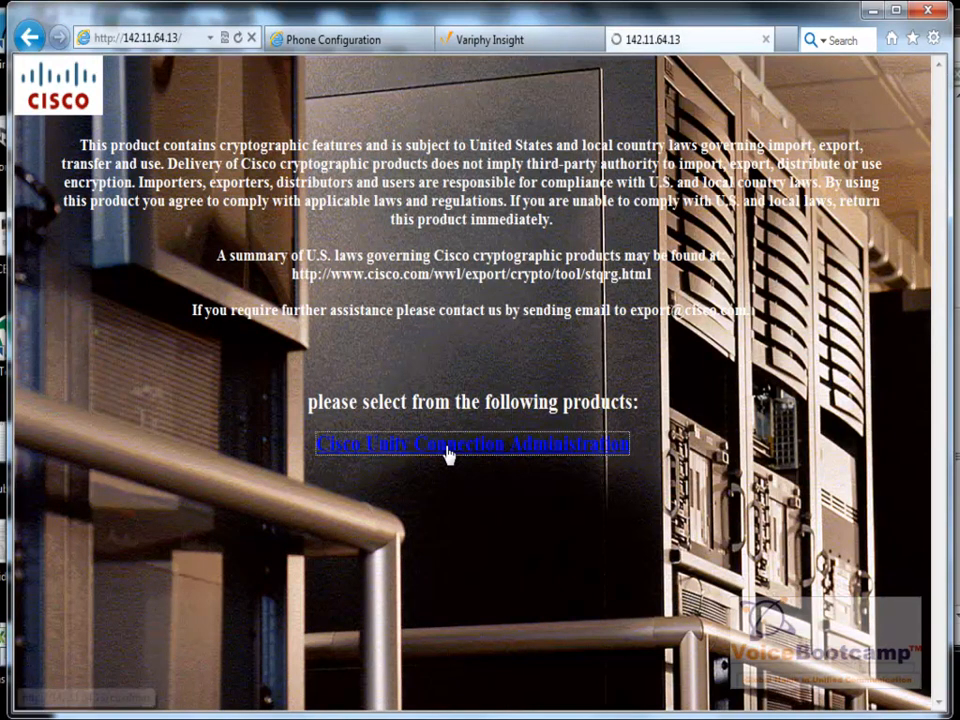
- Continue past the certificate warning and log in to Cisco Unity Connection Administration
left_click(472, 444)
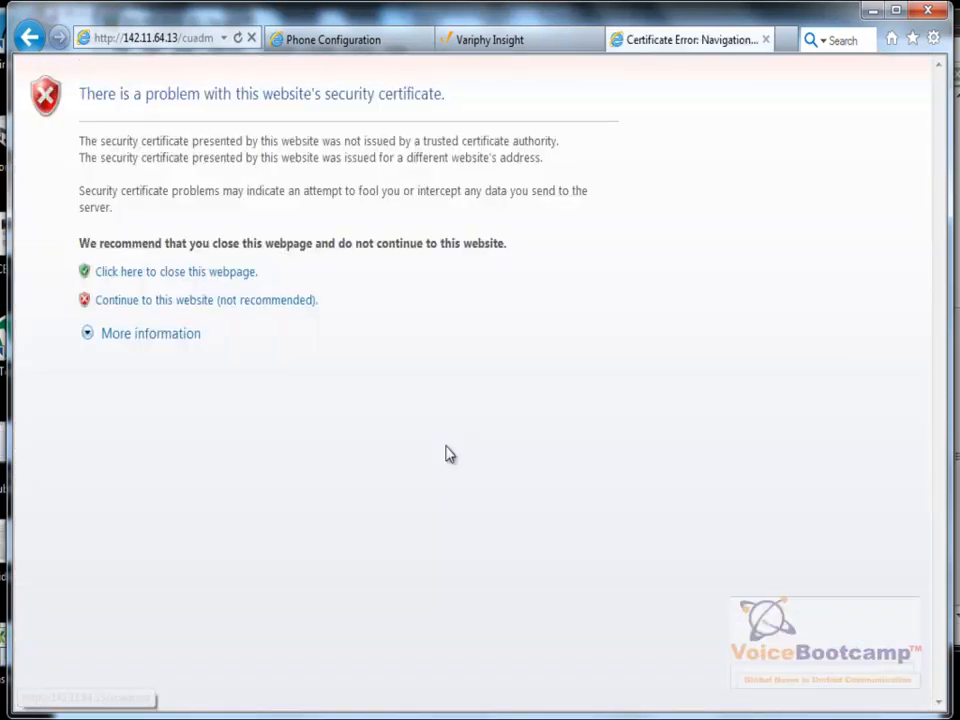
mouse_move(148, 304)
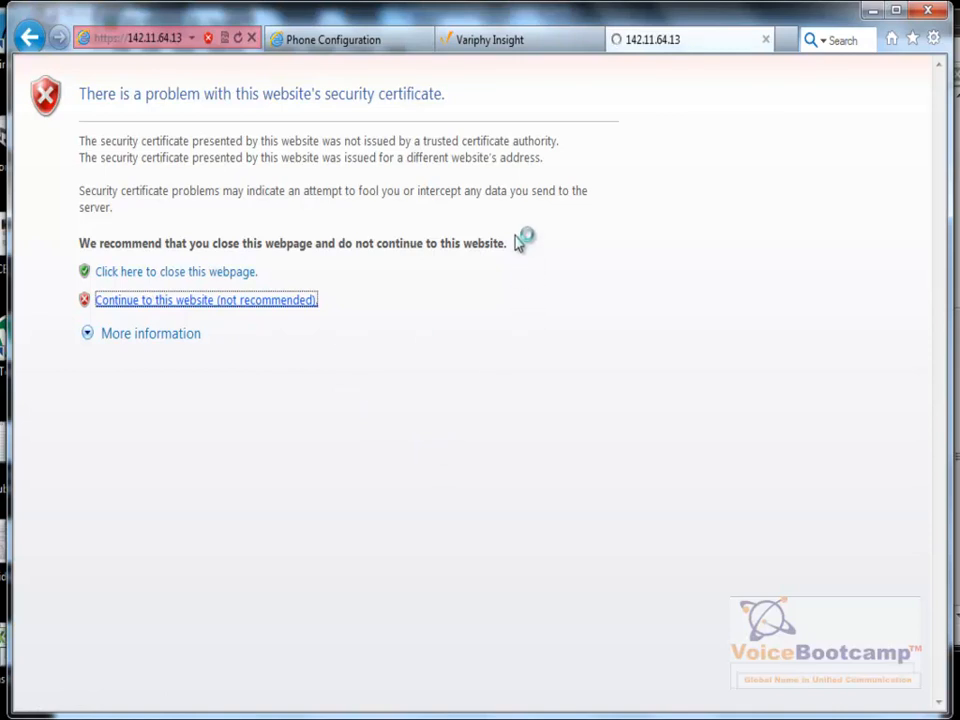
mouse_move(520, 240)
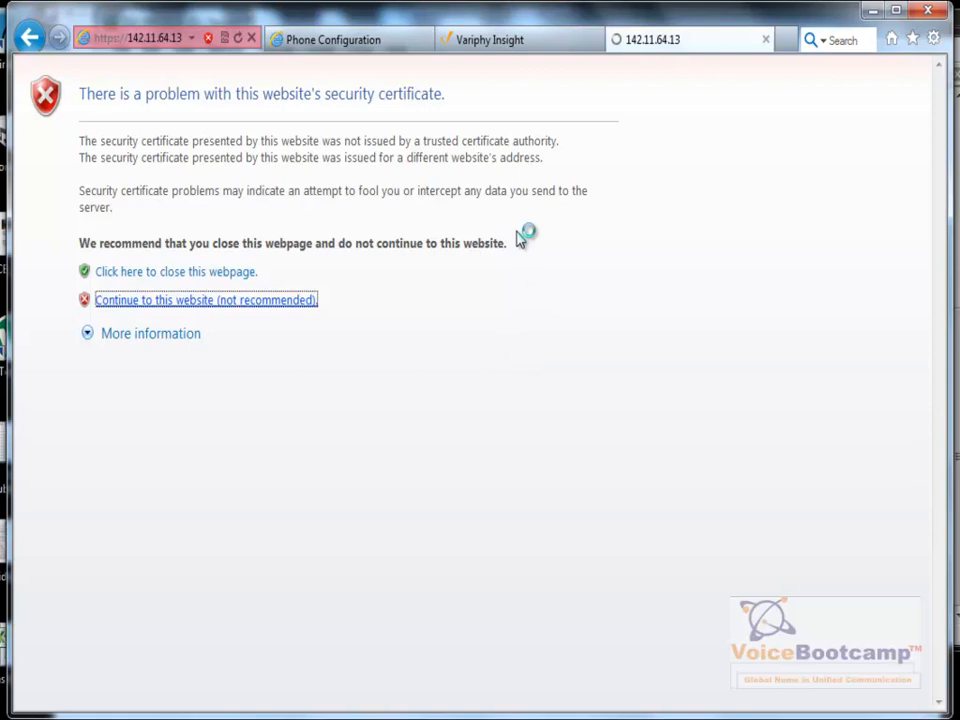
left_click(204, 300)
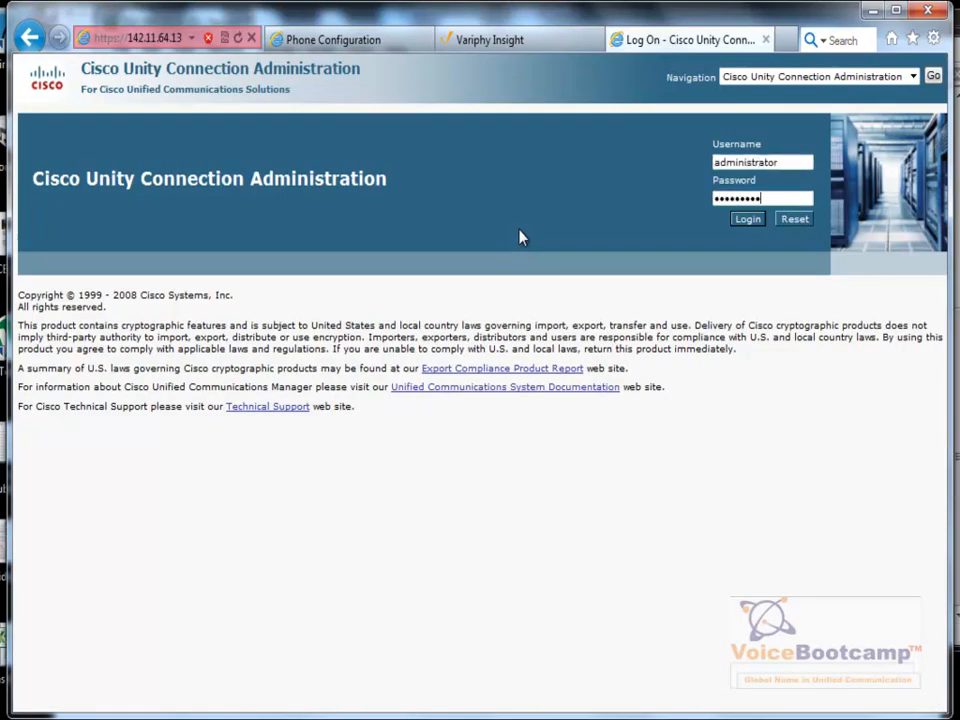
left_click(748, 218)
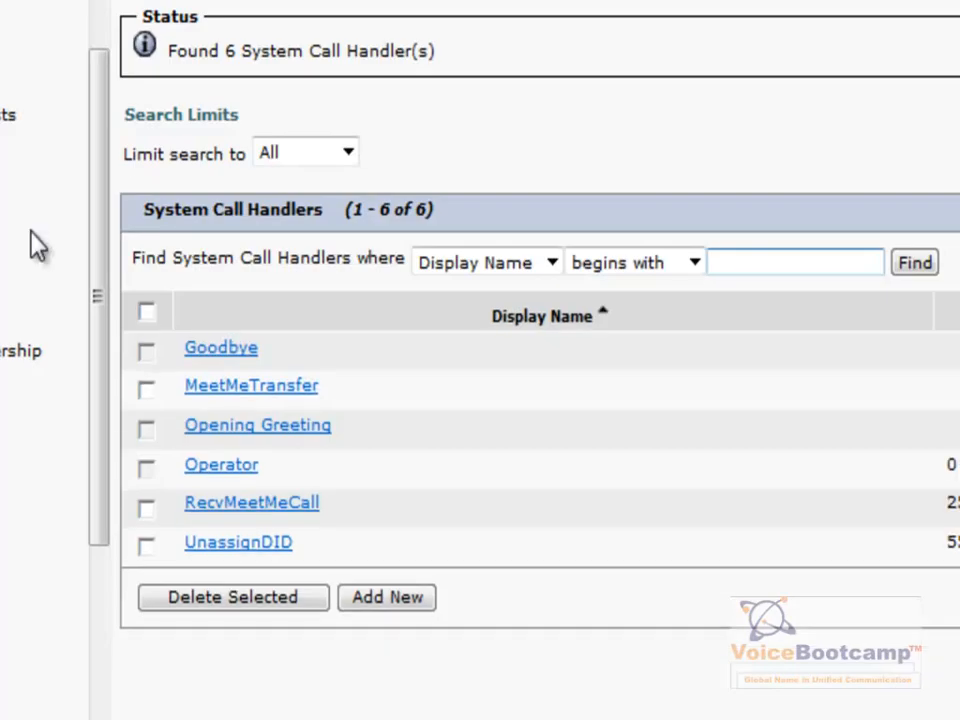
mouse_move(344, 516)
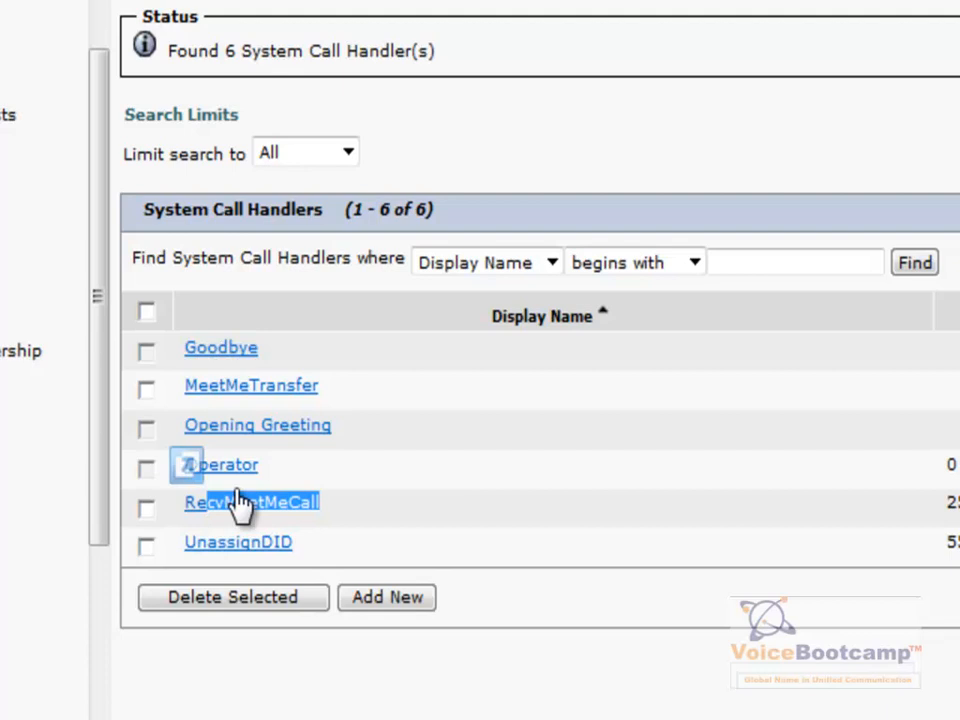
mouse_move(290, 404)
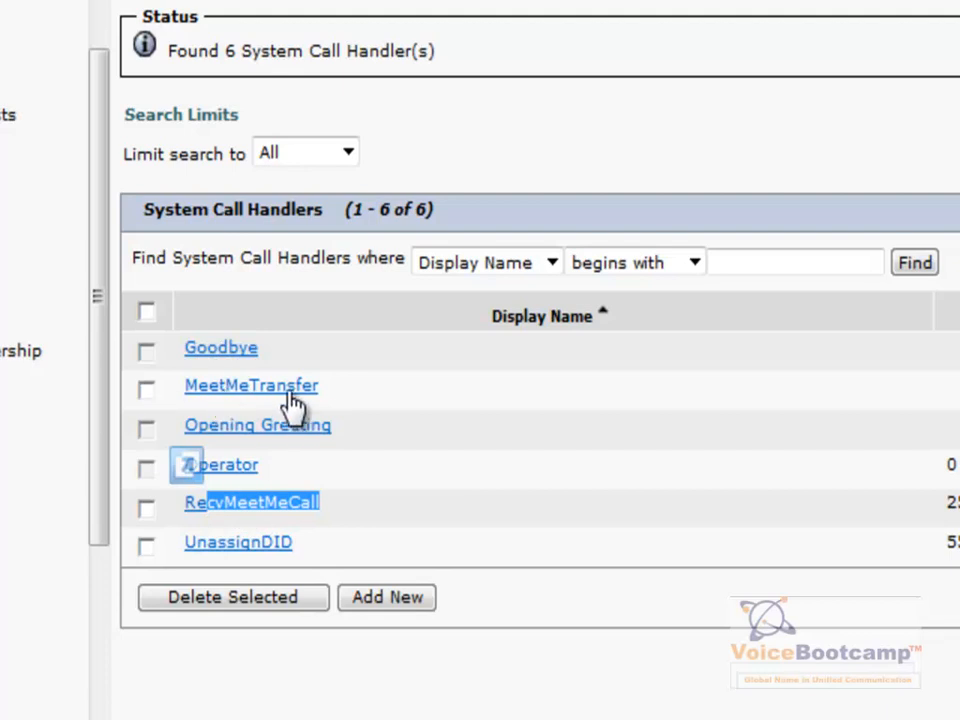
mouse_move(296, 524)
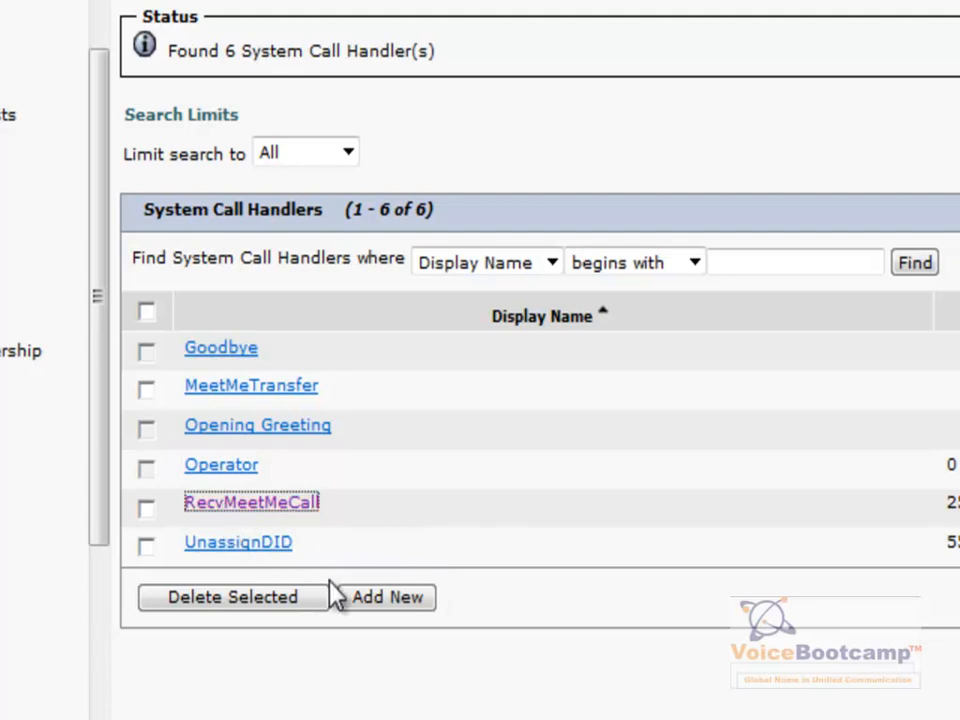
left_click(250, 502)
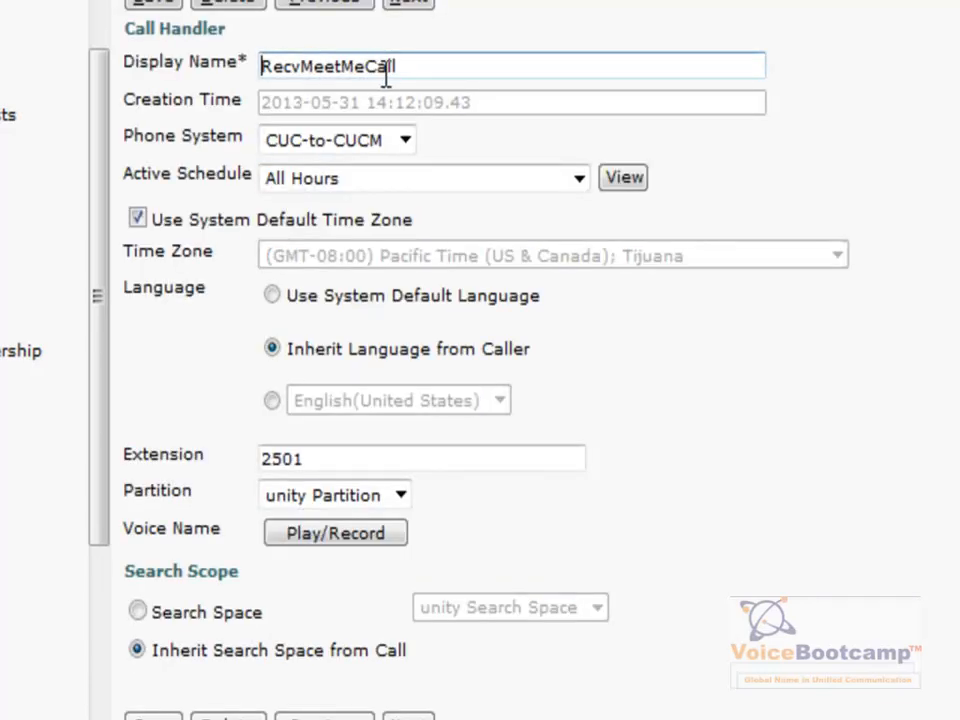
triple_click(420, 458)
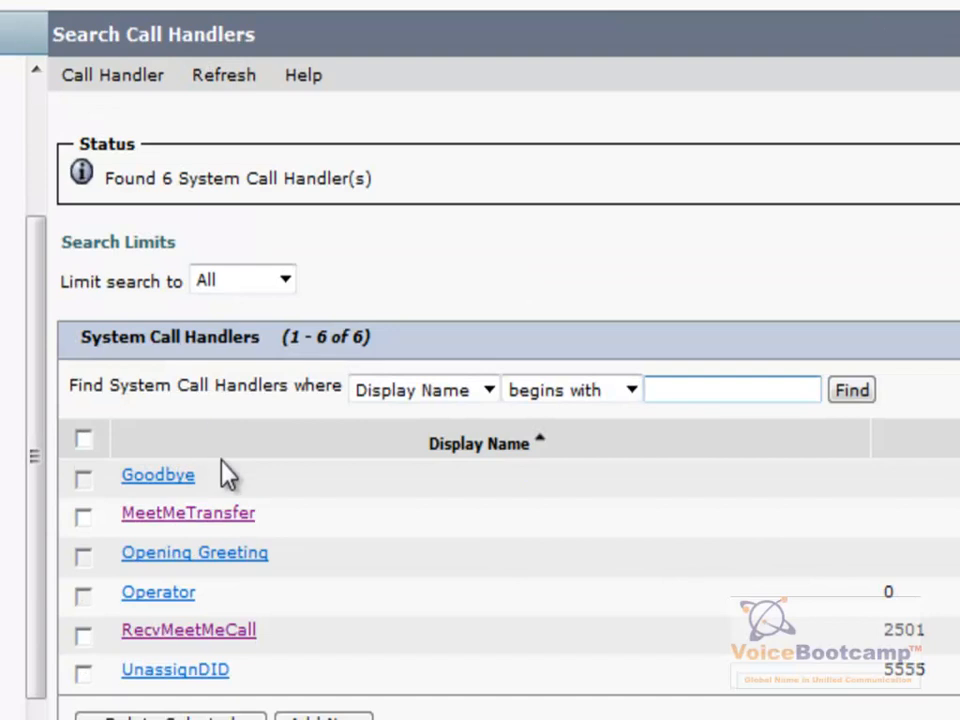
left_click(732, 388)
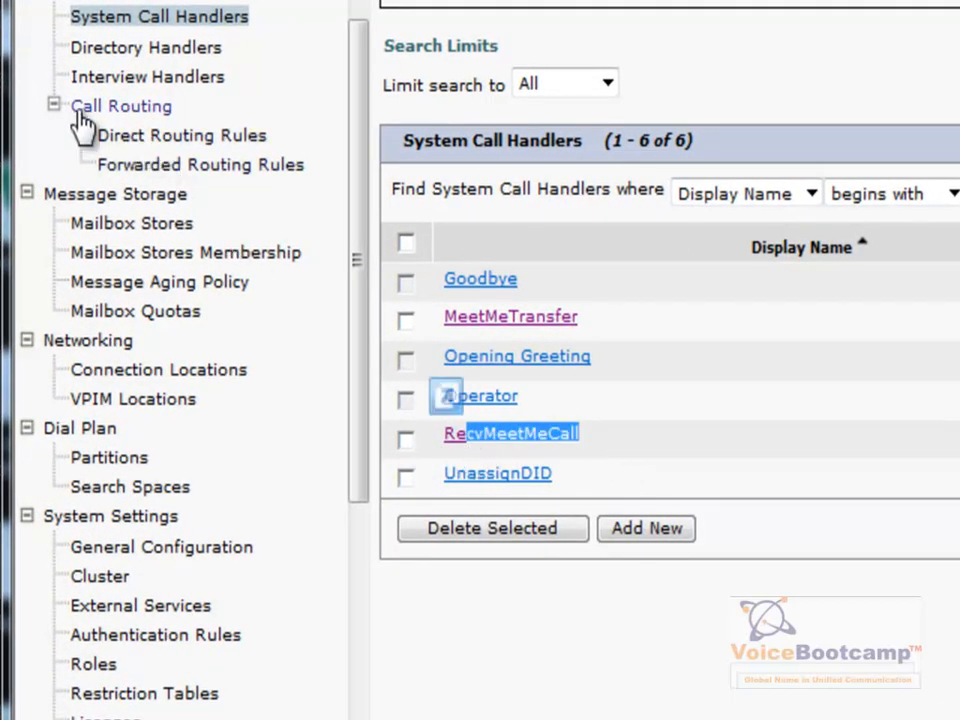
left_click(52, 104)
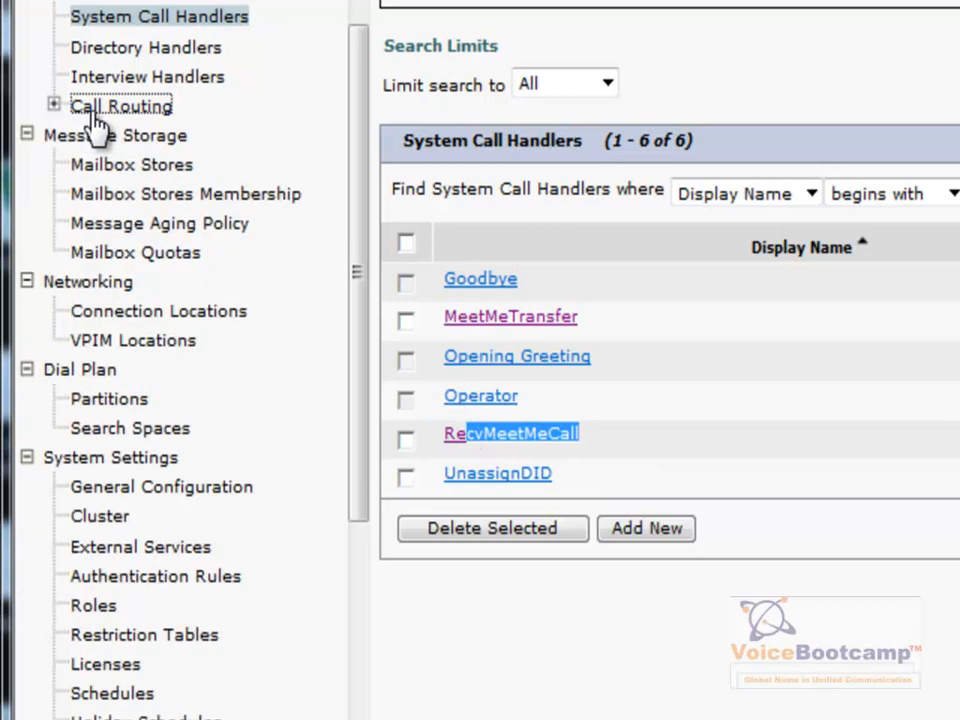
left_click(54, 104)
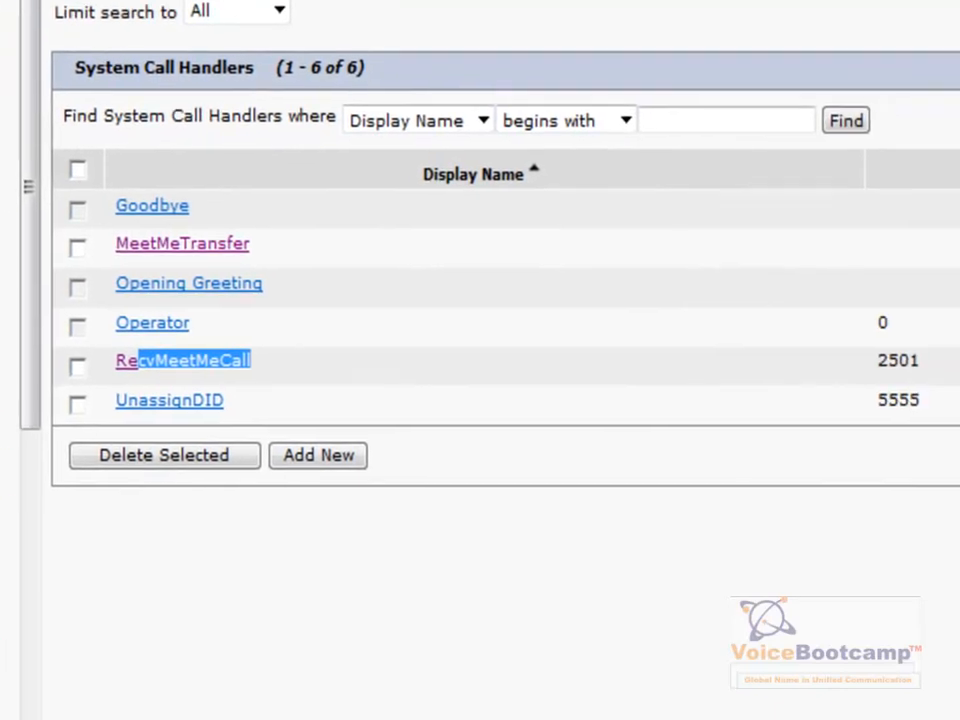
left_click(184, 360)
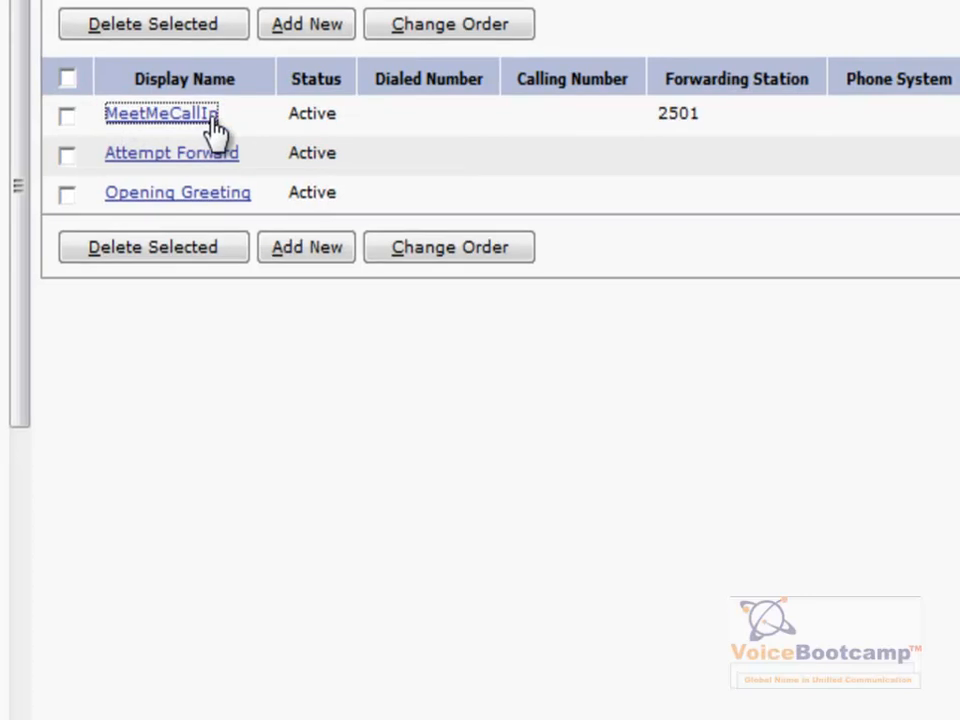
left_click(160, 112)
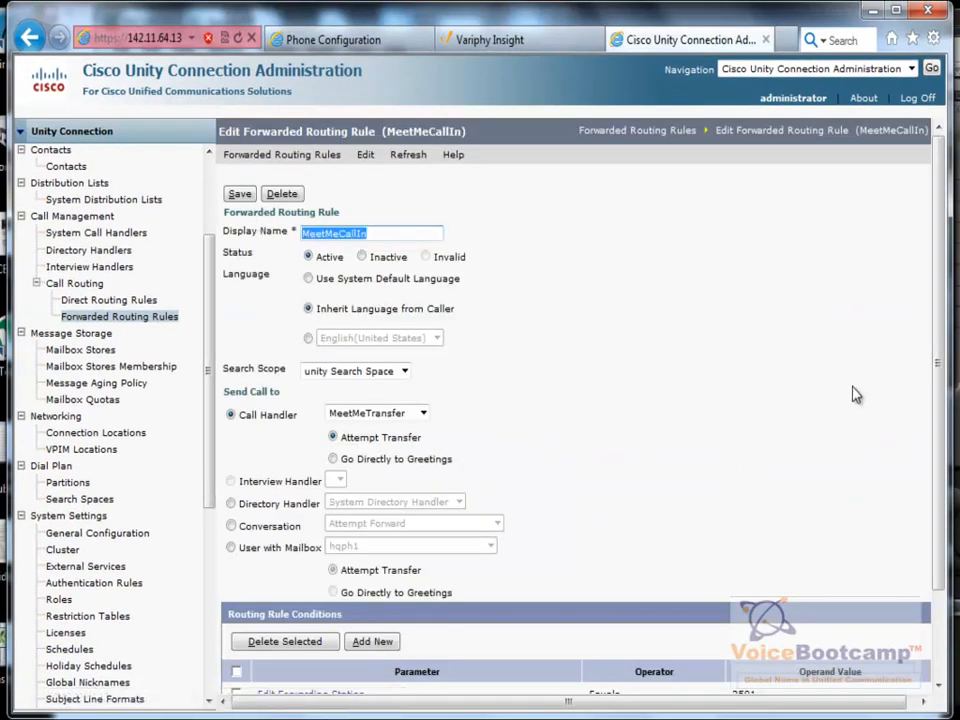
scroll("down", 3)
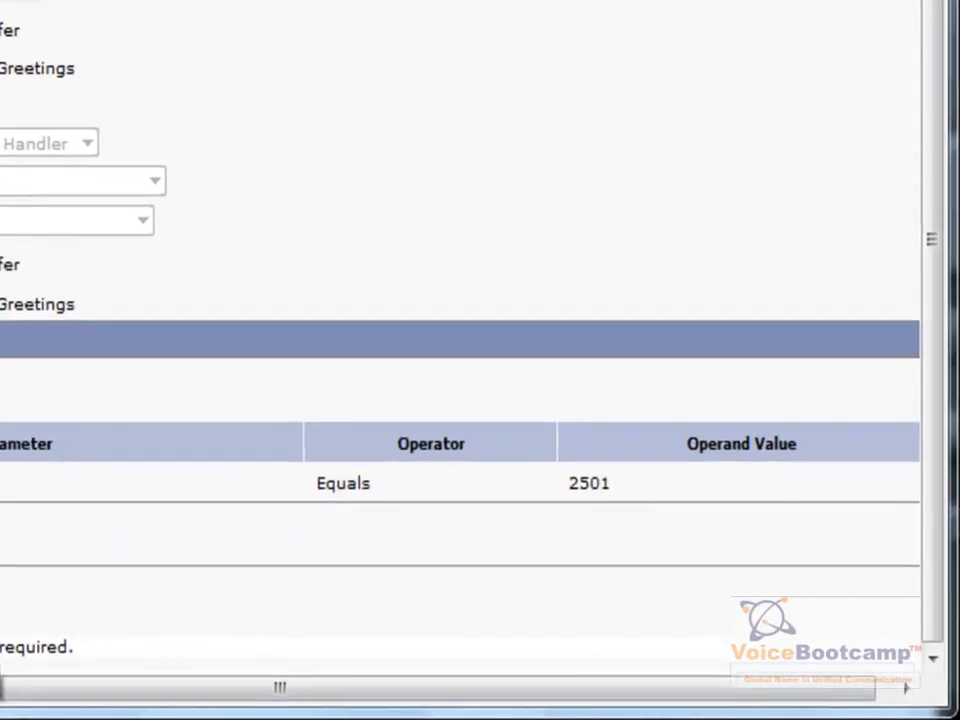
double_click(588, 482)
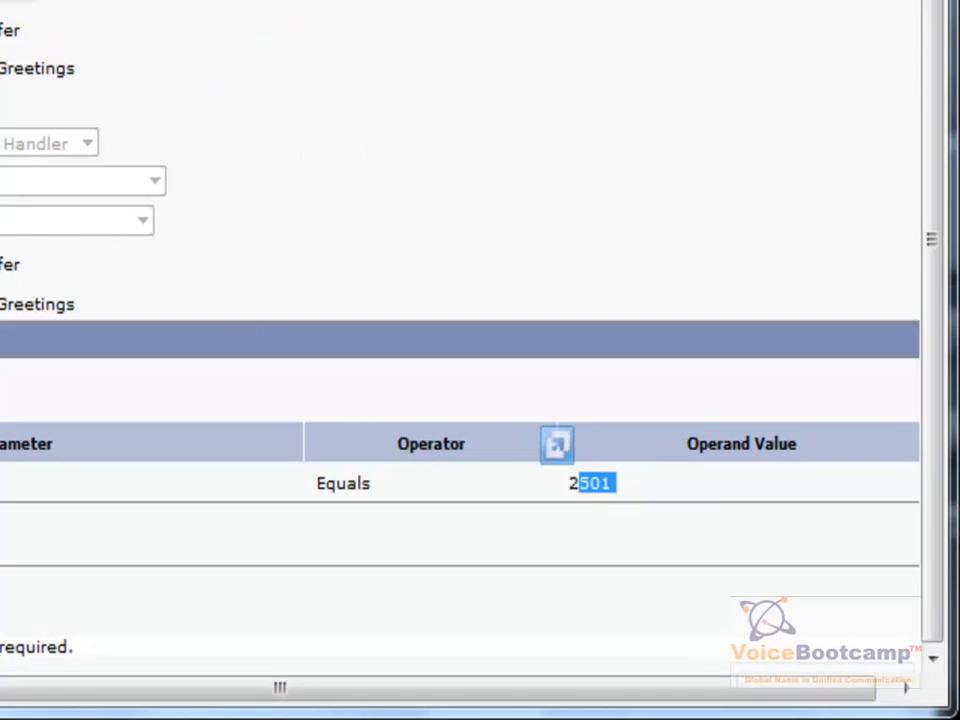
scroll("up", 3)
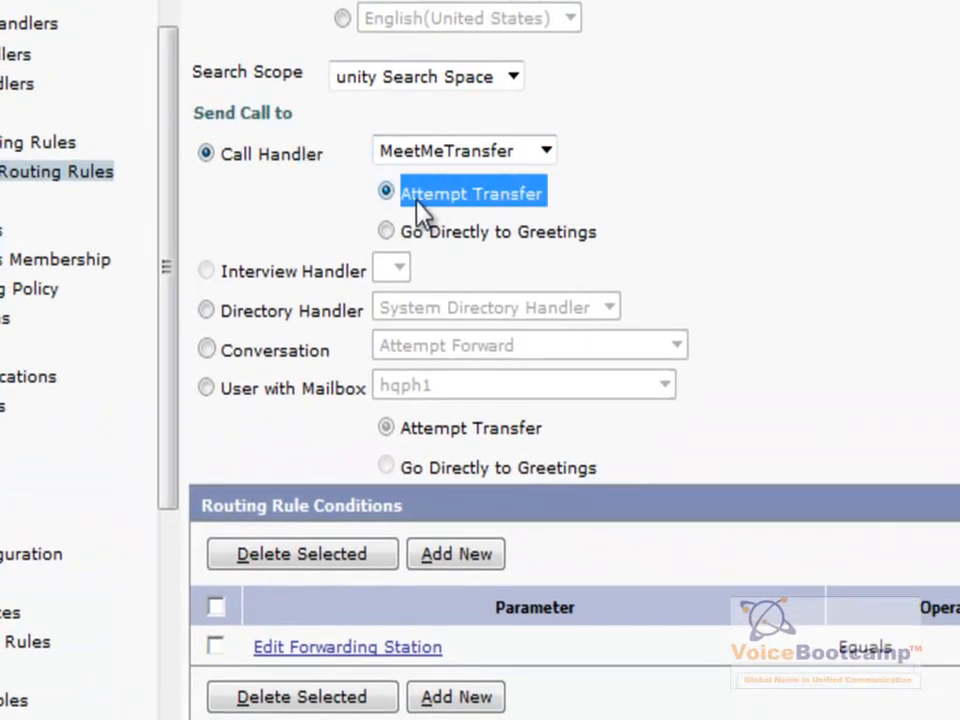
mouse_move(30, 24)
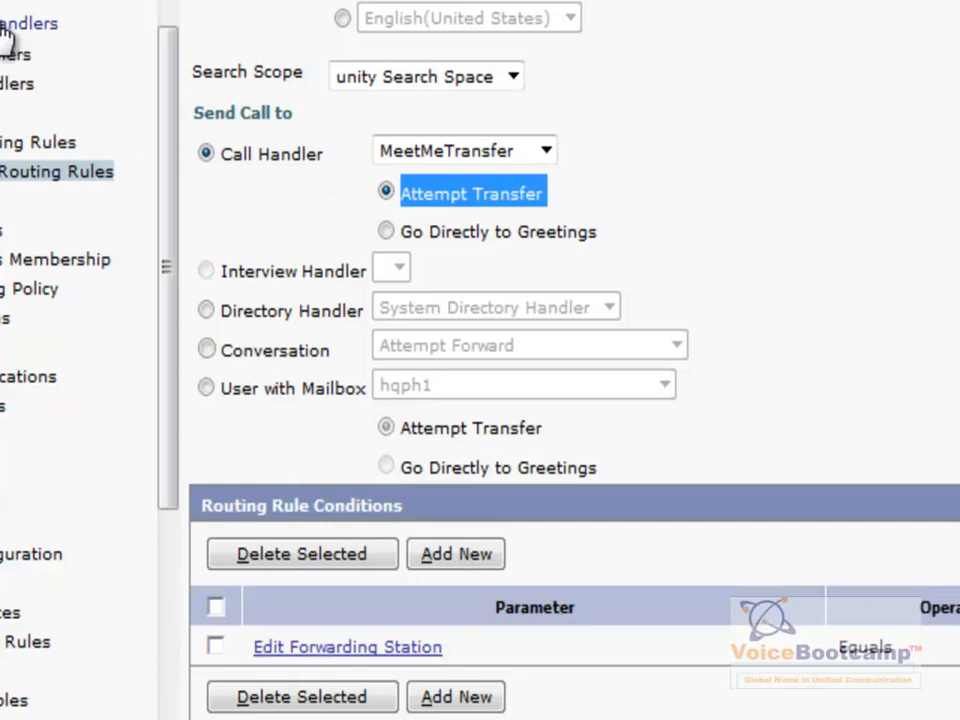
left_click(28, 24)
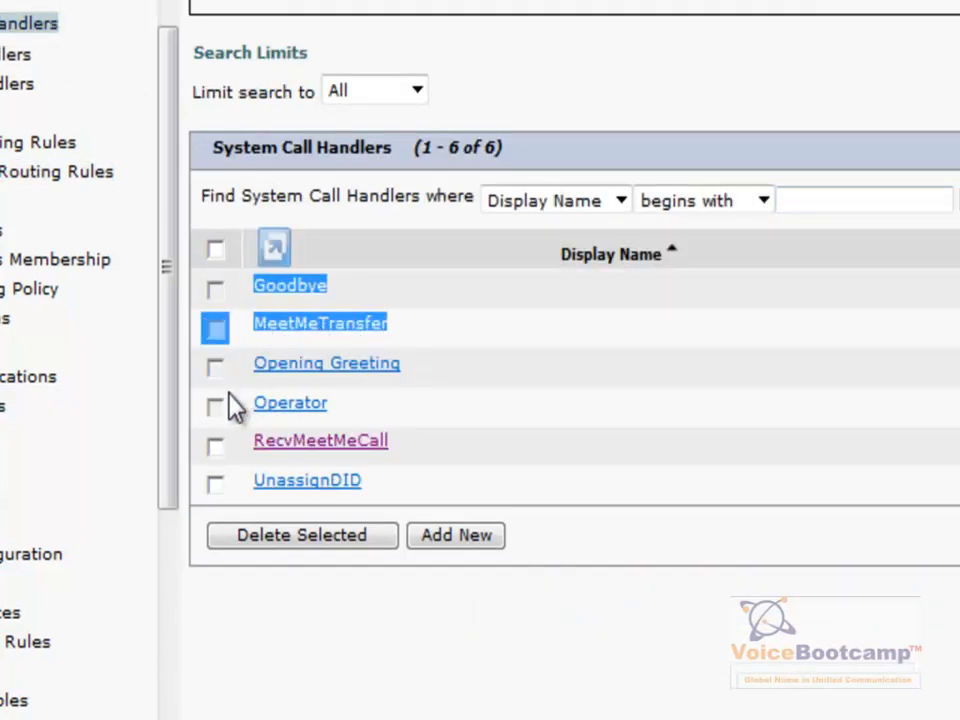
- Delete the RecvMeetMeCall call handler from the System Call Handlers list
left_click(300, 532)
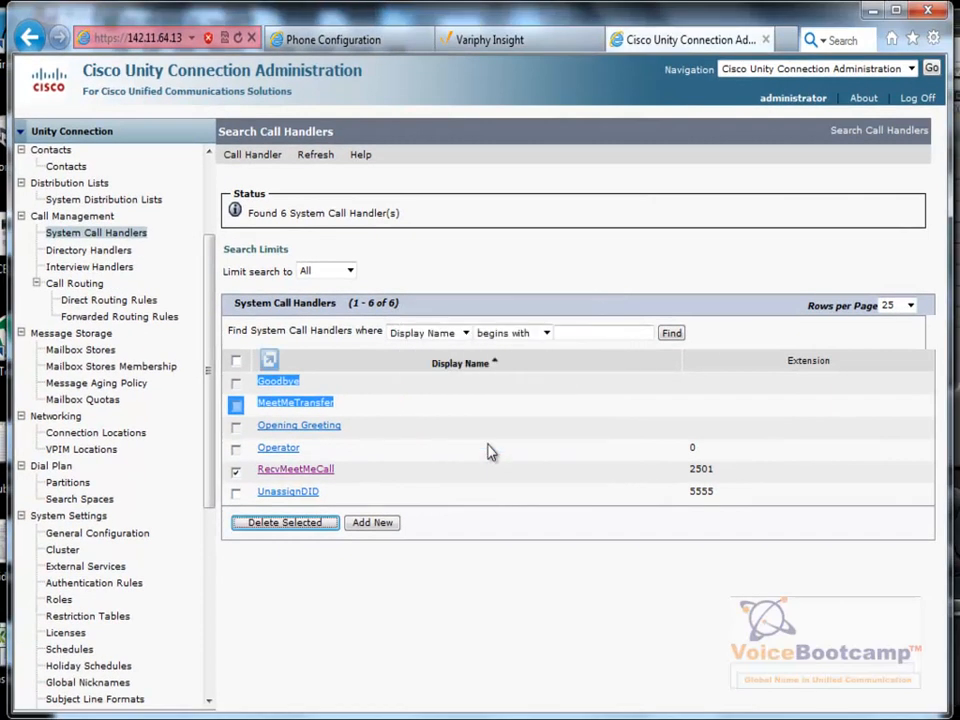
left_click(284, 522)
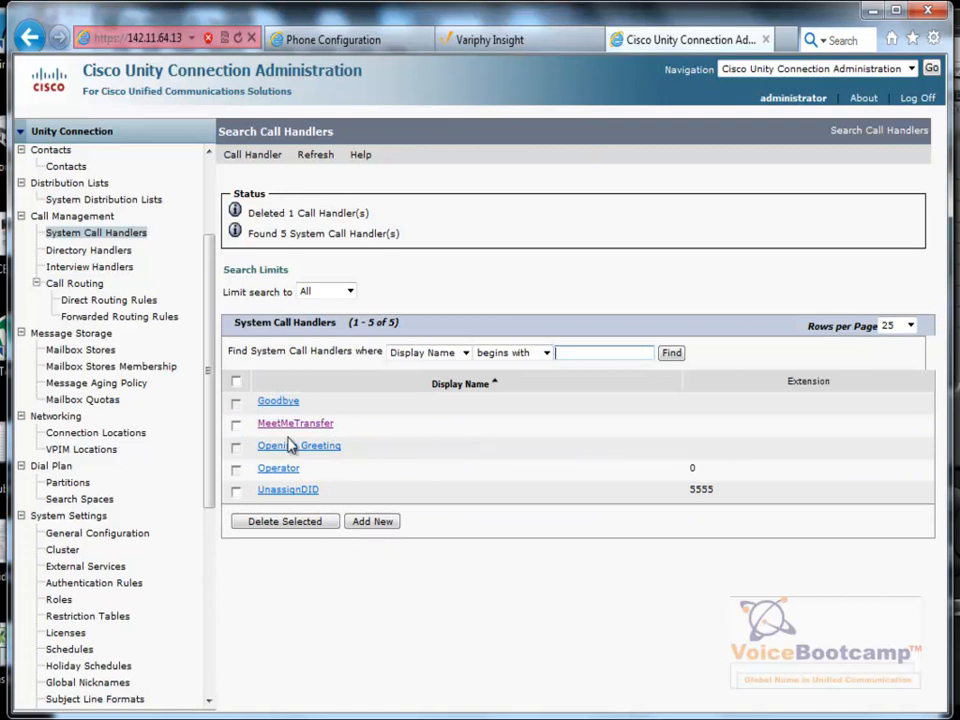
mouse_move(316, 424)
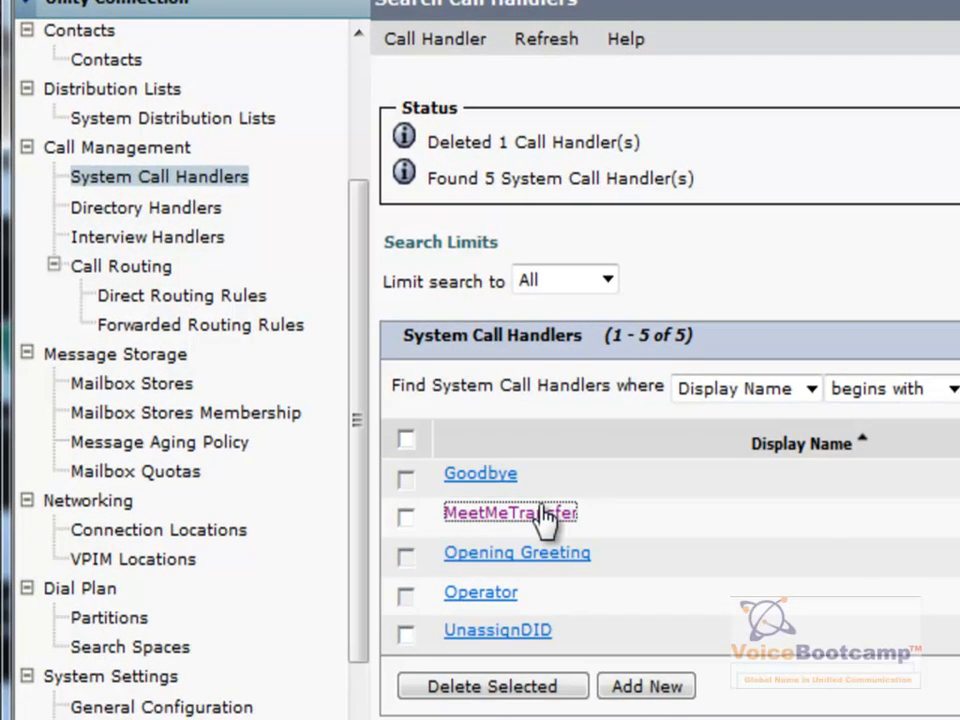
mouse_move(170, 350)
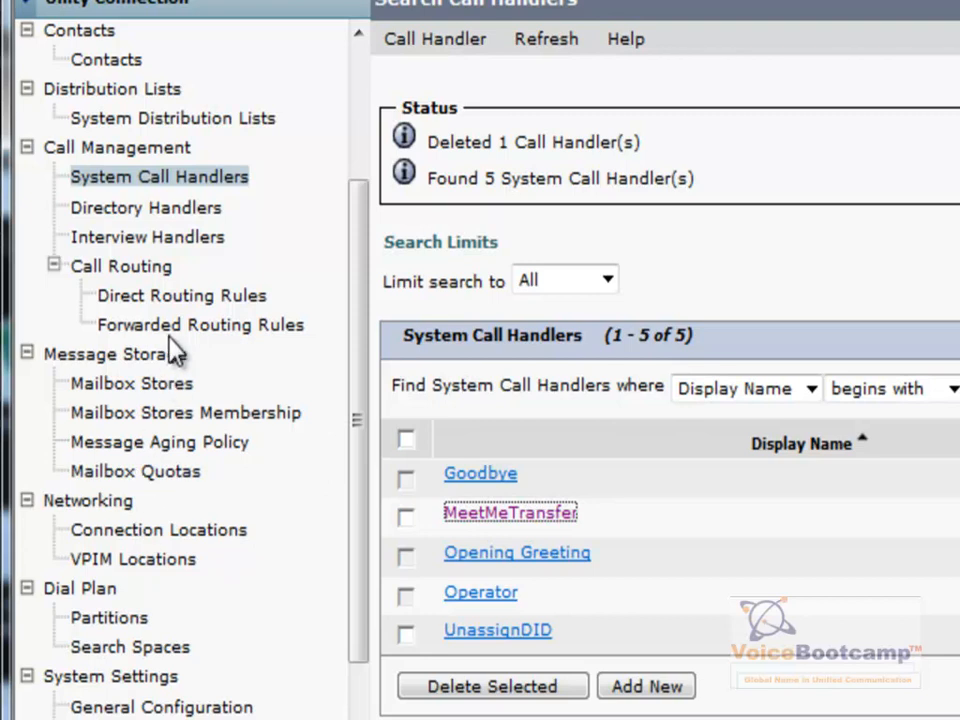
- Open the MeetMeCallIn forwarded routing rule and select its forwarding-station condition value 2501
left_click(200, 324)
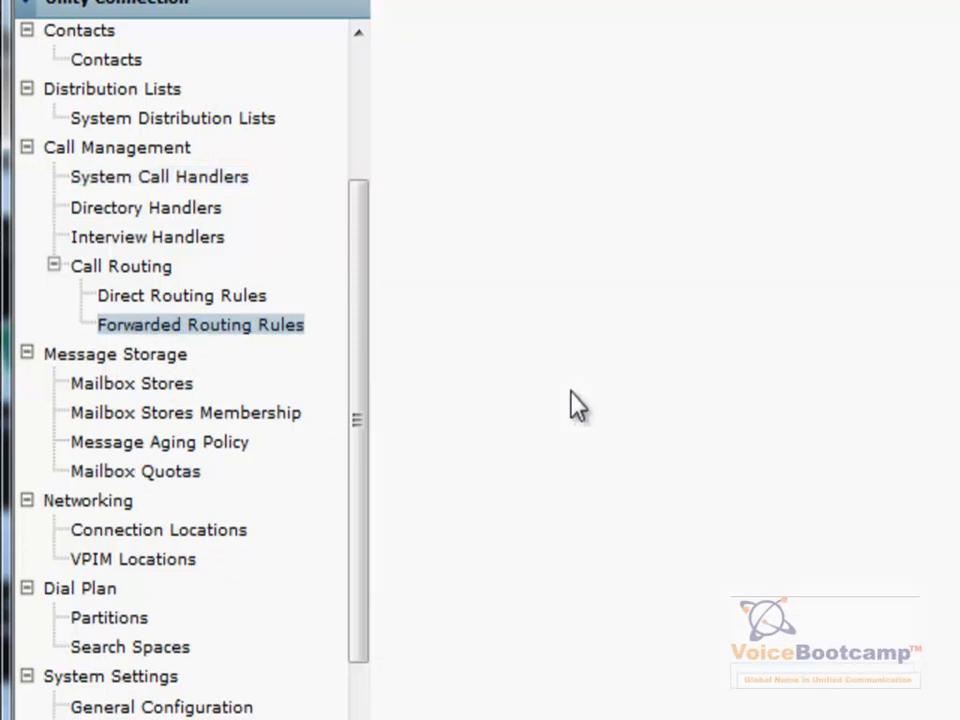
left_click(200, 324)
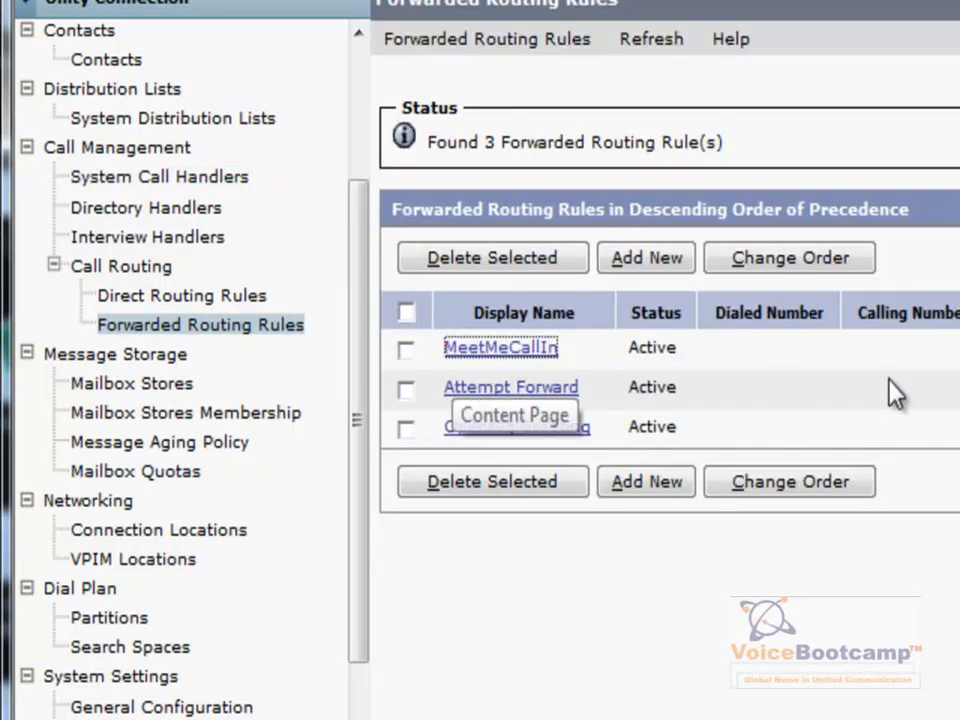
left_click(500, 348)
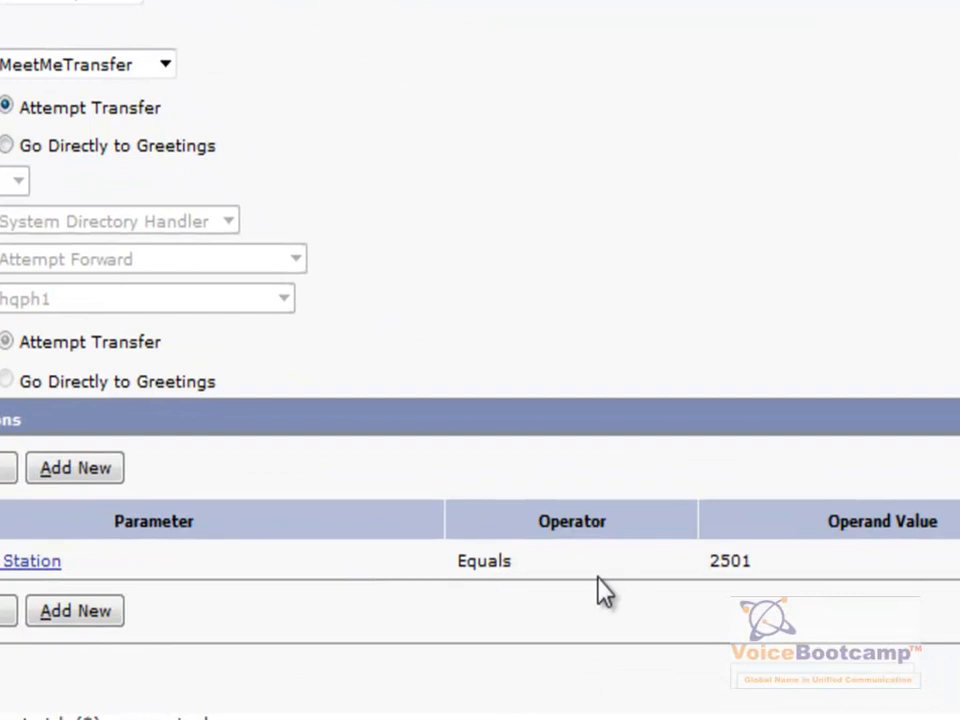
double_click(726, 560)
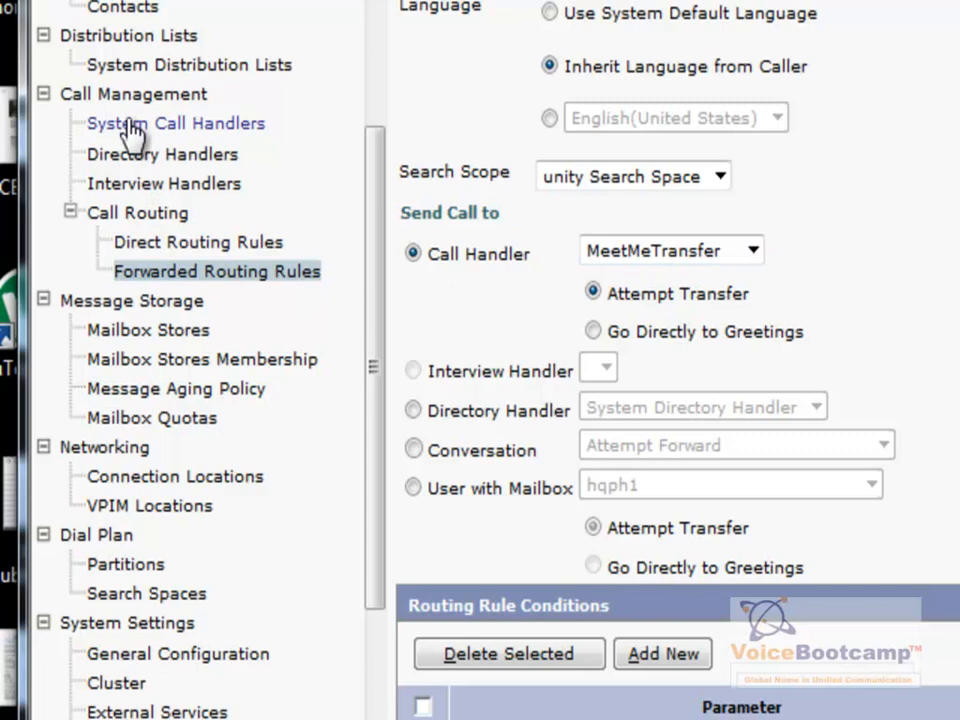
- Open the MeetMeTransfer system call handler's Transfer Rules page showing the Standard rule
left_click(176, 124)
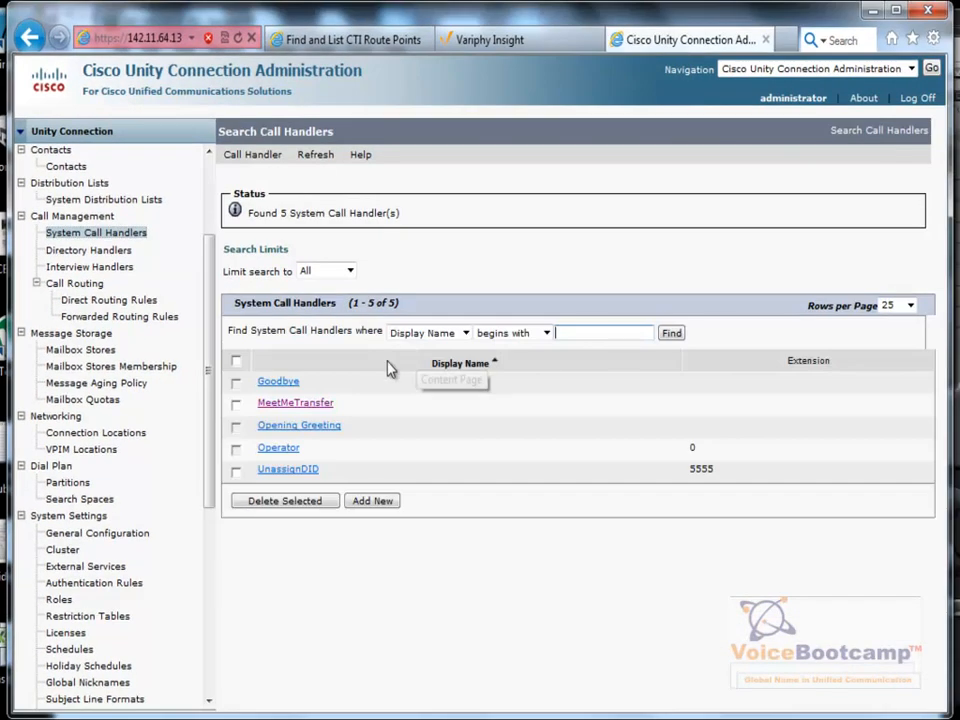
mouse_move(296, 402)
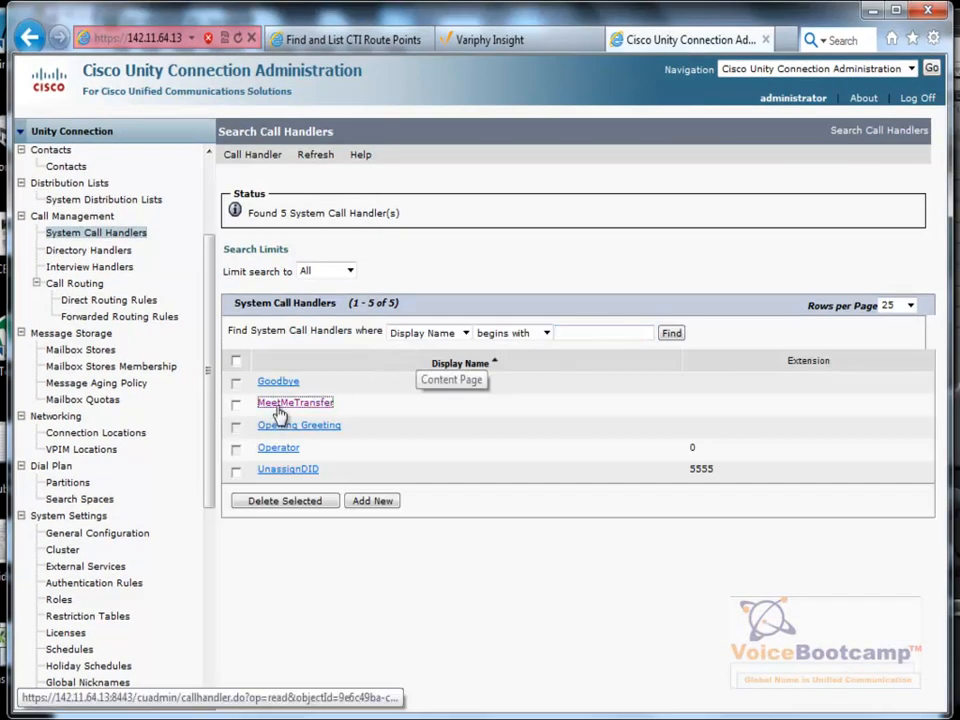
left_click(296, 402)
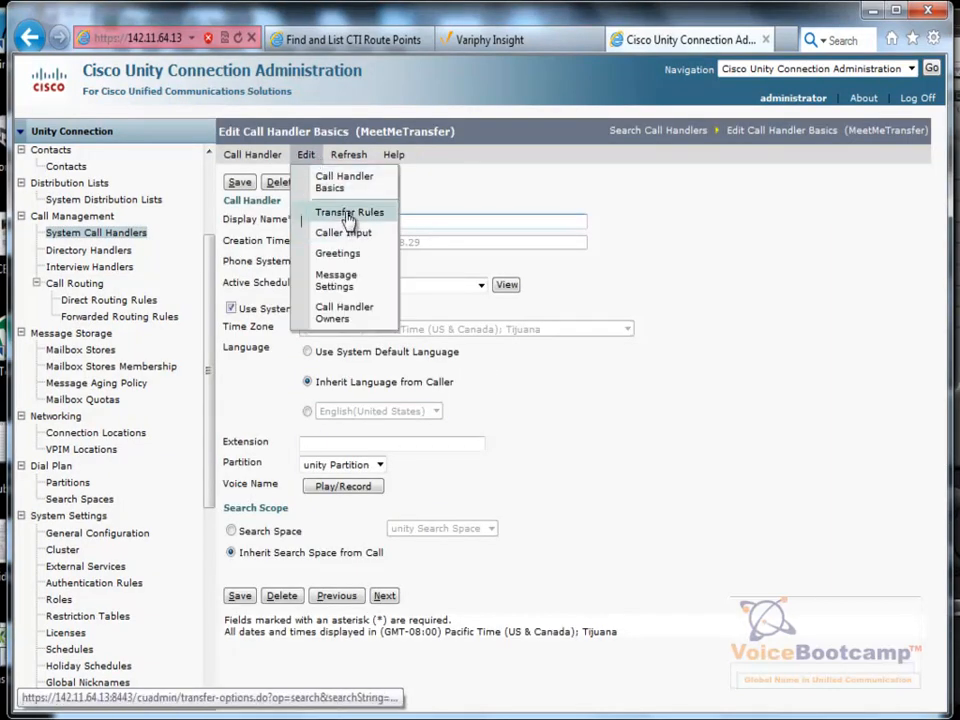
mouse_move(344, 232)
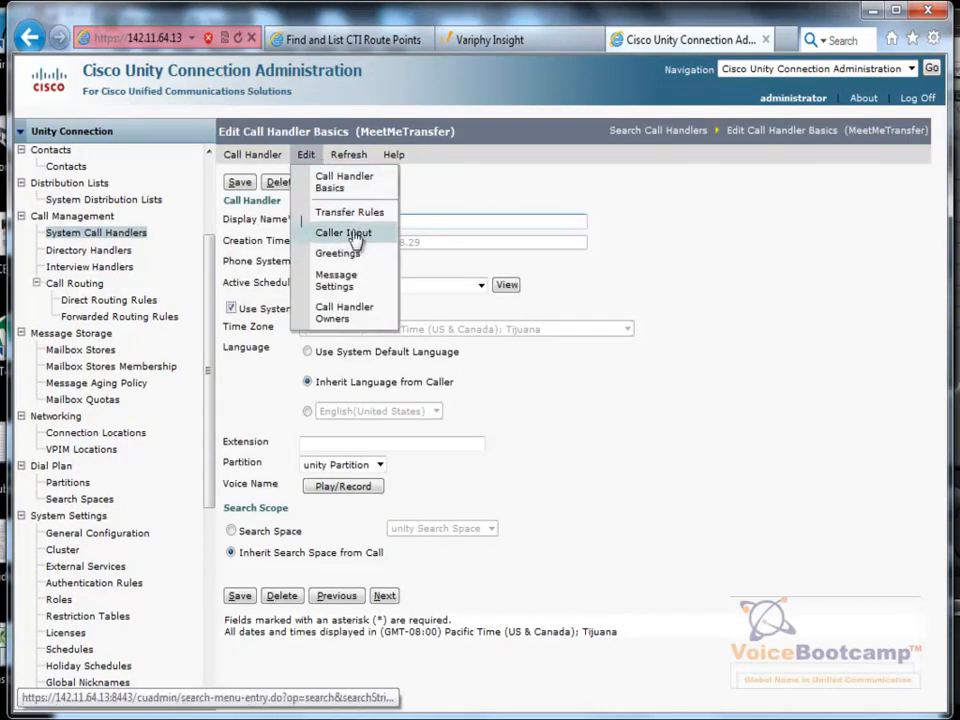
mouse_move(350, 212)
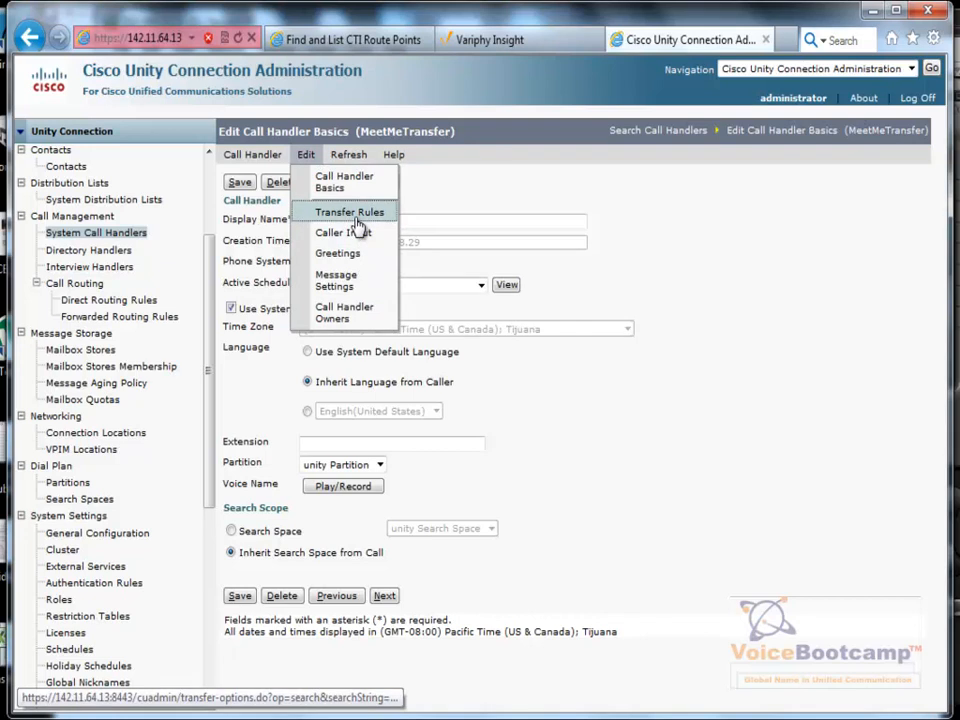
left_click(348, 212)
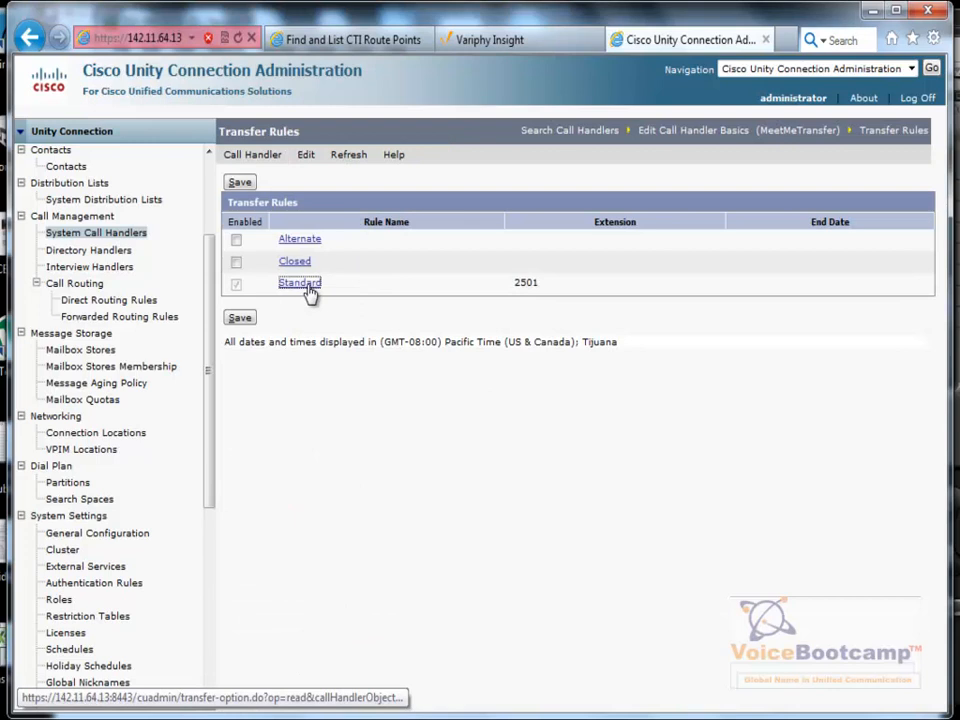
- Set the Standard rule to supervise transfers to 2501, announcing who the call is for, and save
left_click(300, 282)
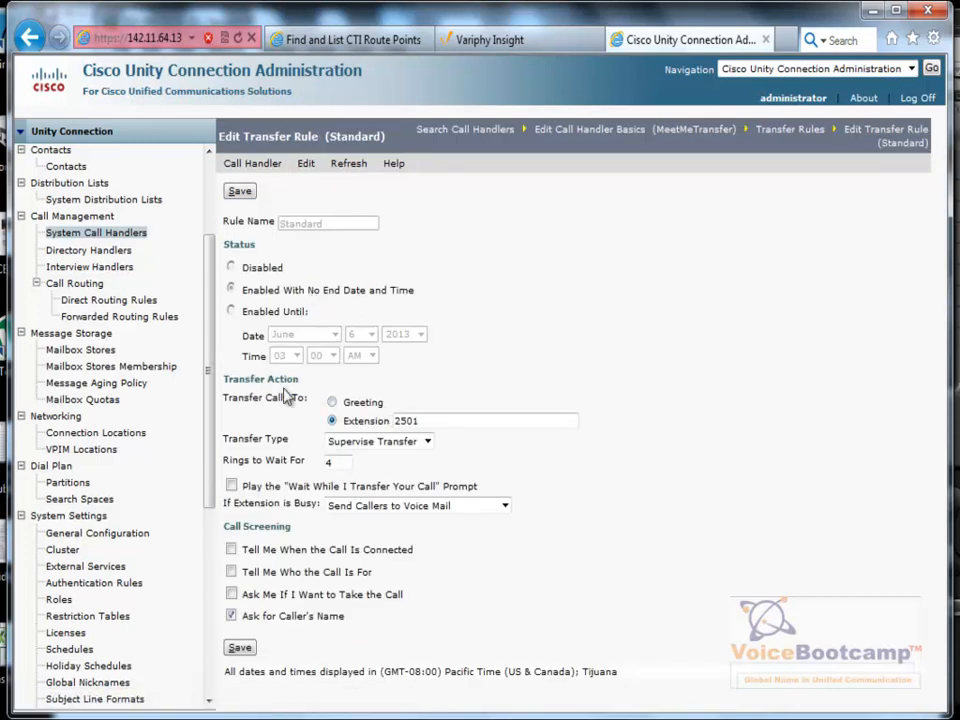
double_click(260, 378)
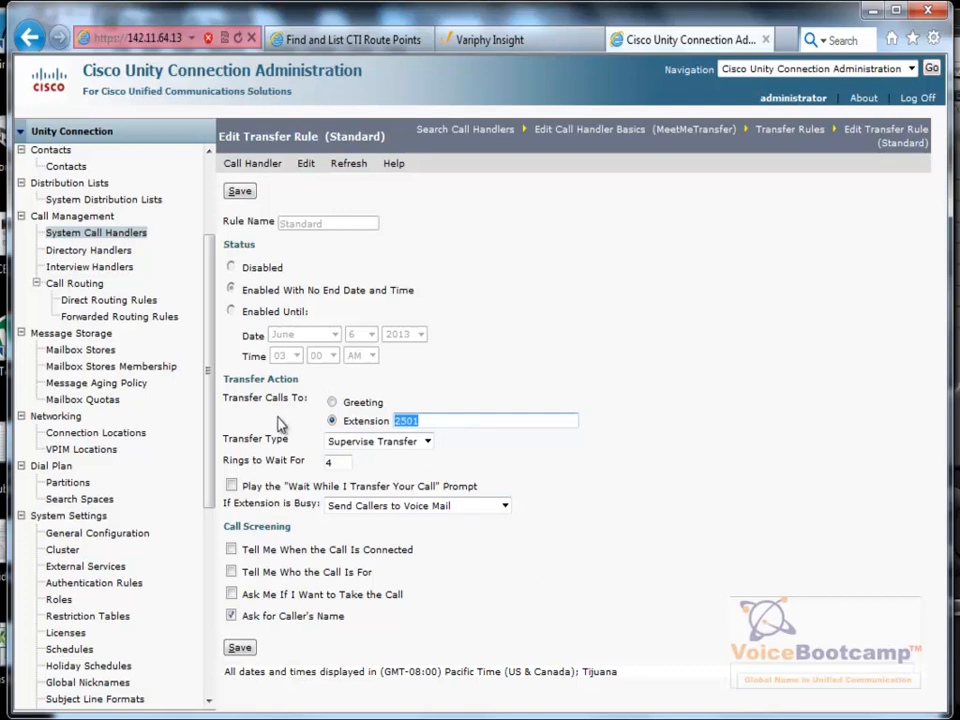
left_click(378, 442)
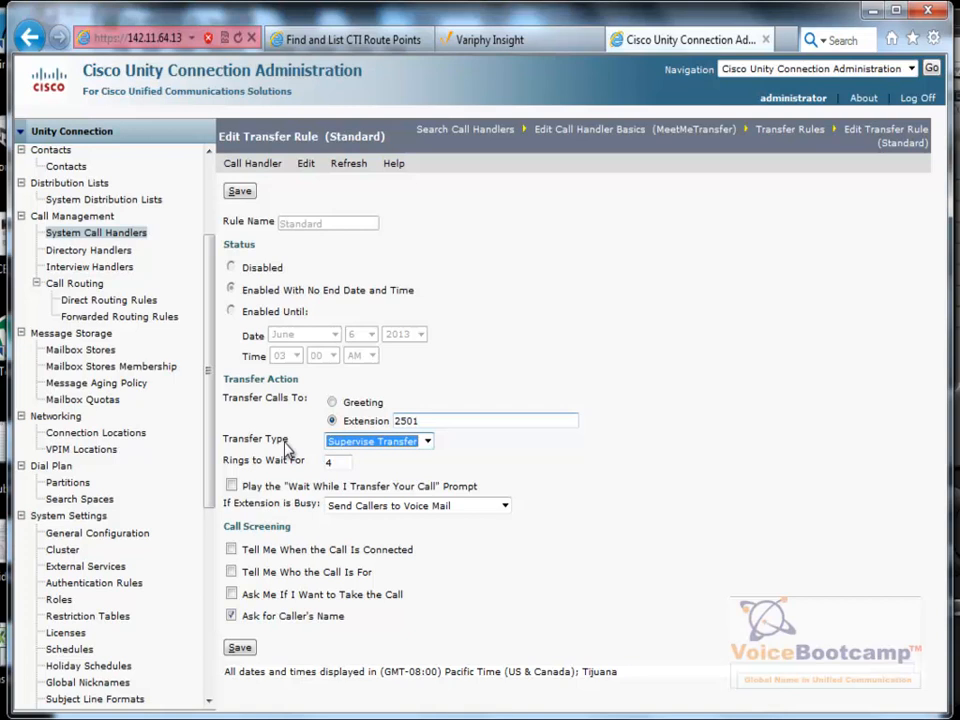
mouse_move(260, 512)
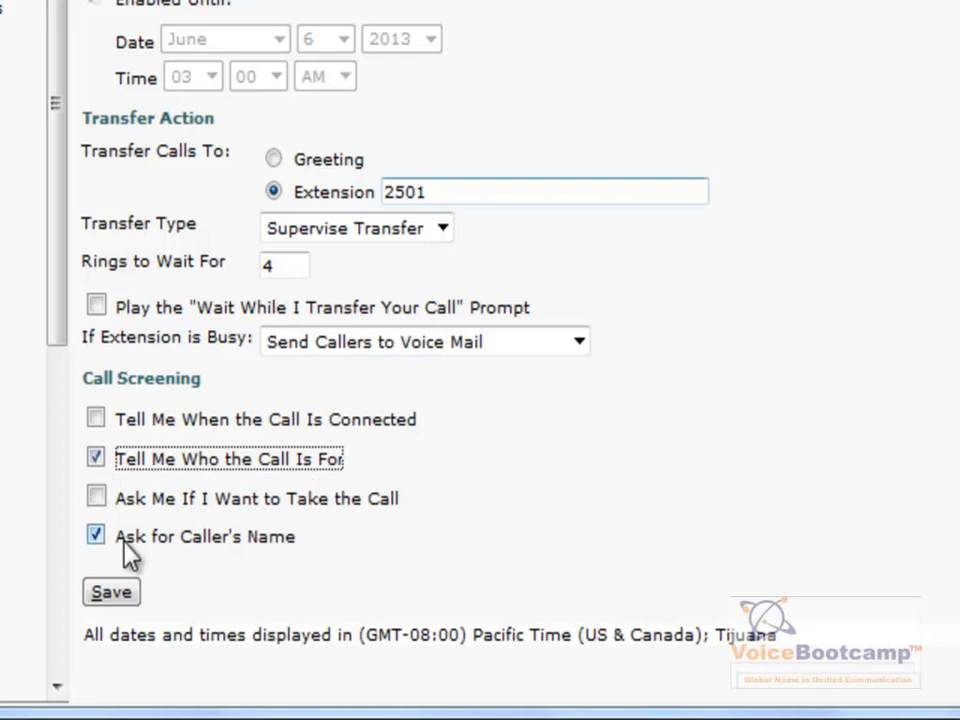
mouse_move(156, 550)
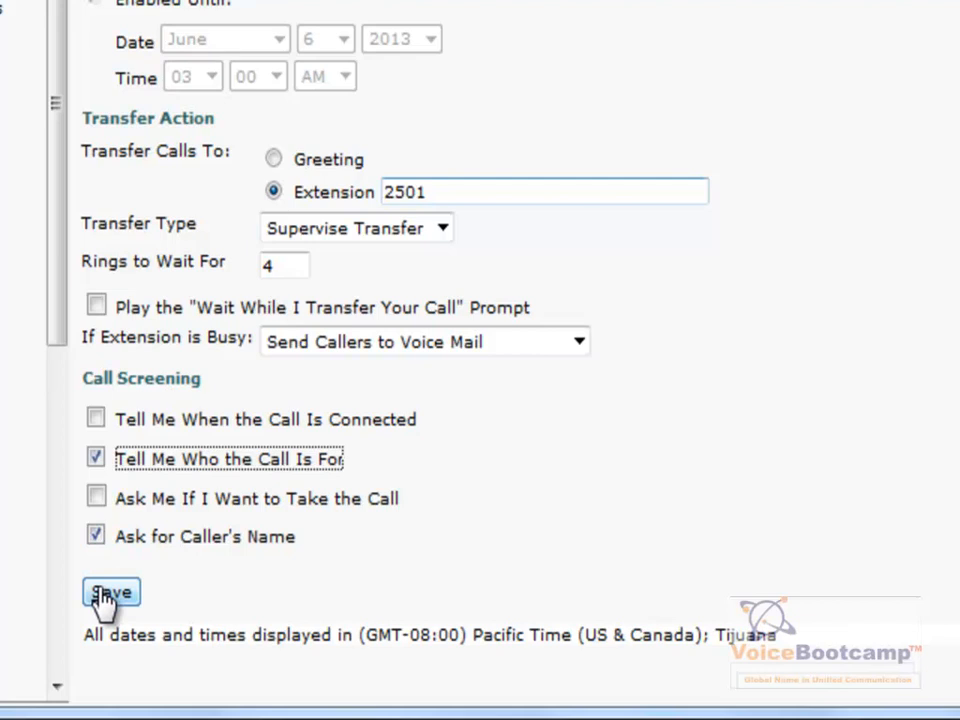
scroll("up", 3)
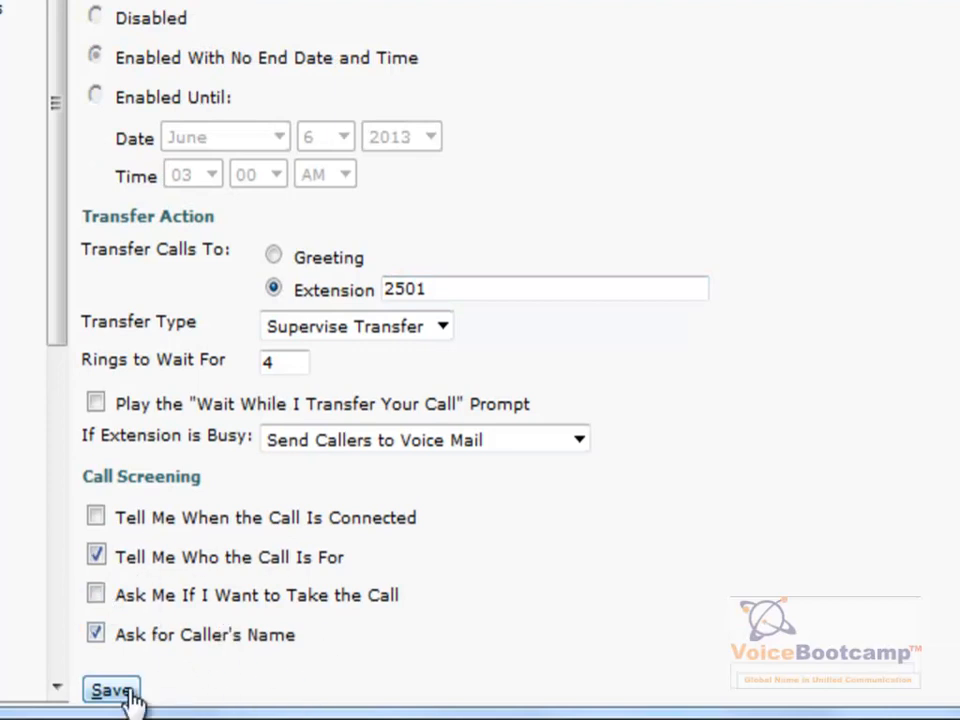
left_click(110, 690)
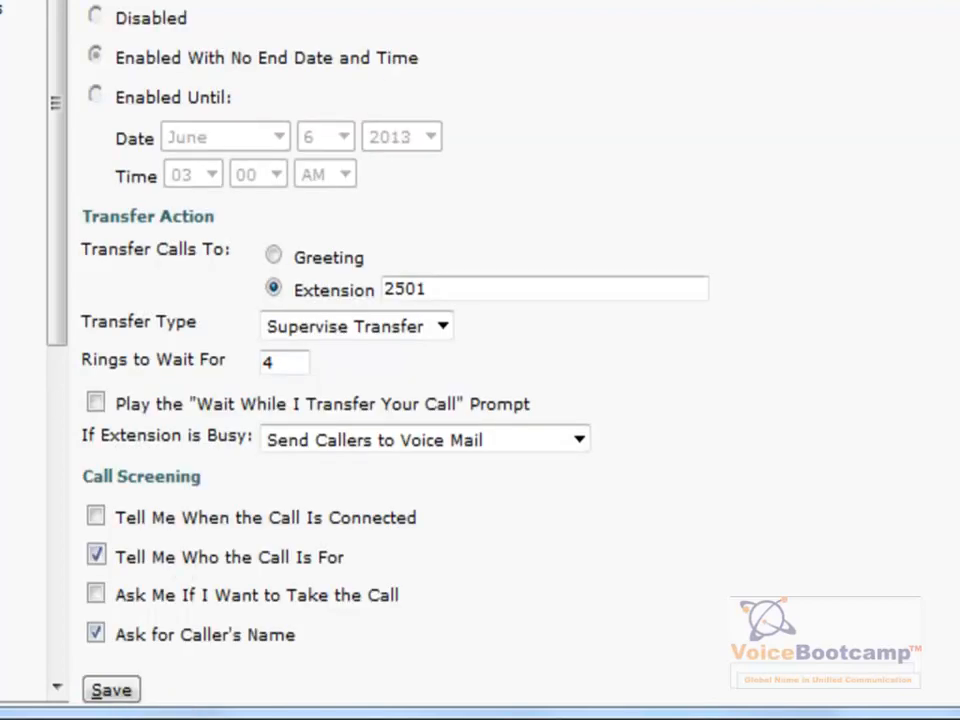
- Review the MeetMeTransfer handler's Standard greeting and its After Greeting settings
left_click(300, 164)
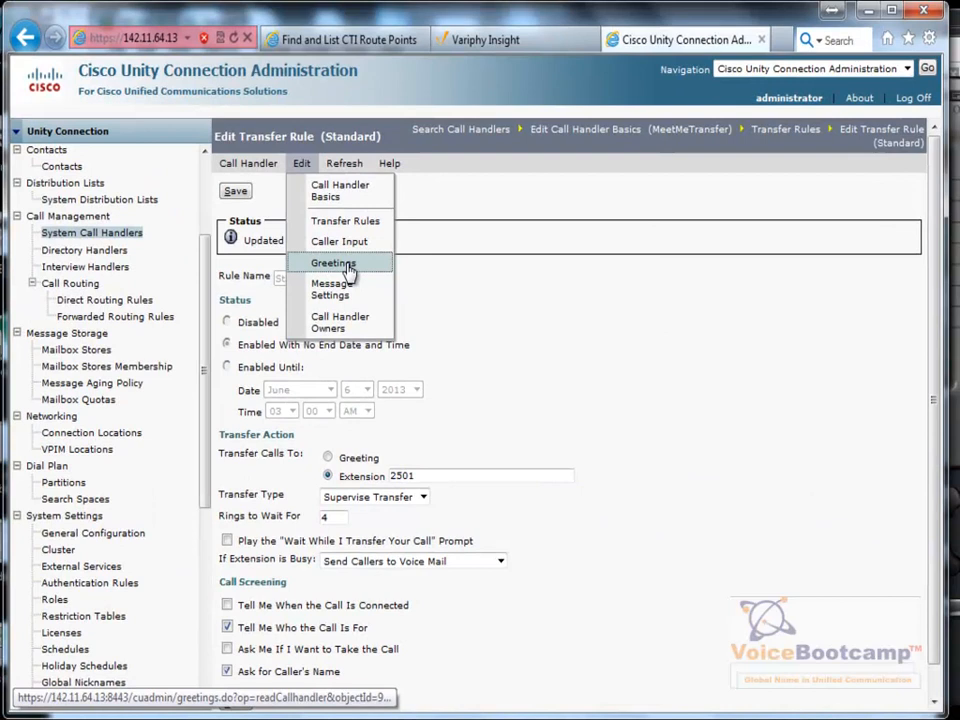
left_click(332, 262)
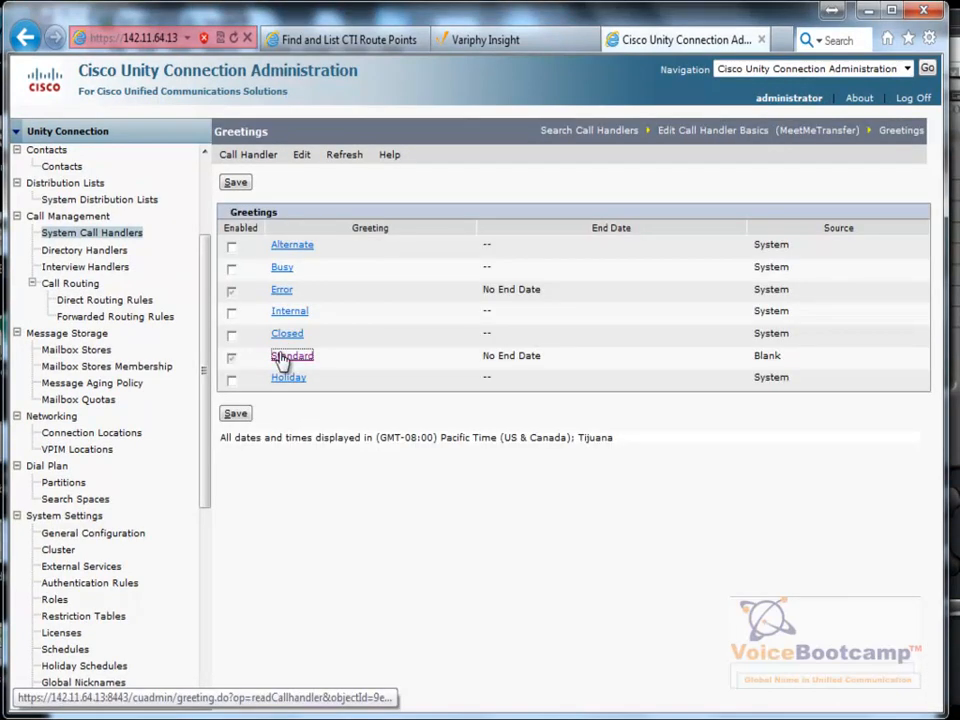
left_click(292, 356)
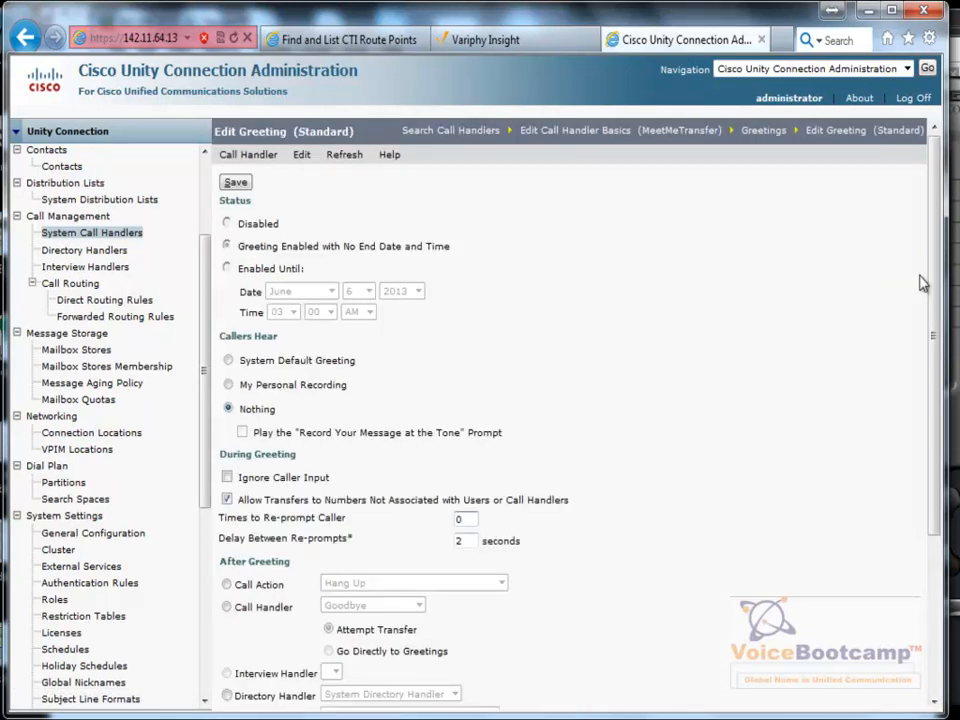
scroll("down", 3)
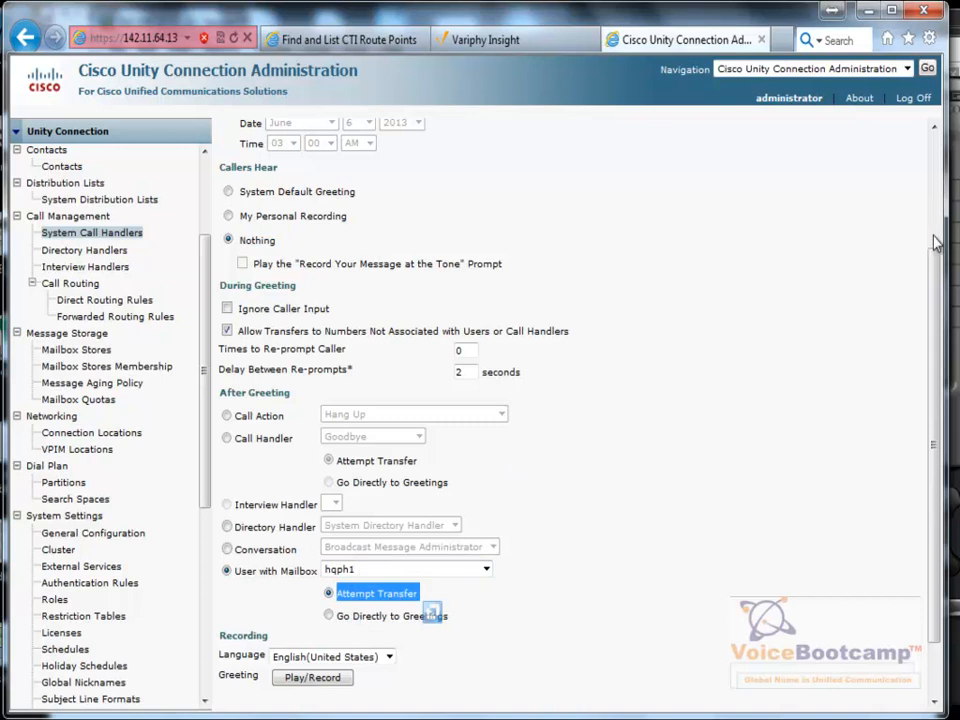
scroll("up", 3)
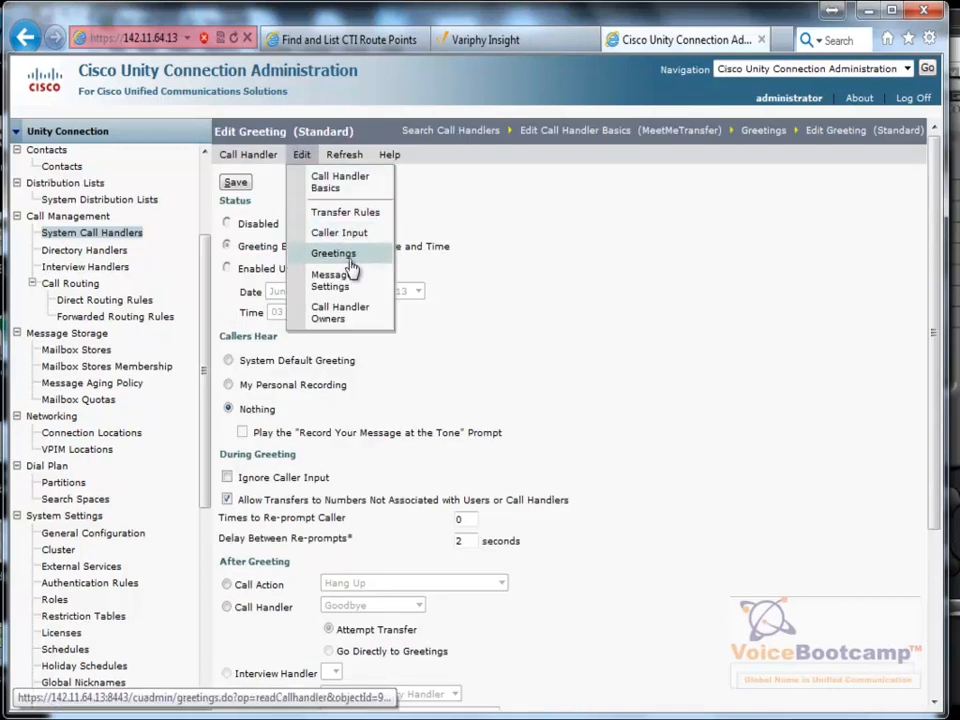
mouse_move(344, 212)
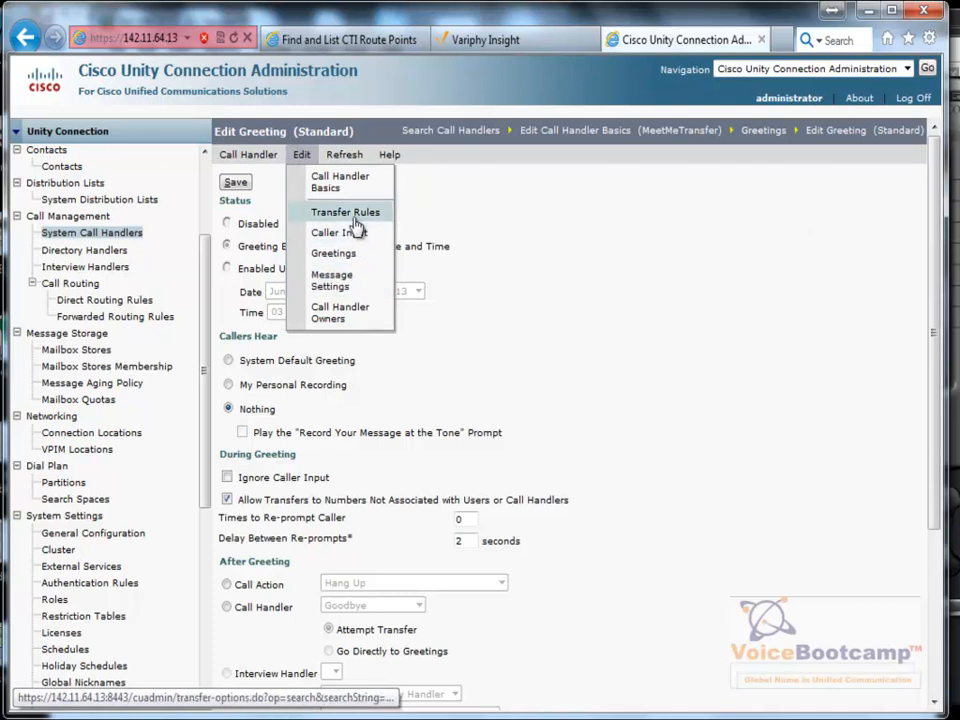
mouse_move(504, 304)
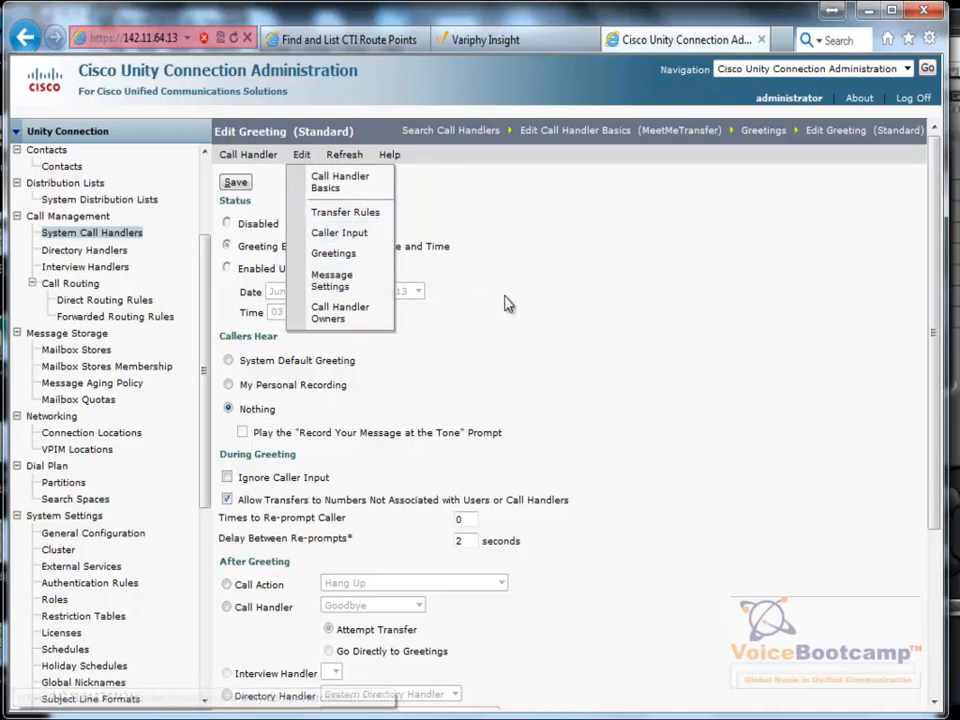
- View the MeetMeTransfer handler's Caller Input key mappings, mostly set to ignore key
left_click(340, 232)
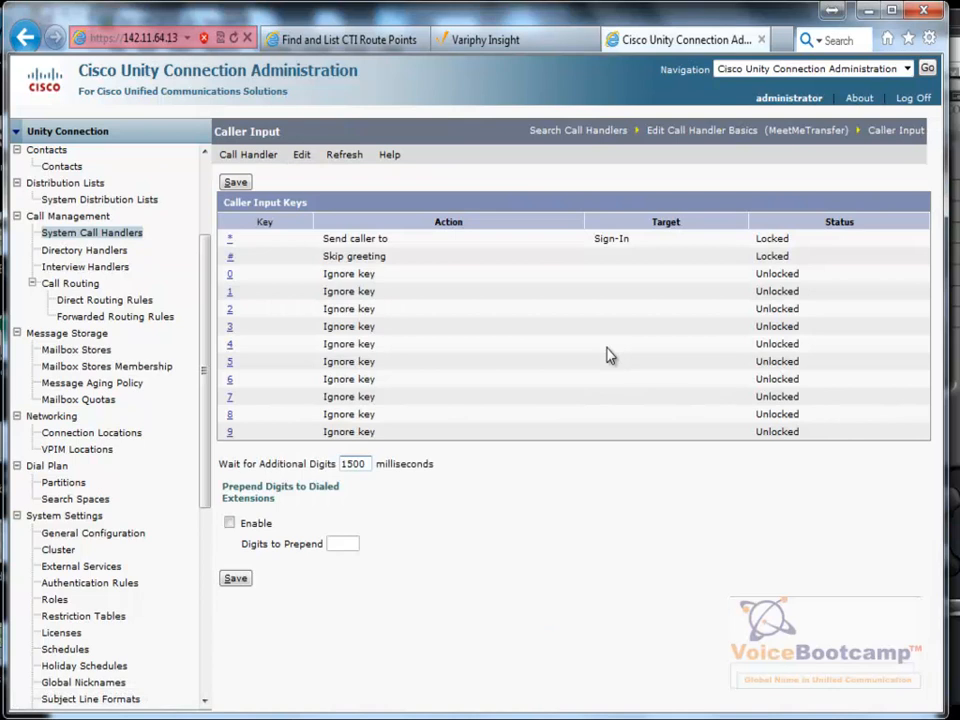
mouse_move(344, 154)
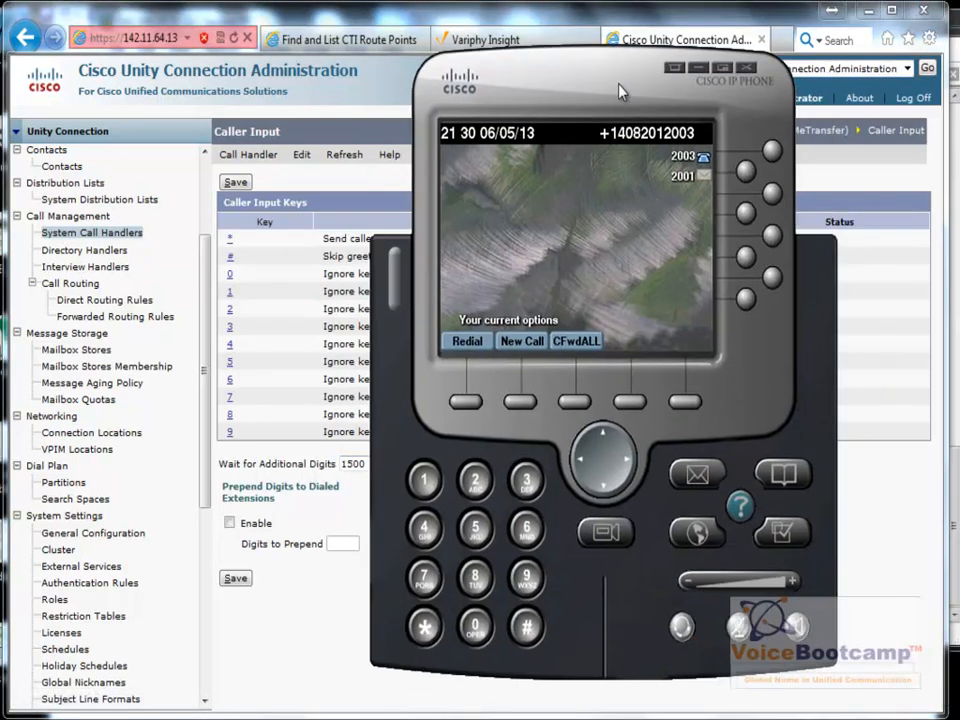
mouse_move(440, 710)
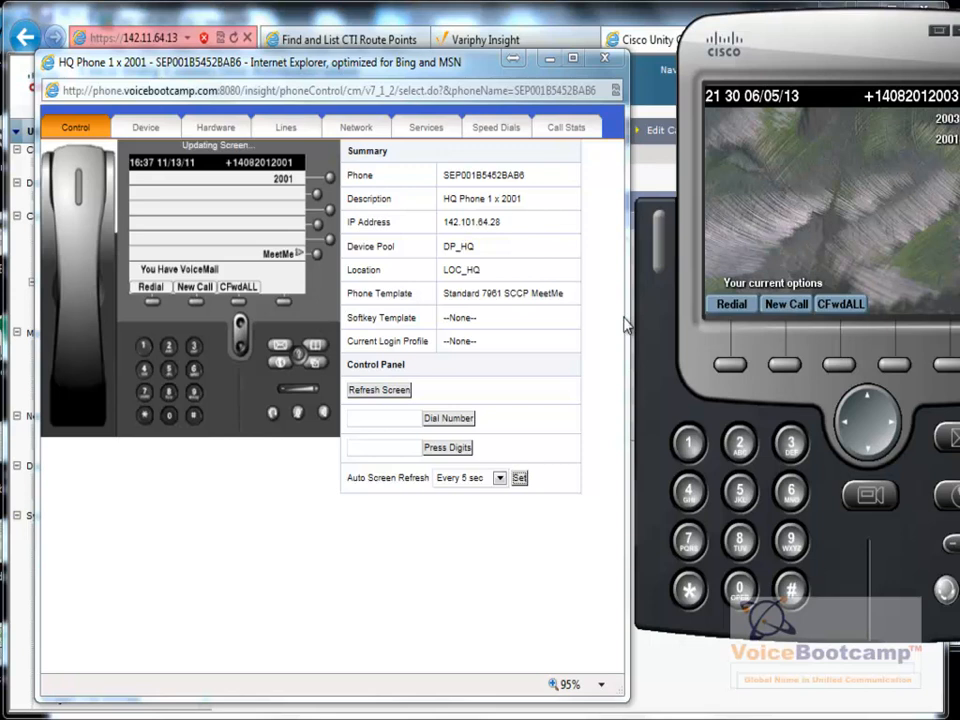
- Place a test call from the 2003 phone, end it, and return to the router console
left_click(784, 304)
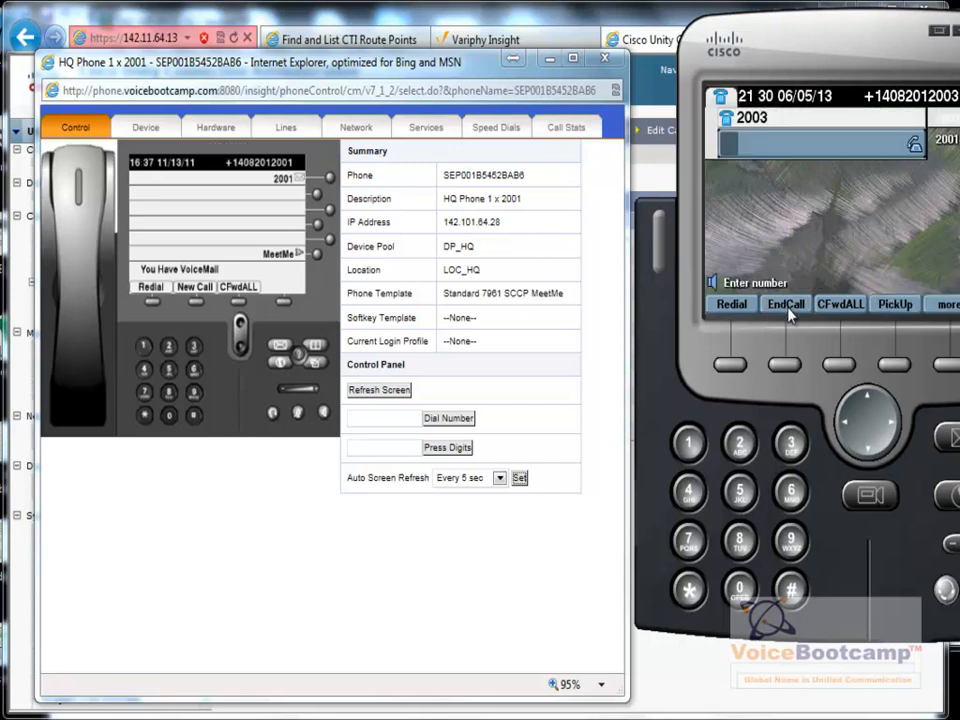
left_click(784, 304)
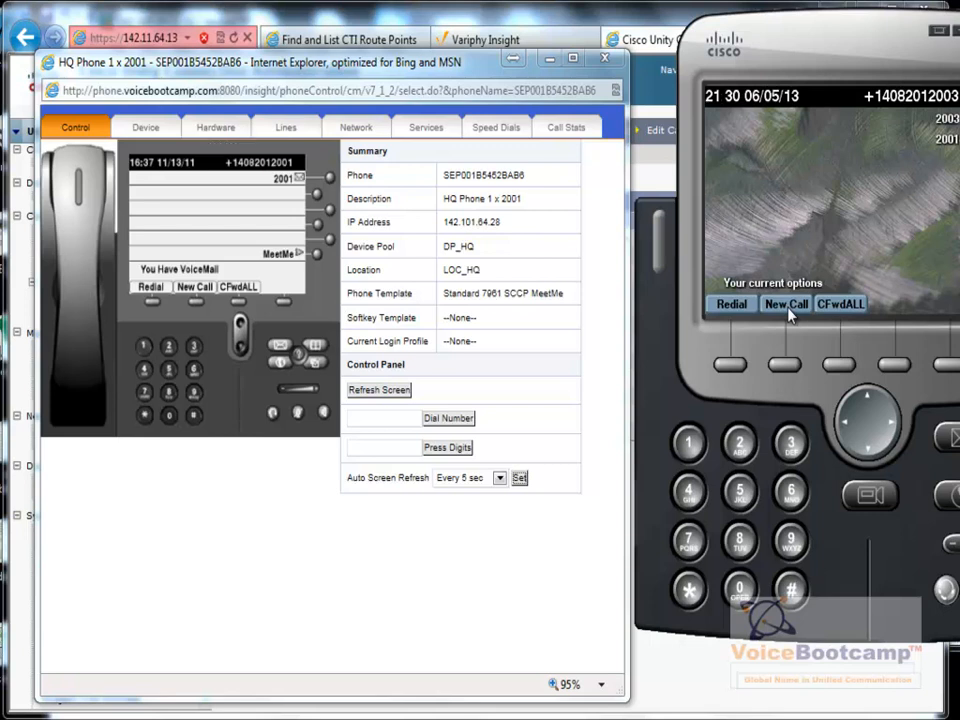
left_click(784, 304)
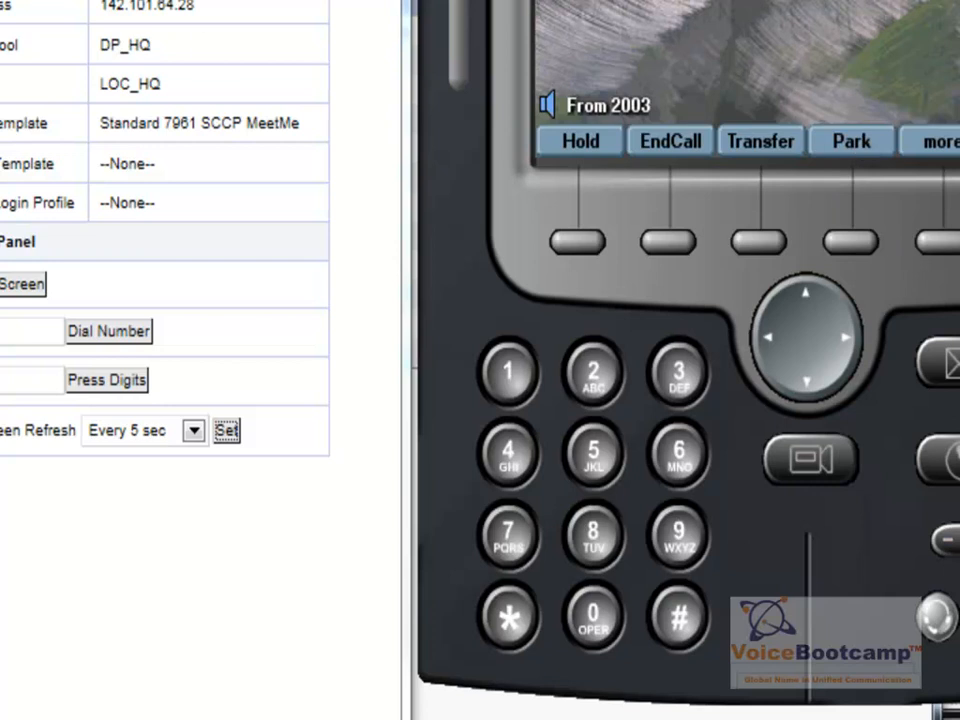
mouse_move(516, 220)
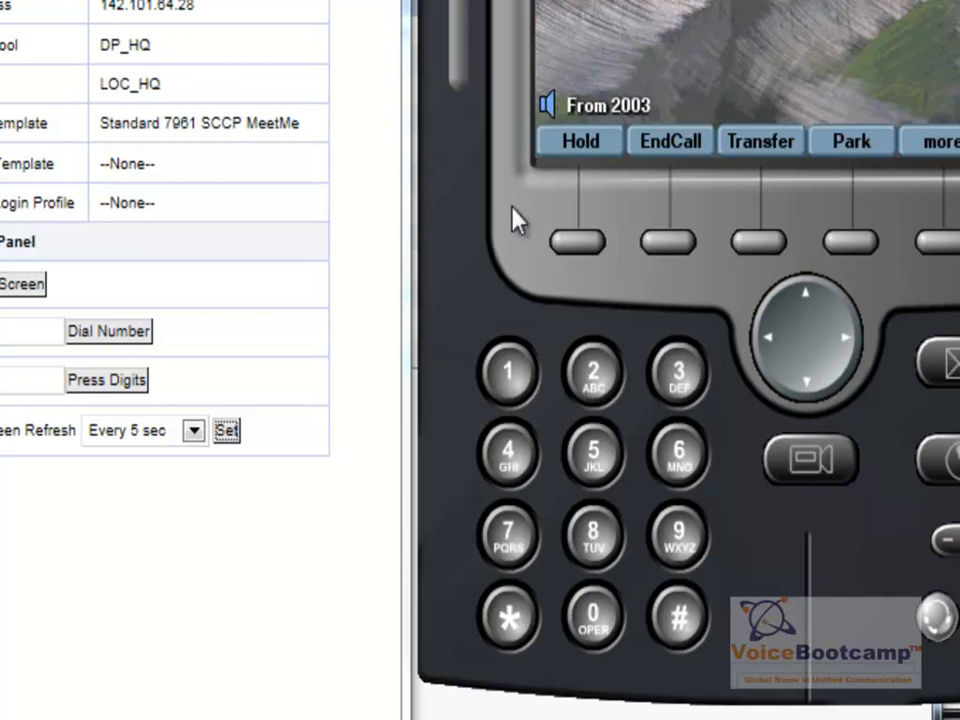
mouse_move(696, 156)
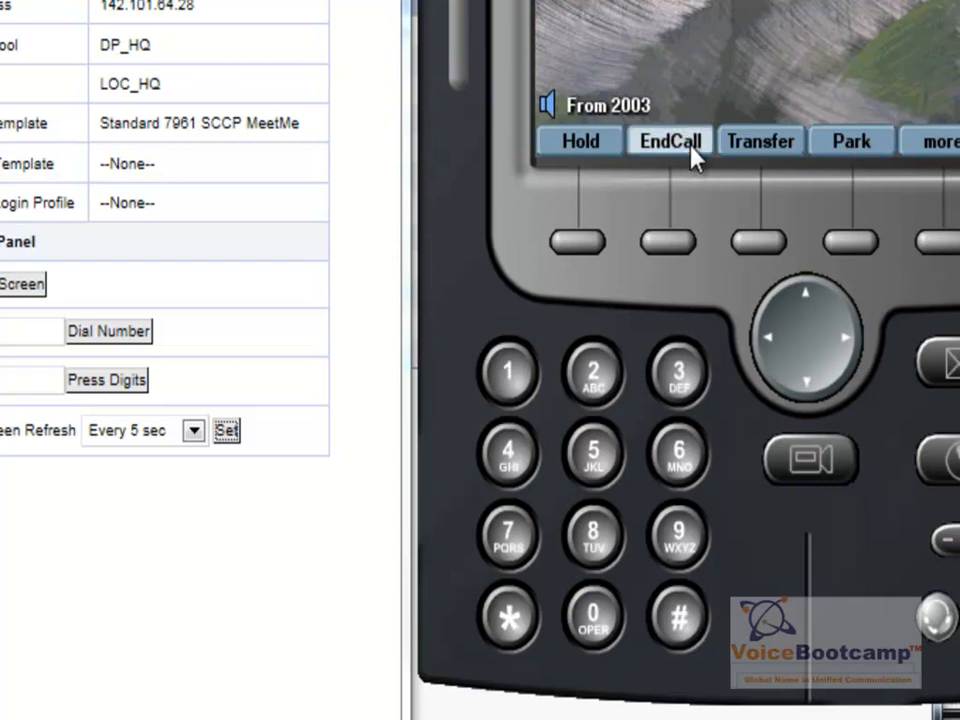
left_click(668, 140)
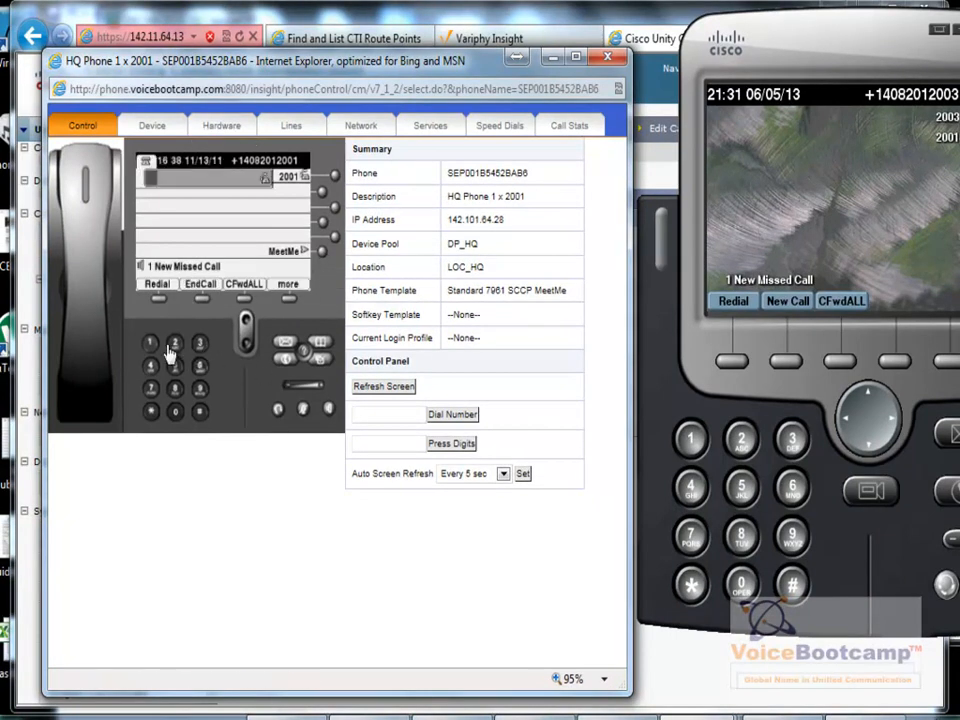
left_click(174, 388)
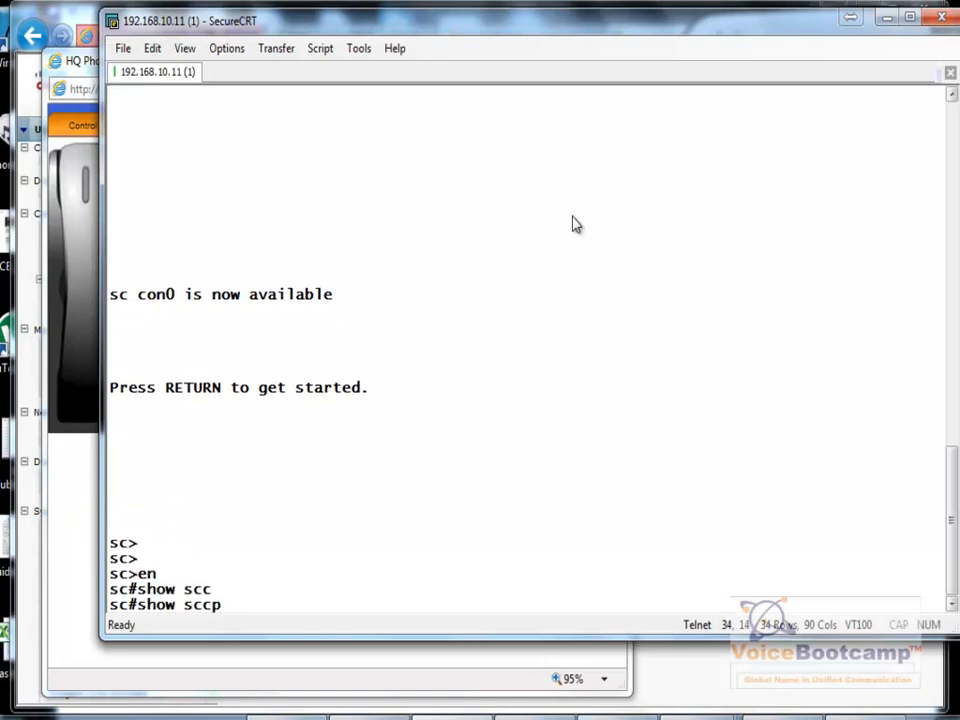
- Run show sccp connections before and after calling 2501, confirming connections grow from one to two
type(" conn")
key("Return")
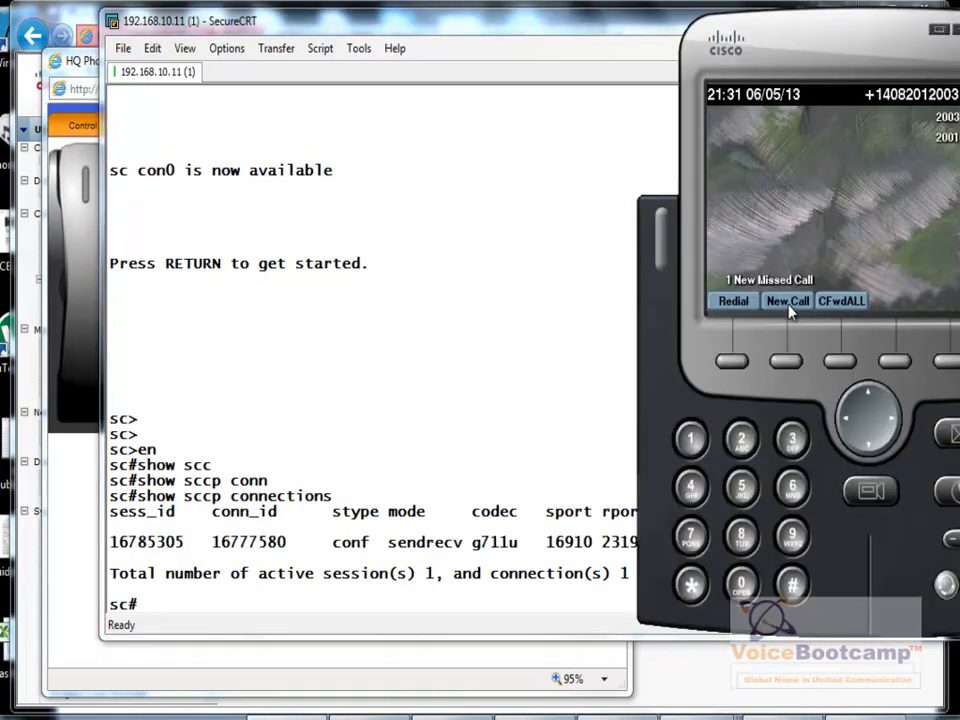
left_click(788, 300)
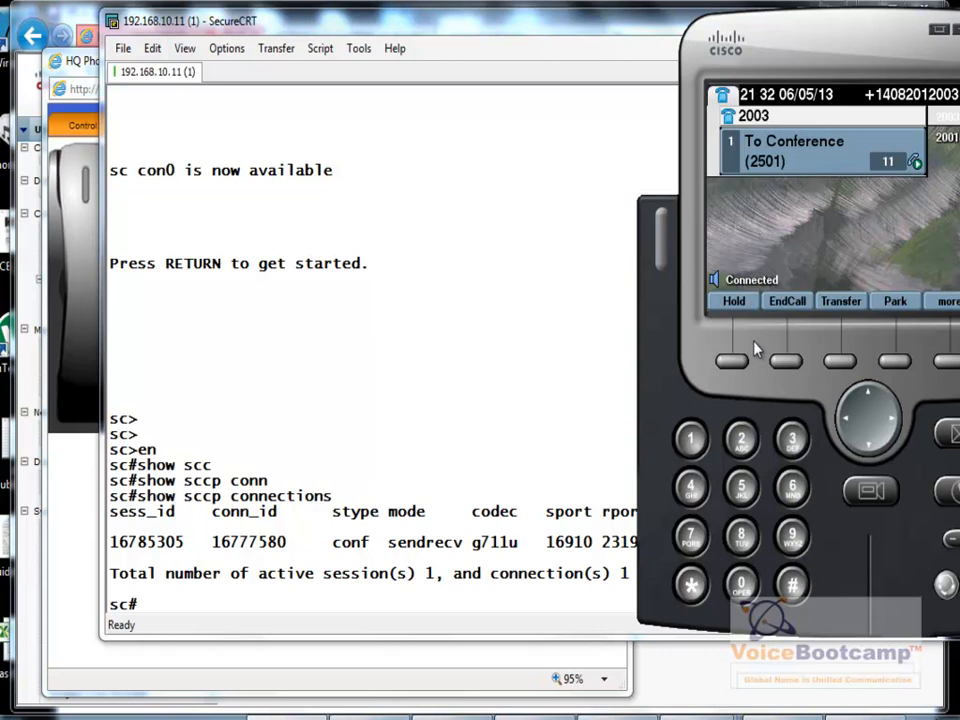
mouse_move(480, 436)
type("show sccp connections")
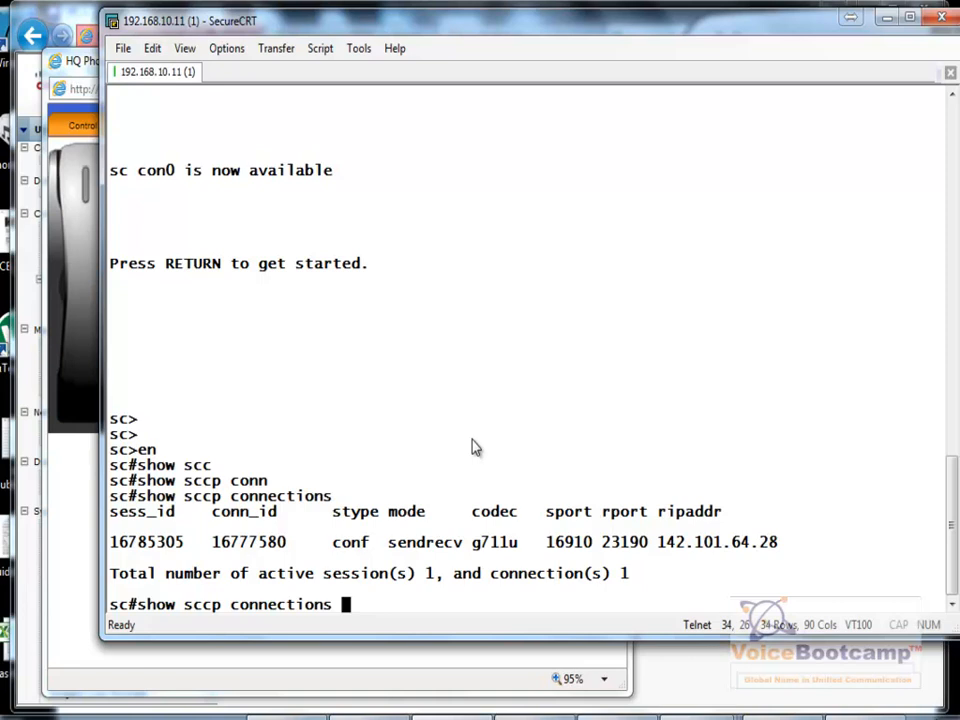
key("Return")
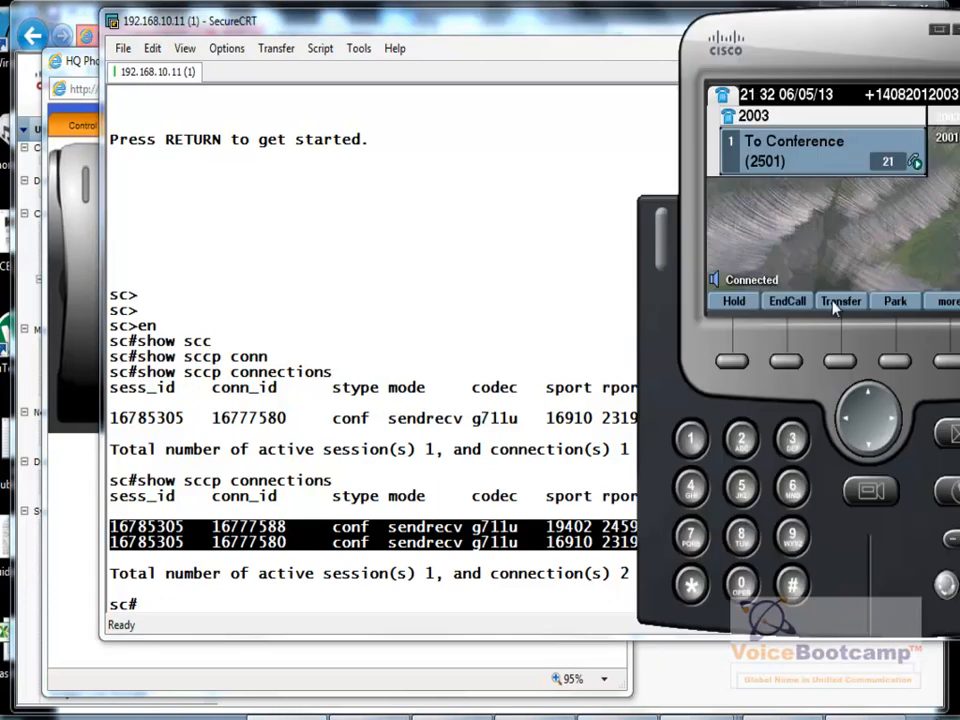
mouse_move(788, 304)
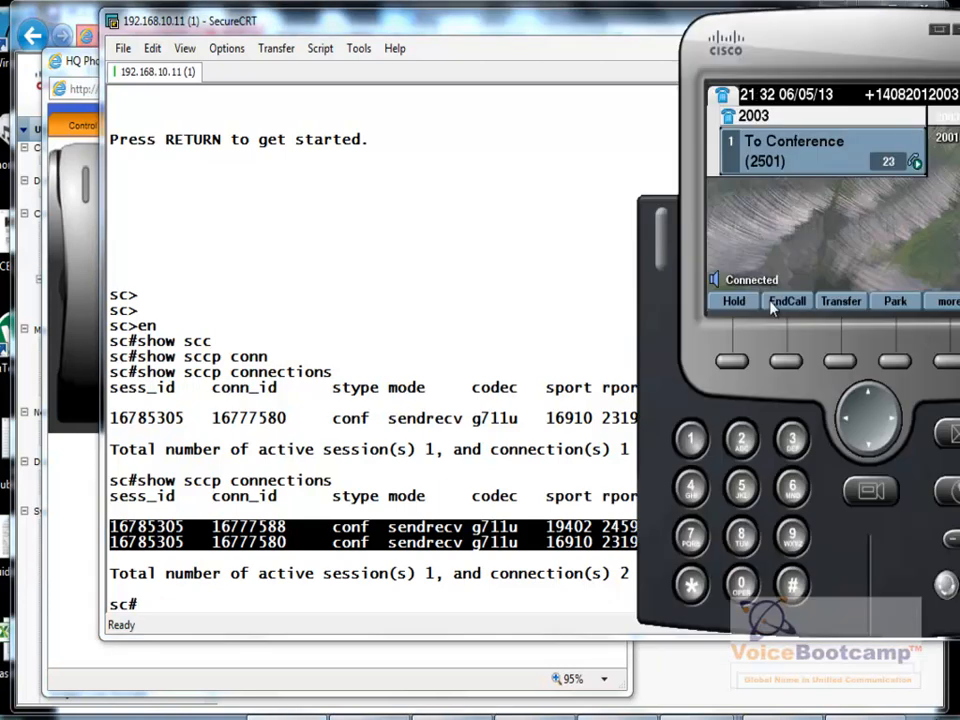